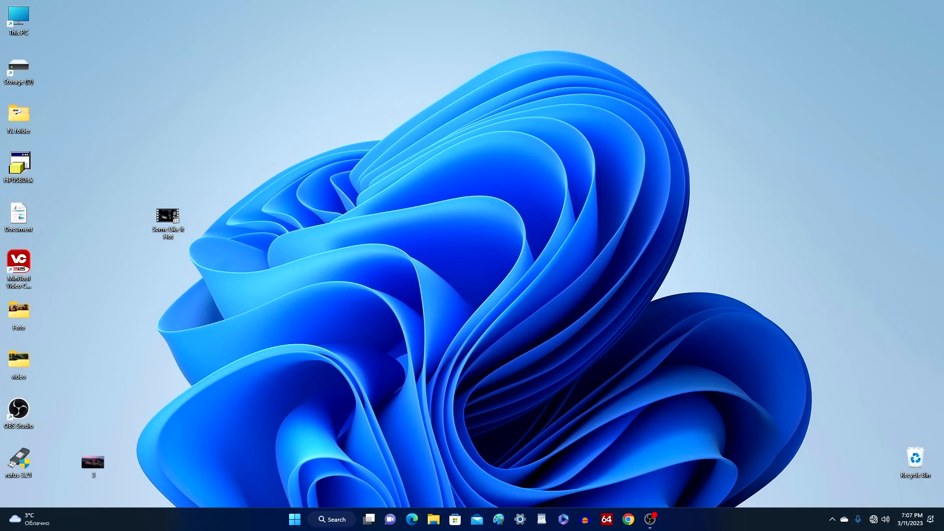
- Launch Windows Settings from the Start menu's pinned Settings tile
click(294, 519)
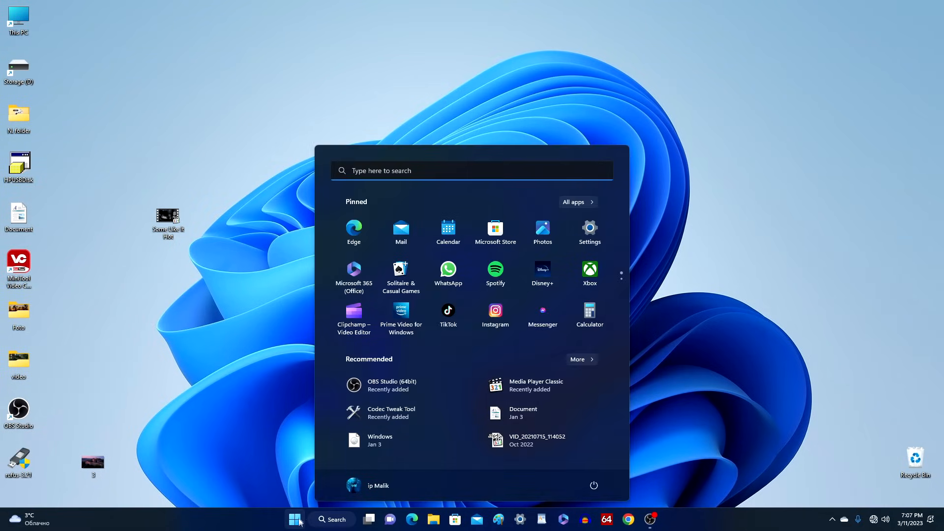
mouse_move(592, 233)
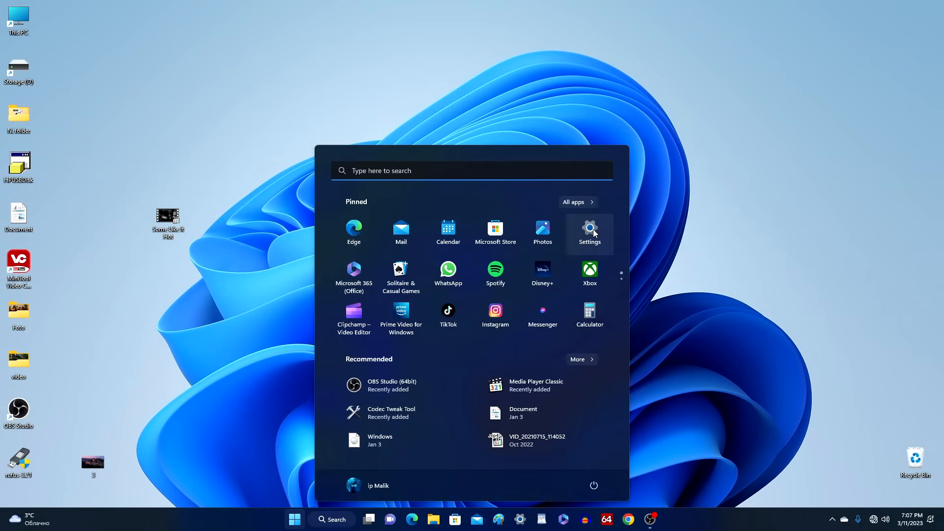
click(590, 229)
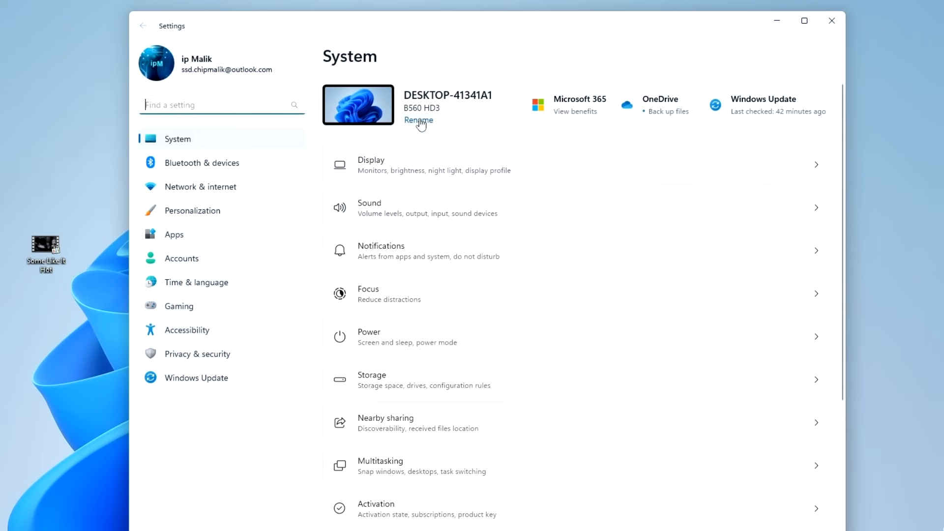
- Rename the PC to PC-1, choose Restart later, and close Settings
click(419, 120)
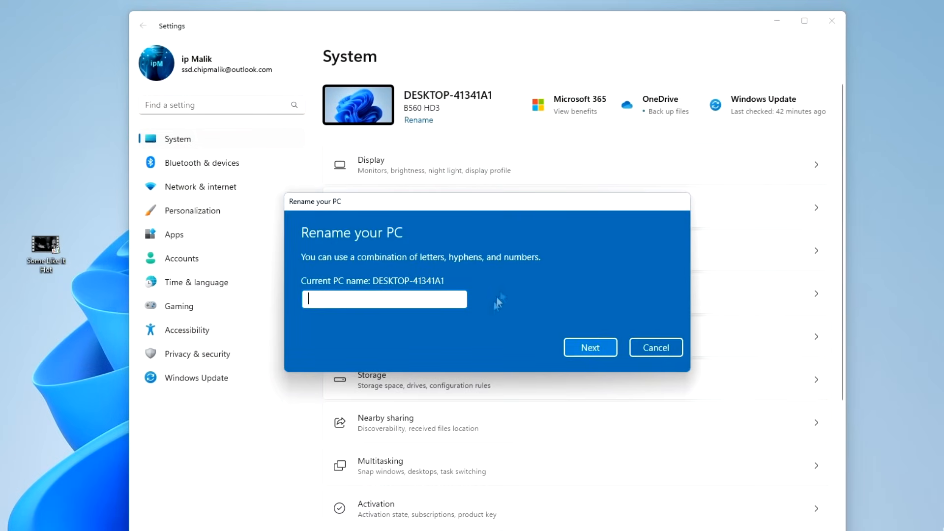
text(P)
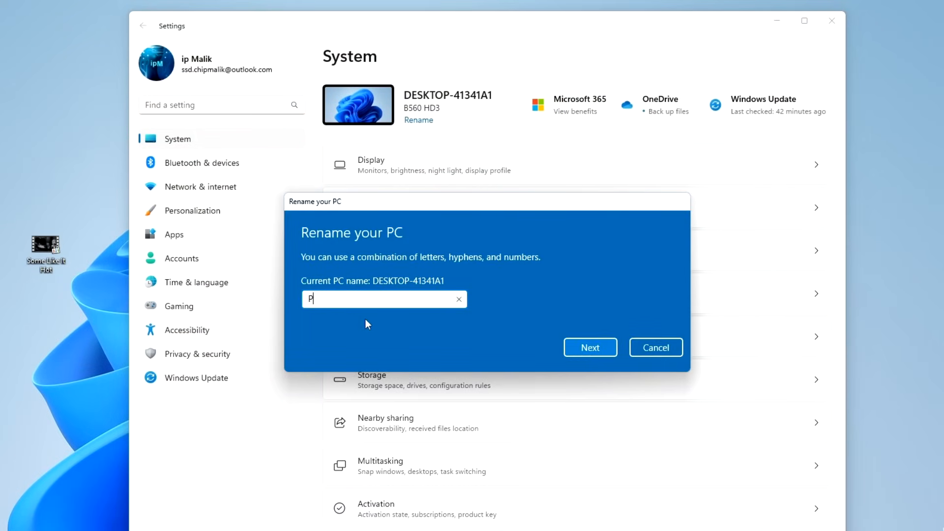
text(C-1)
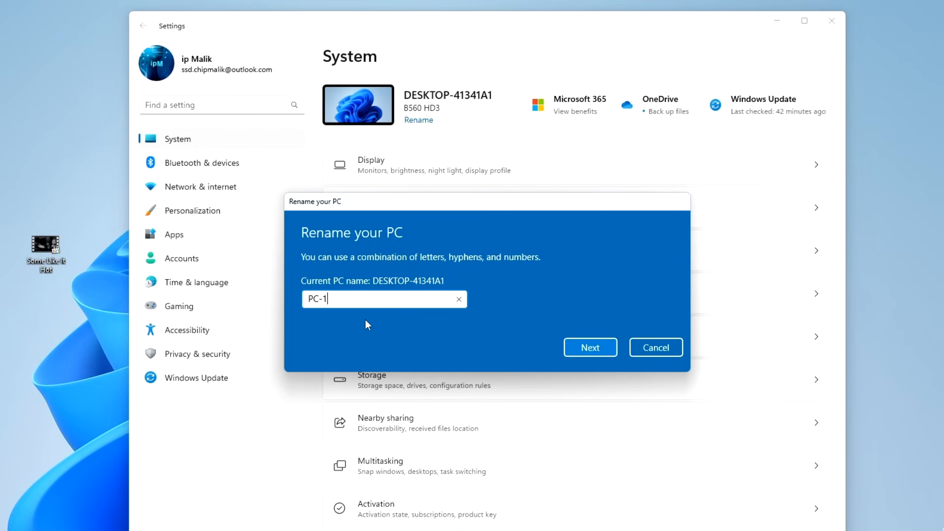
mouse_move(547, 362)
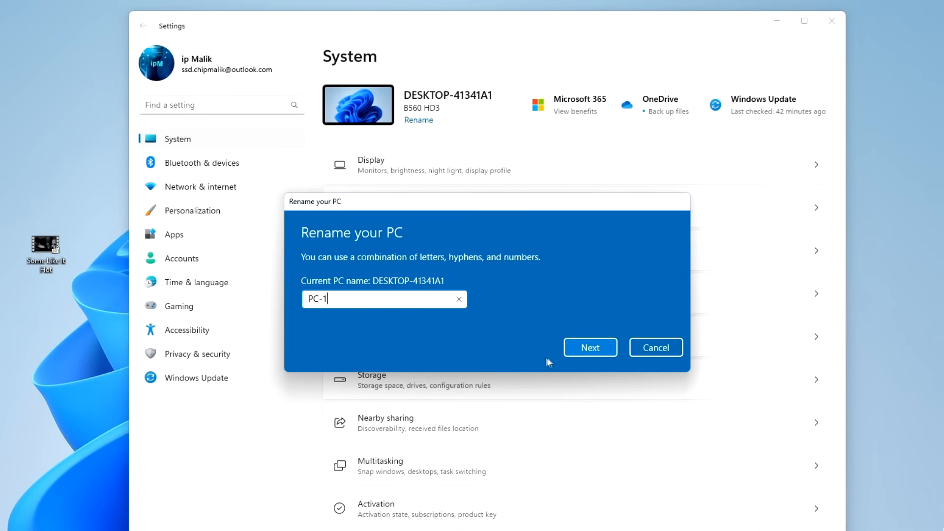
click(590, 347)
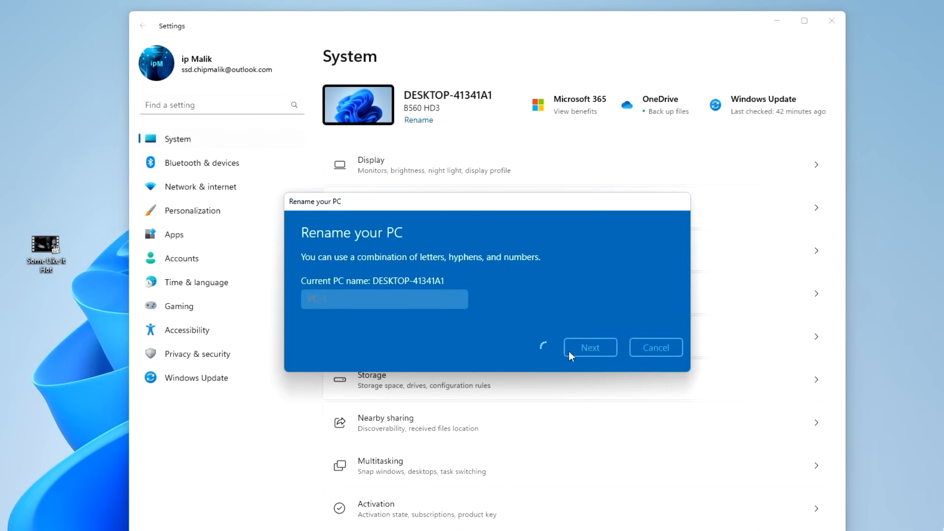
click(591, 348)
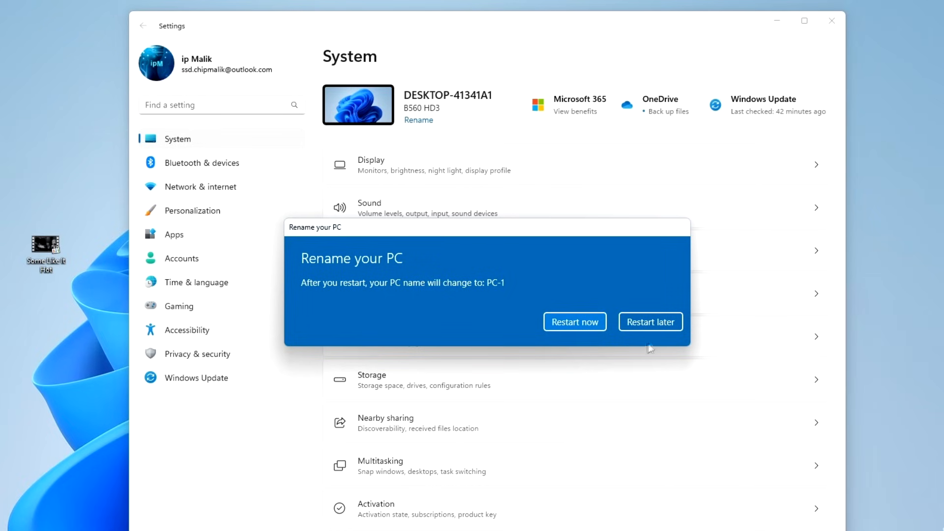
click(651, 322)
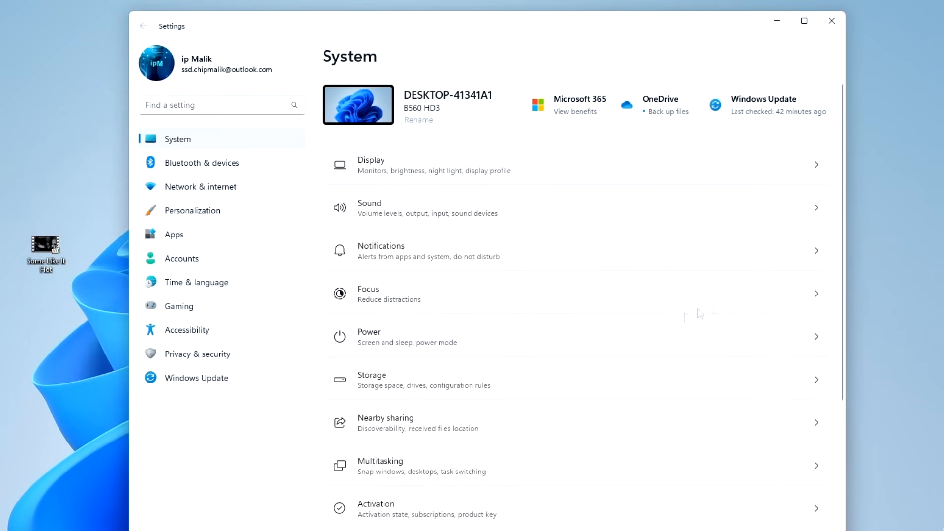
click(830, 21)
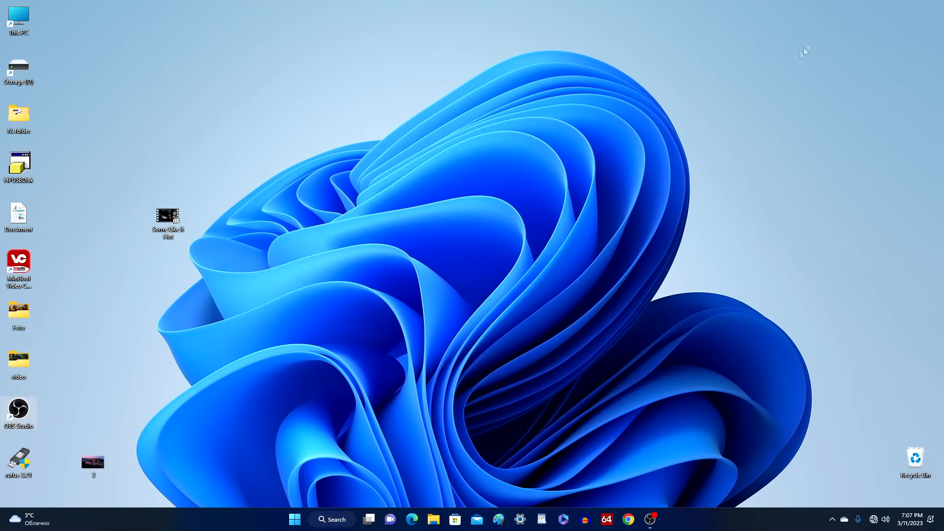
- Search the taskbar for Control Panel and launch the best match
click(332, 519)
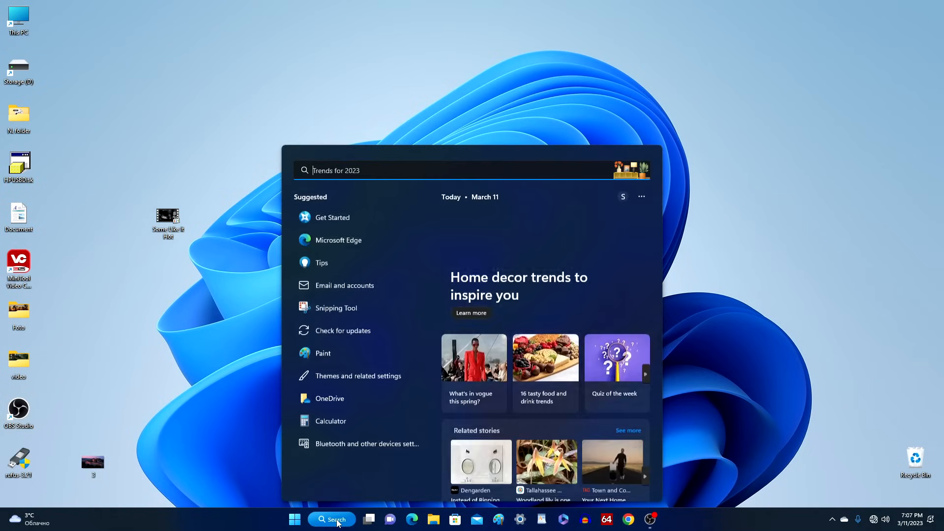
mouse_move(405, 170)
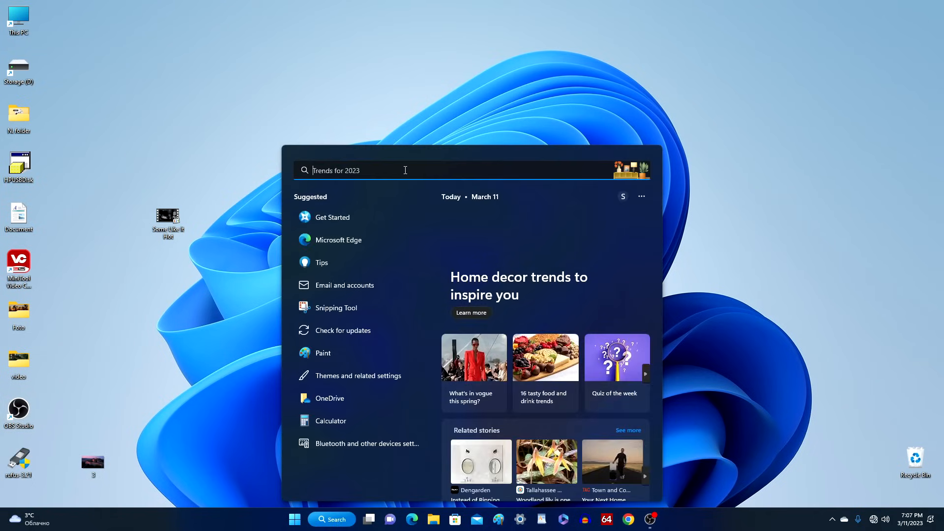
text(c)
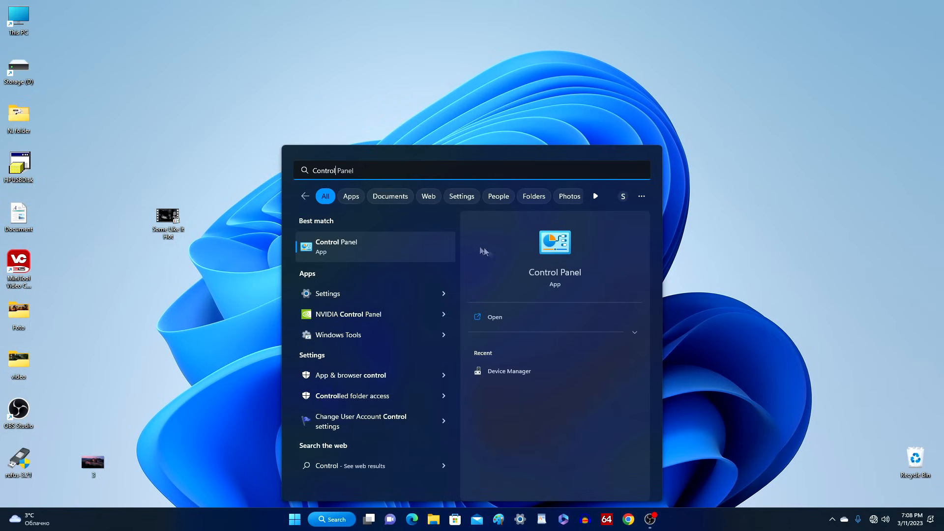
click(336, 247)
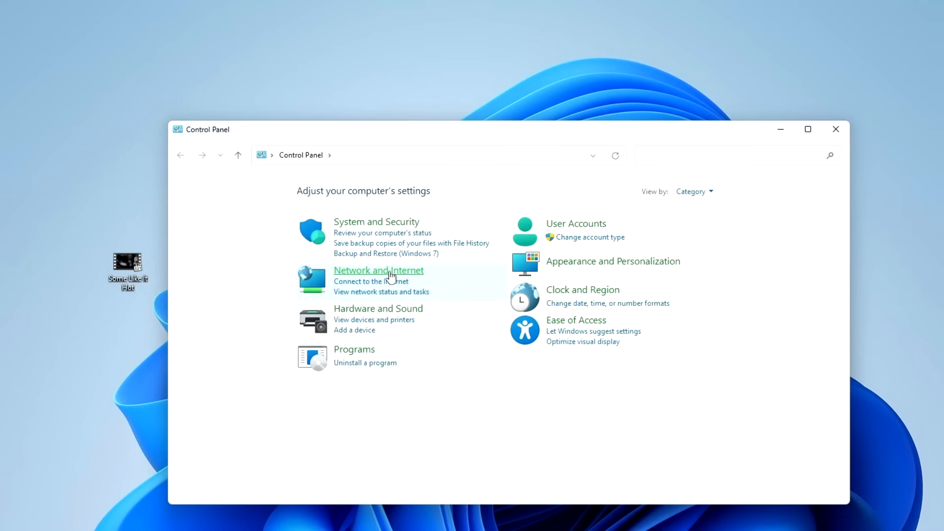
- Reach the Ethernet adapter list via Network and Internet and Network and Sharing Center
click(378, 271)
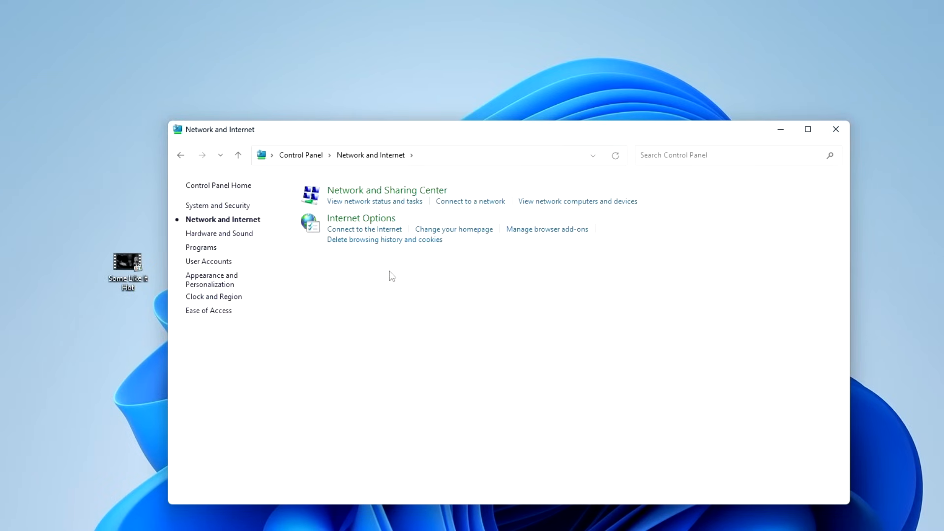
mouse_move(408, 197)
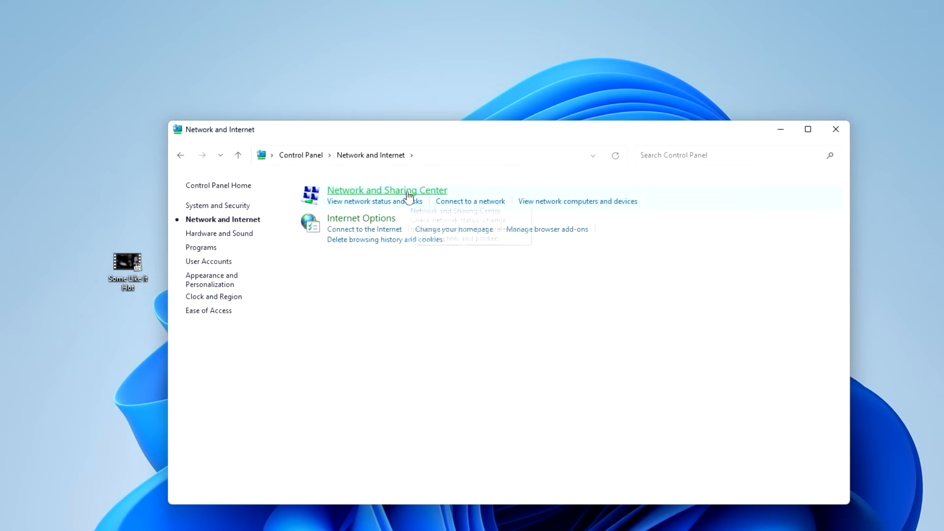
click(387, 190)
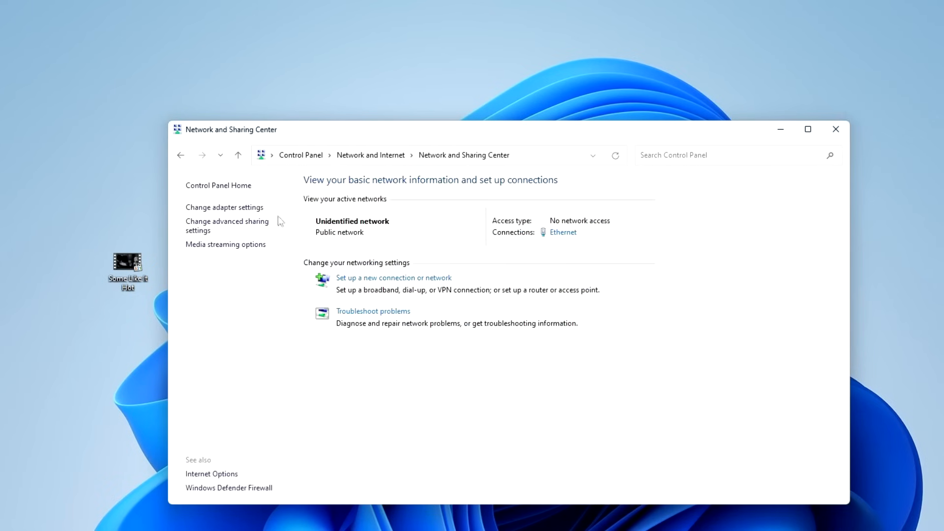
mouse_move(226, 212)
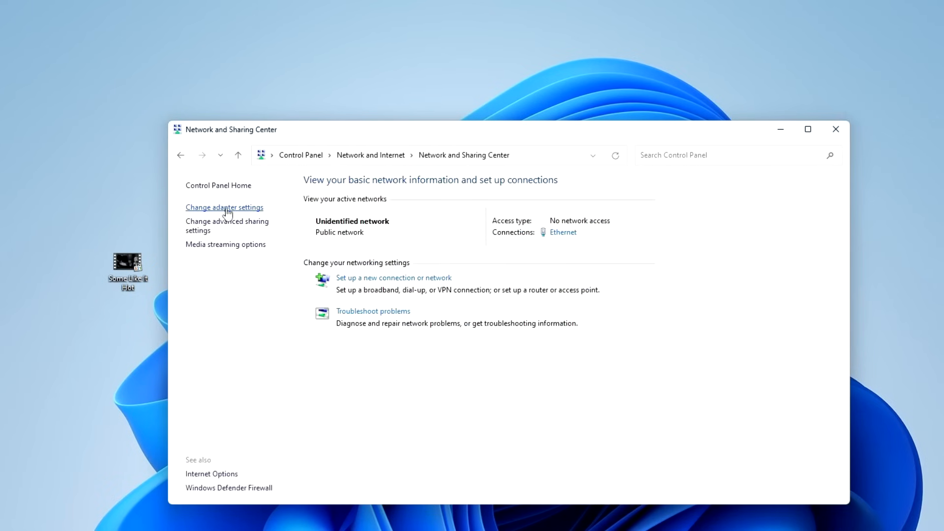
click(224, 208)
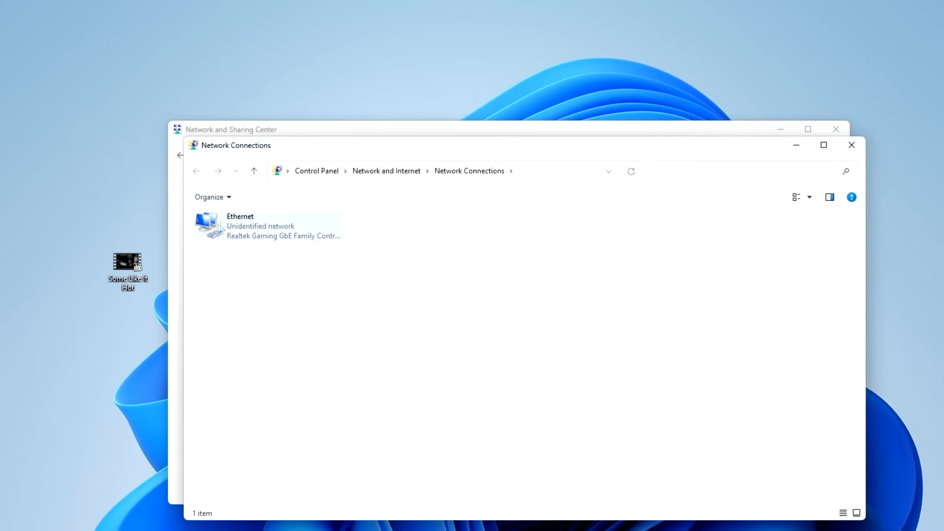
- Set Ethernet IPv4 to static 192.168.1.1, mask 255.255.255.0, gateway 192.168.1.2, DNS 208.67.222.222/208.67.220.220
right_click(265, 226)
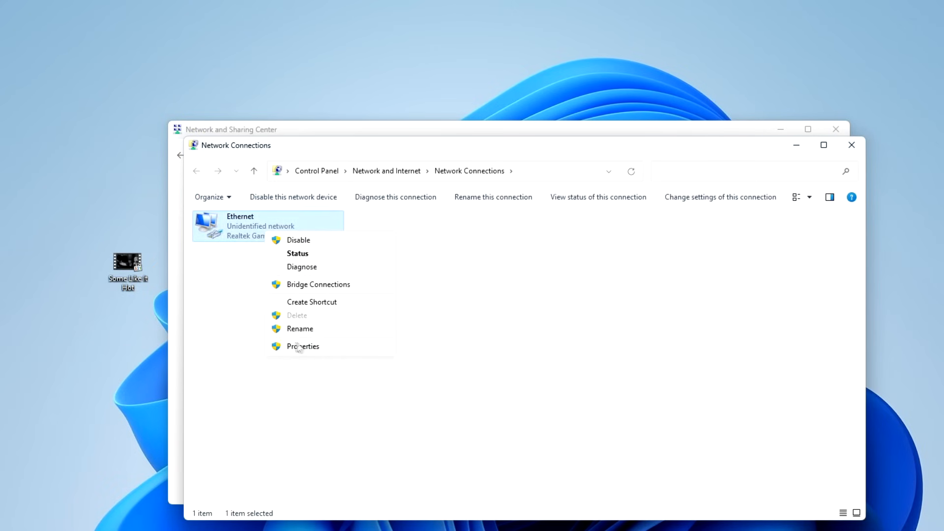
click(302, 347)
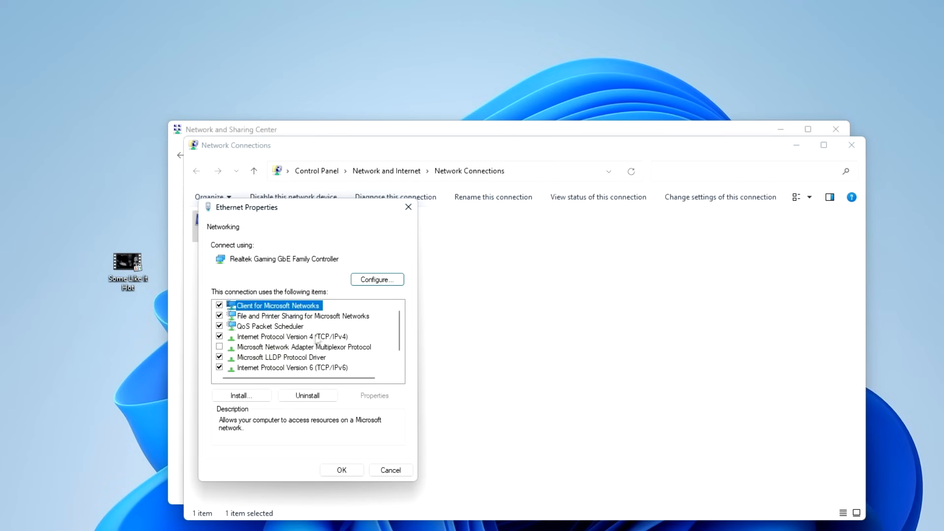
click(295, 337)
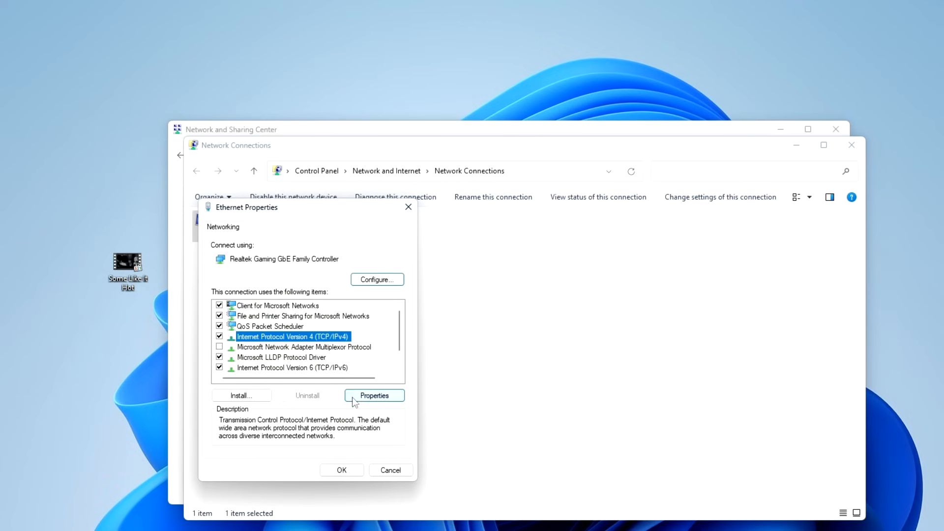
click(374, 395)
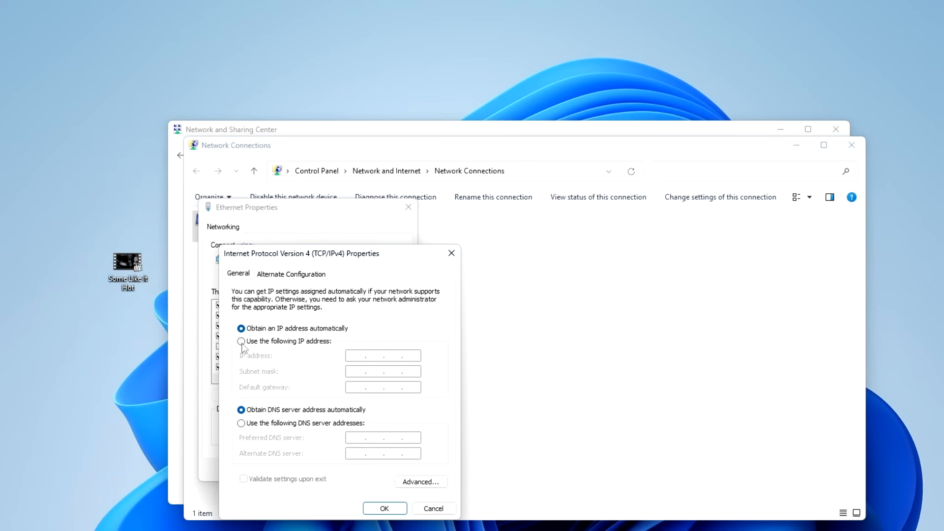
click(241, 342)
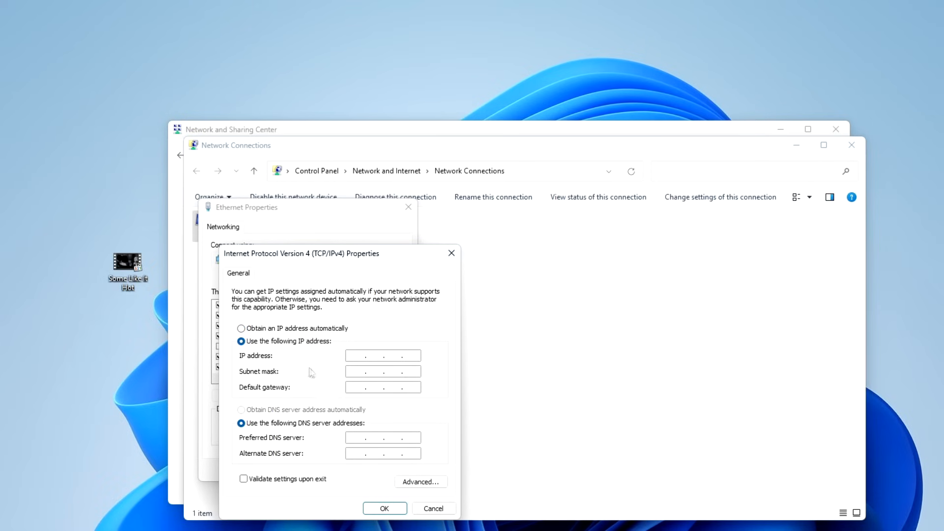
mouse_move(414, 418)
text(208 . 67 . 220 . 220)
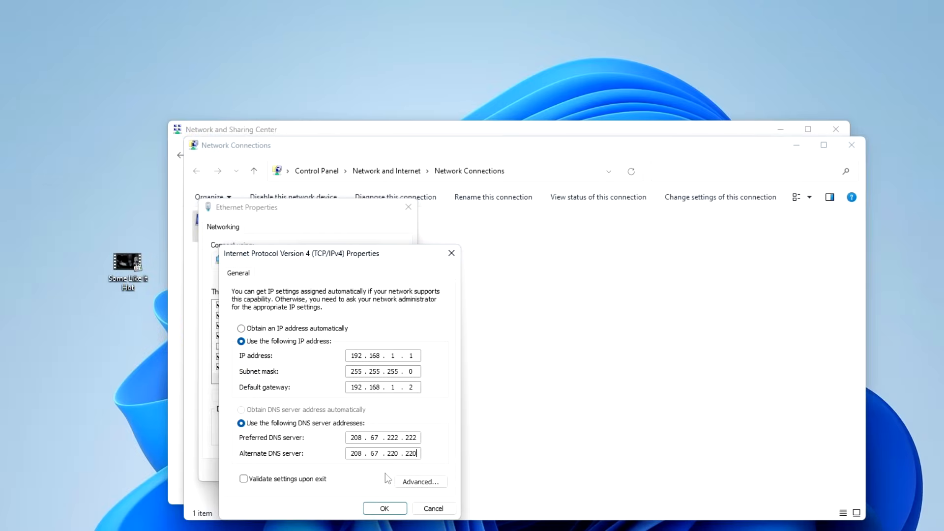
click(386, 509)
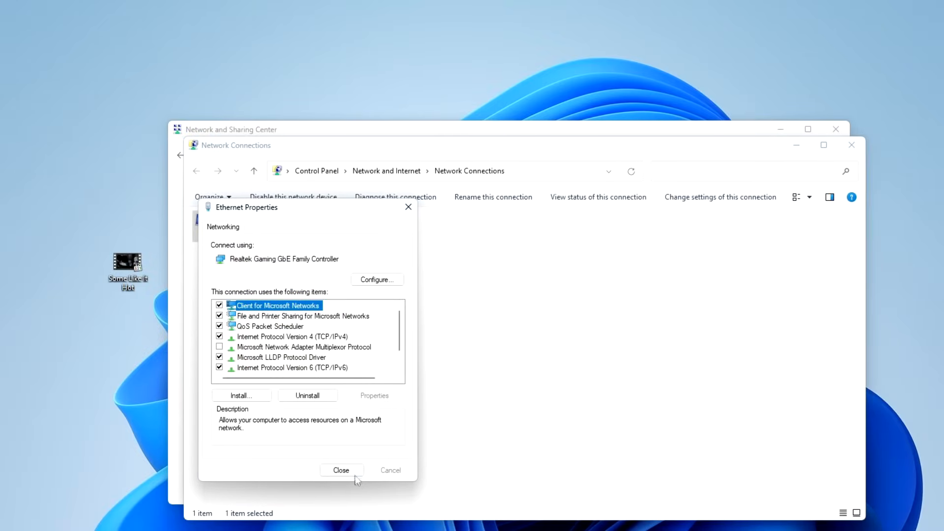
click(341, 470)
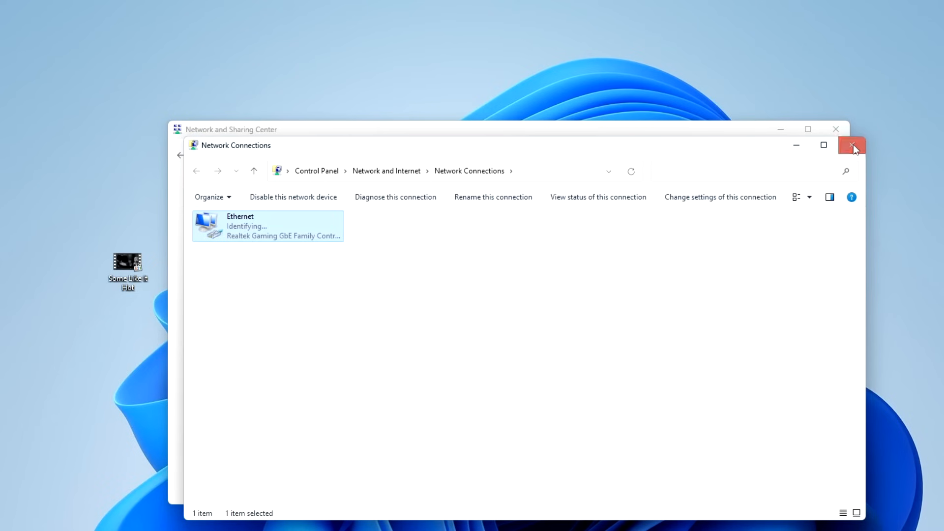
- Close Network Connections and turn on network discovery for public networks
click(852, 146)
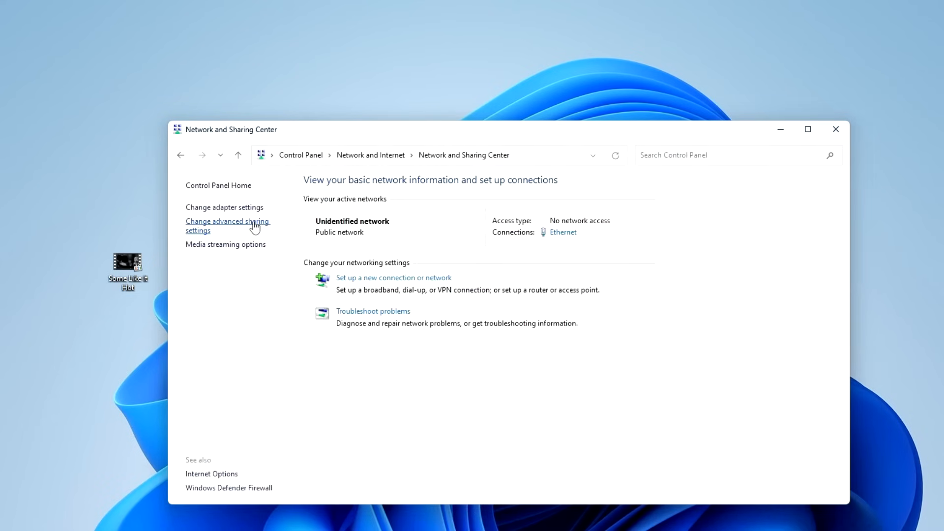
click(228, 226)
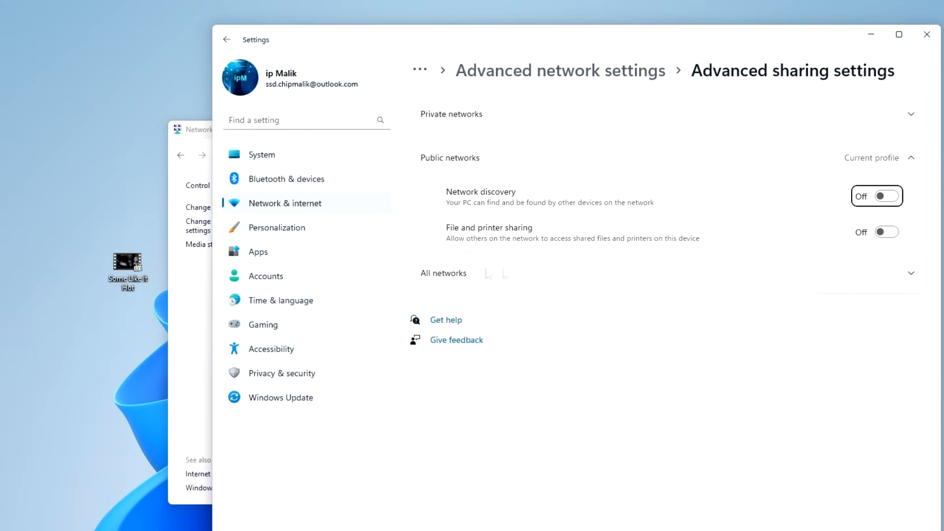
click(912, 158)
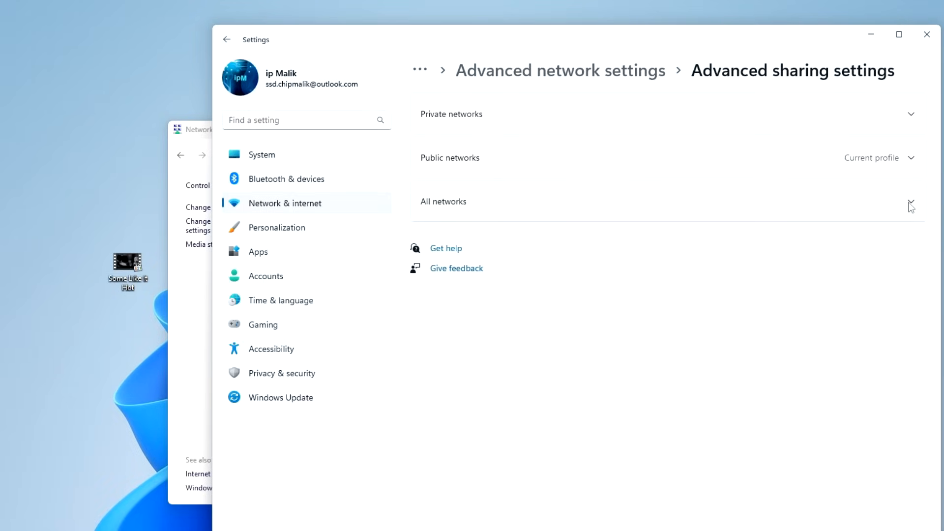
click(911, 114)
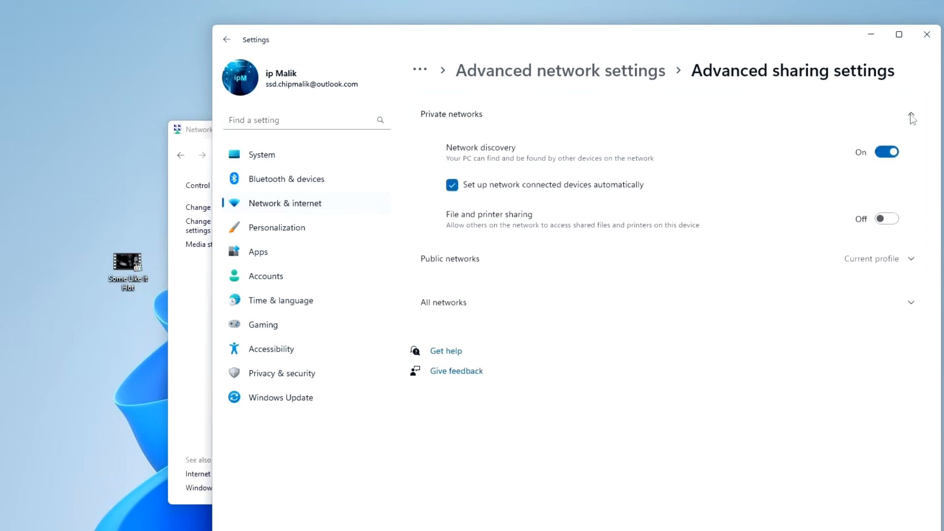
click(887, 220)
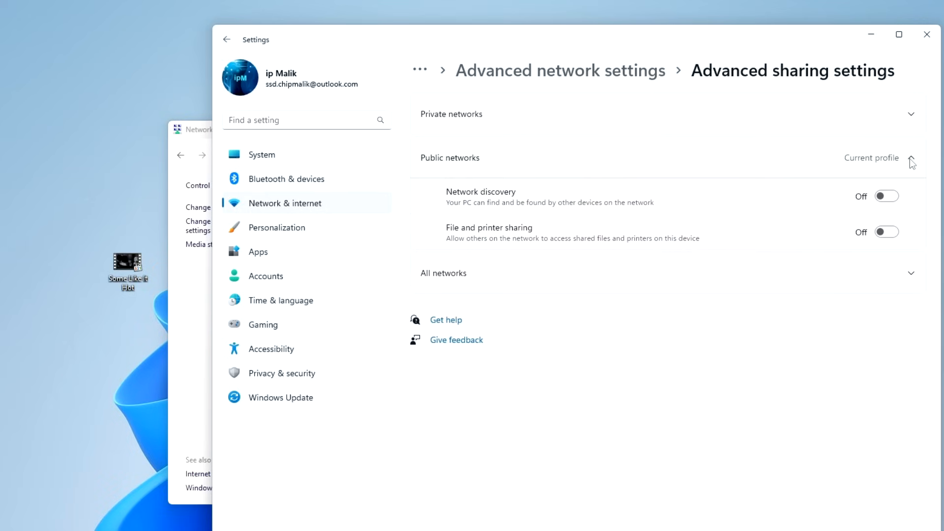
click(886, 196)
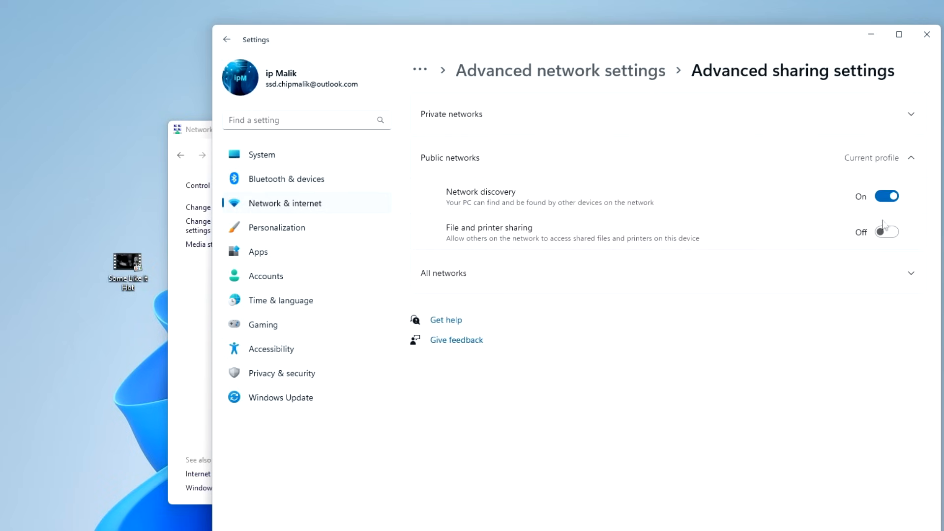
- Turn on Public folder sharing, turn off password protected sharing, and close Settings
click(886, 232)
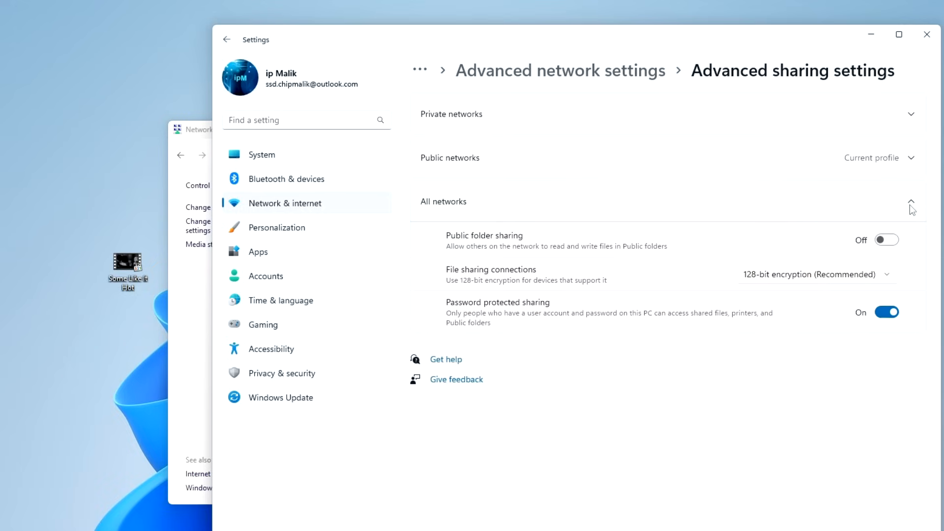
click(886, 239)
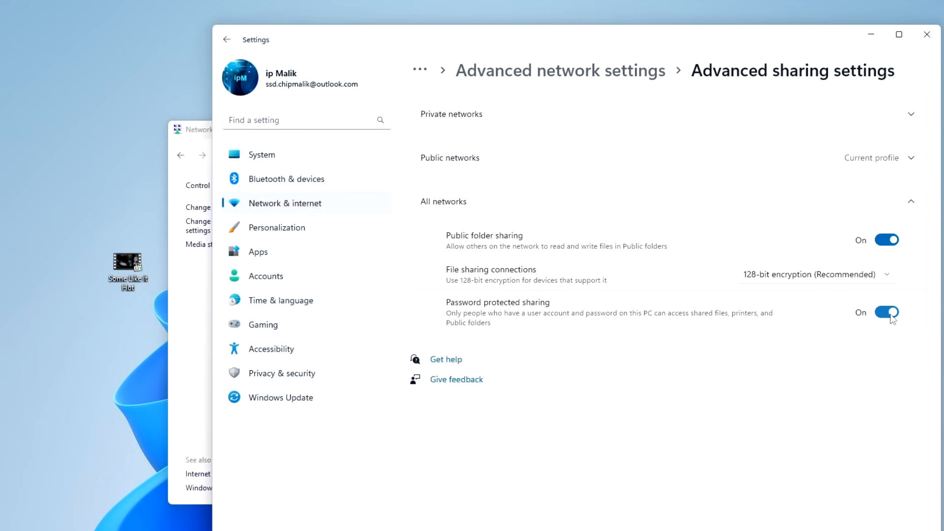
click(887, 313)
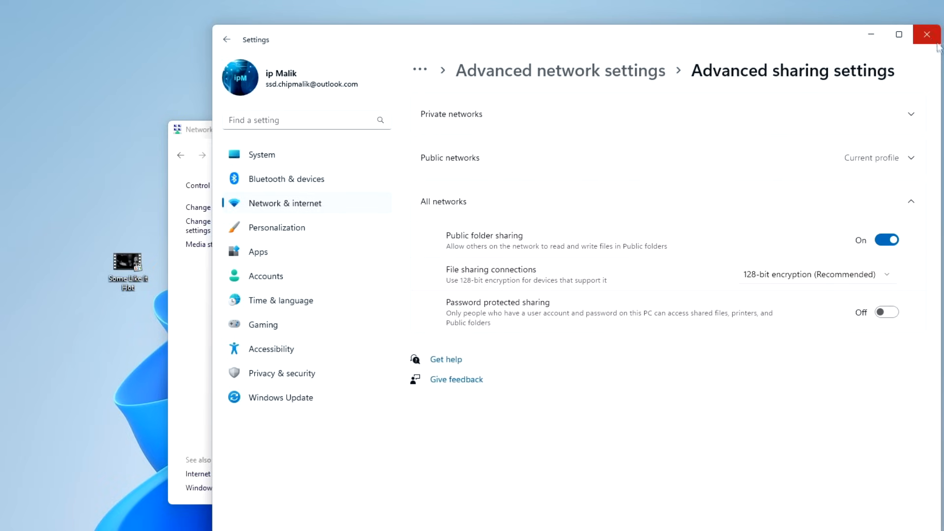
click(927, 34)
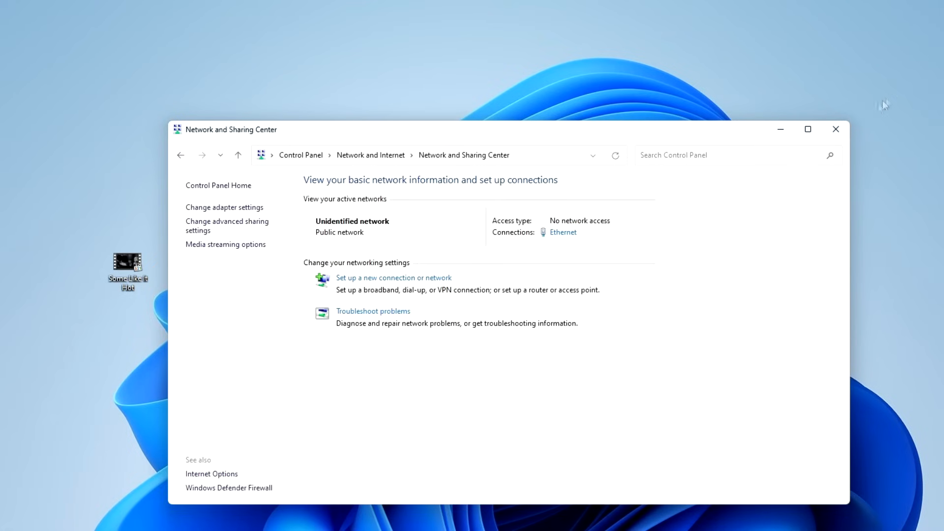
- In advanced sharing settings, turn on network discovery and file and printer sharing
click(836, 129)
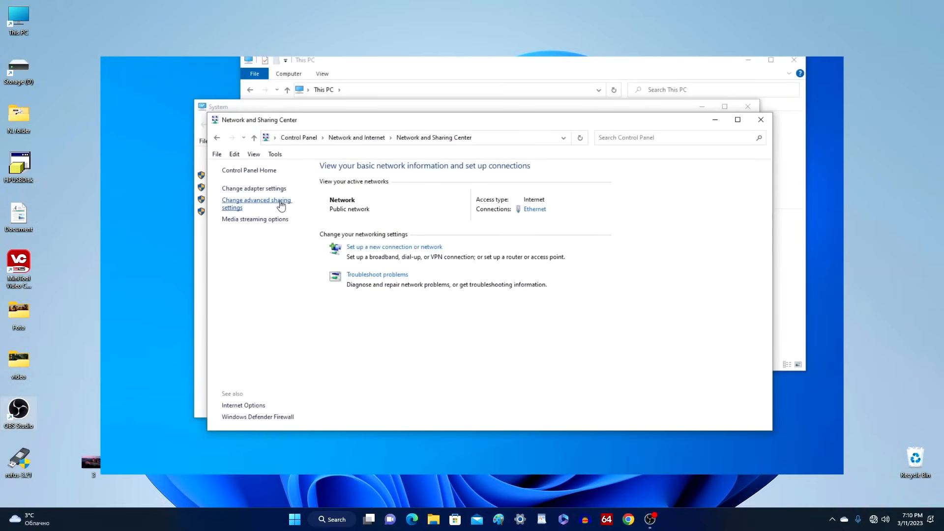
click(256, 200)
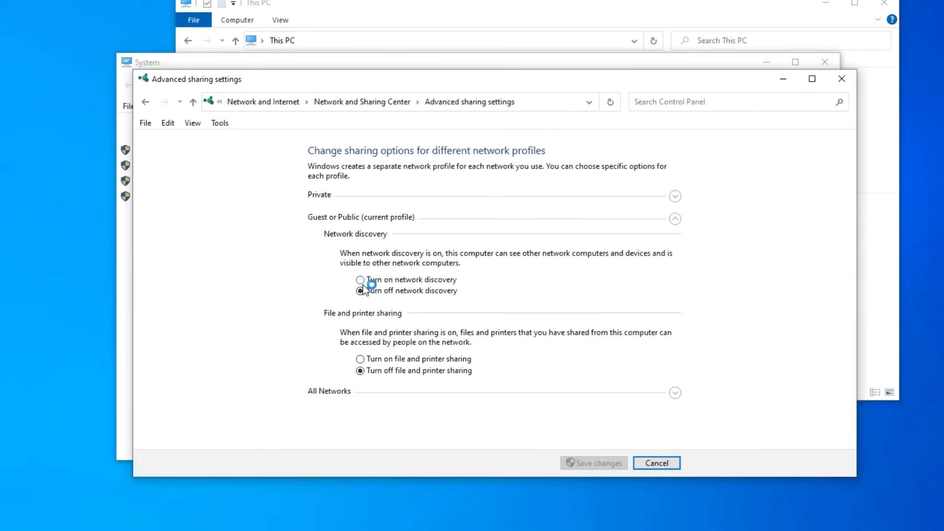
click(357, 280)
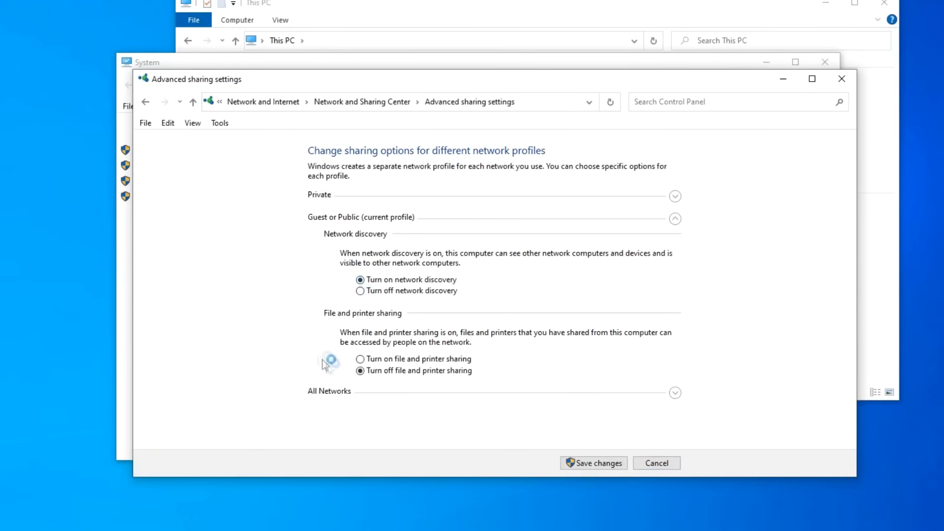
click(360, 359)
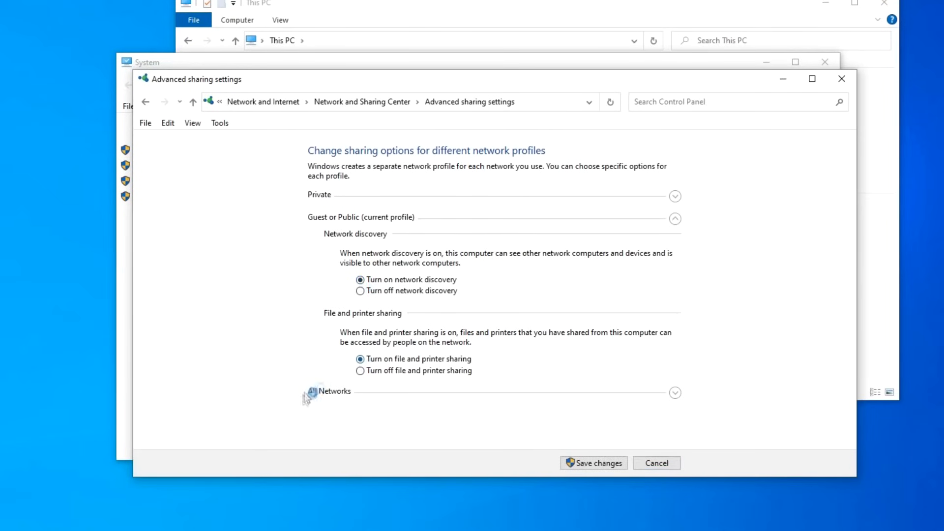
mouse_move(676, 406)
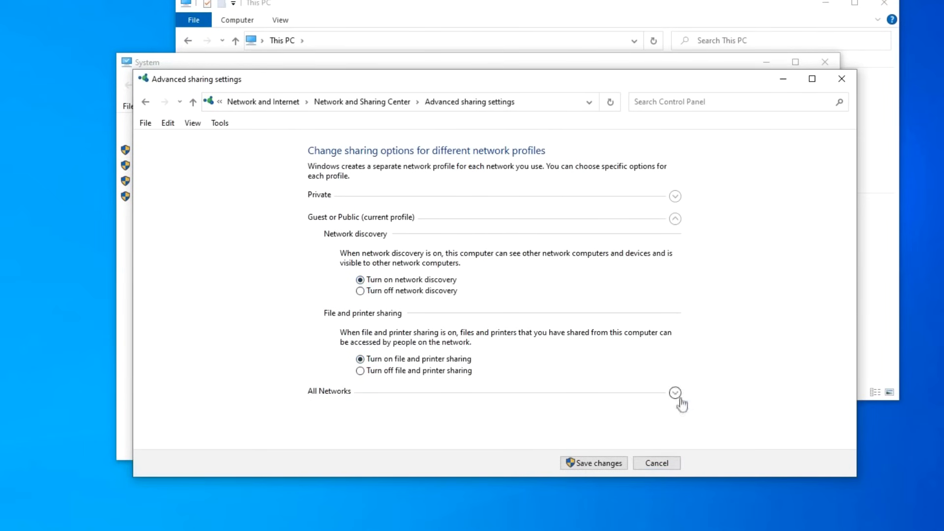
- Turn on Public folder sharing, turn off password protected sharing, and save changes
click(678, 392)
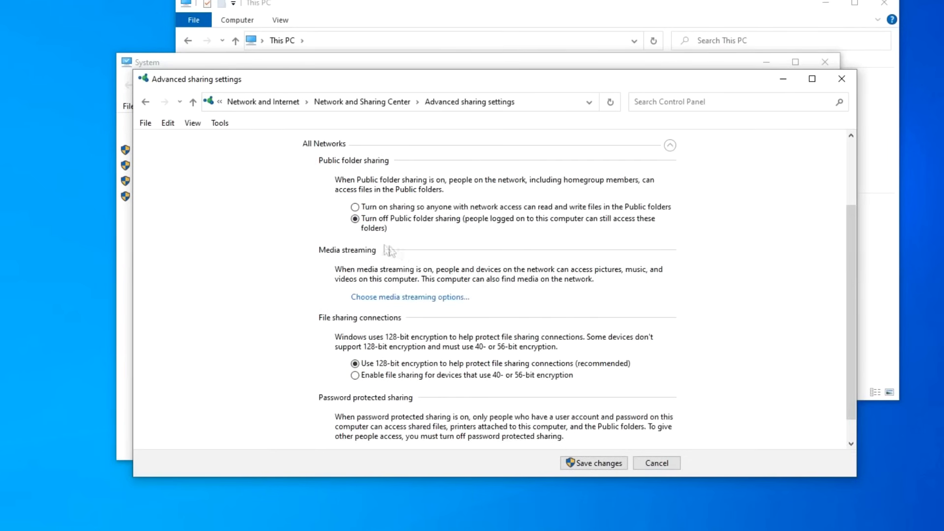
click(355, 206)
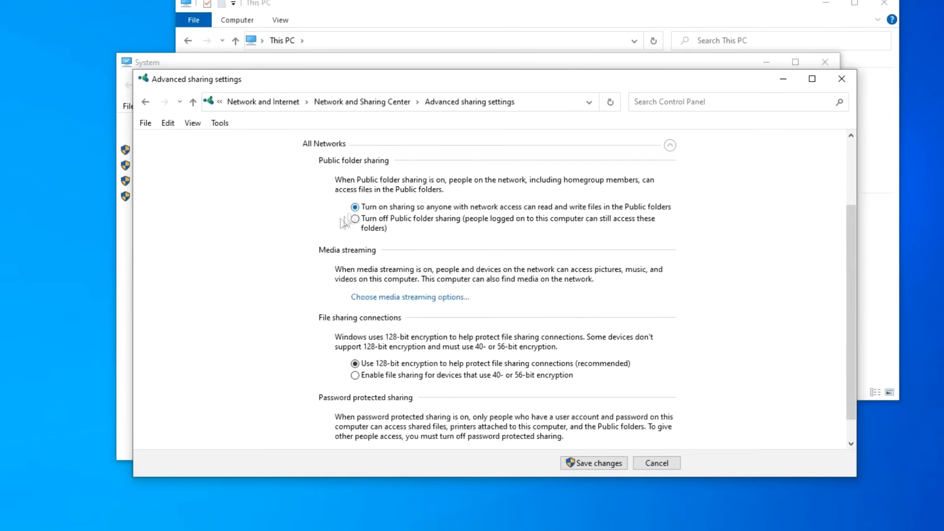
scroll(down, 3)
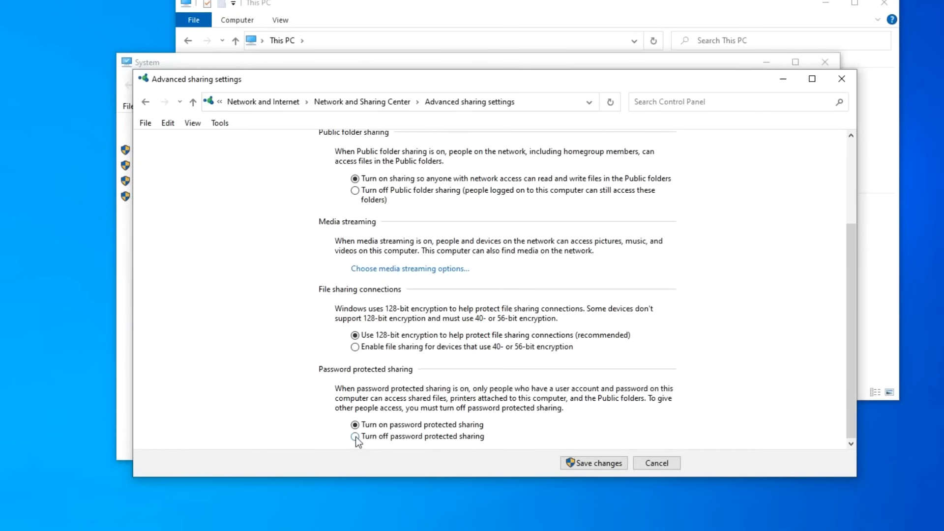
click(354, 437)
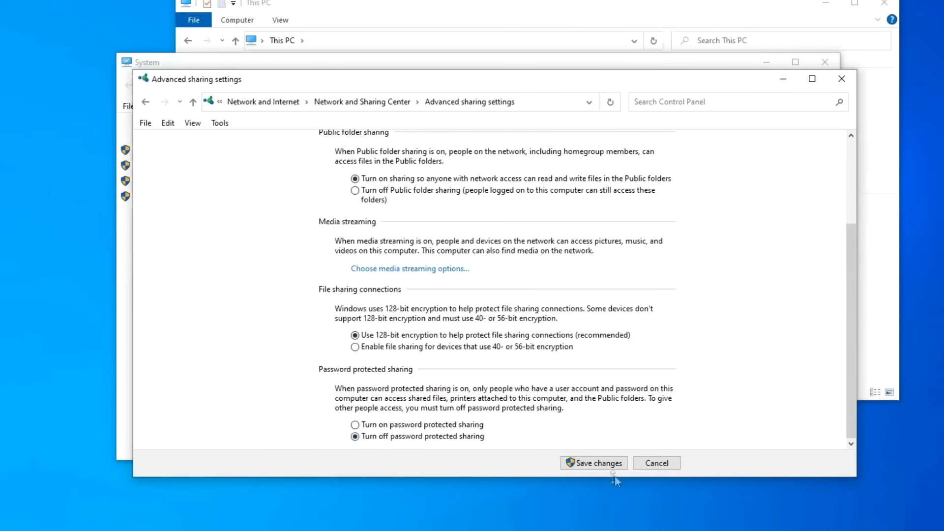
click(593, 463)
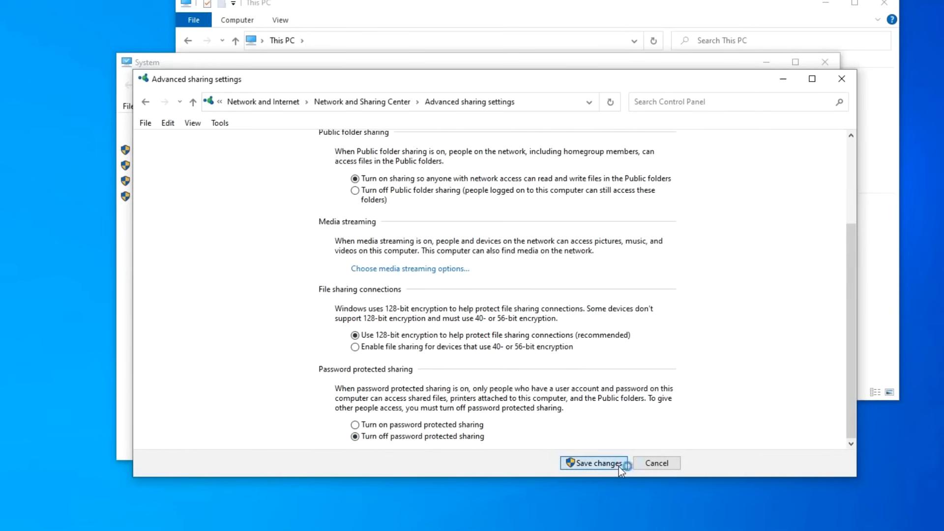
click(597, 463)
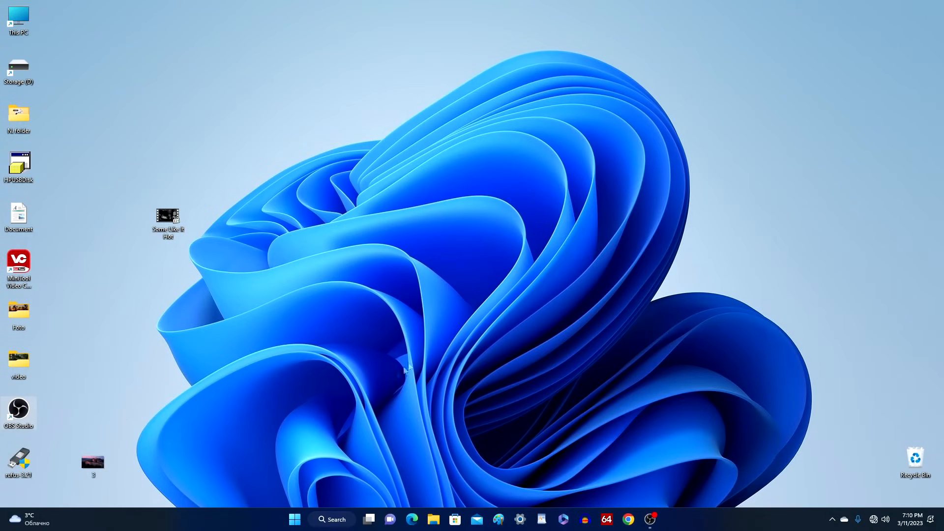
- Open File Explorer on This PC and show its system Properties page
right_click(295, 520)
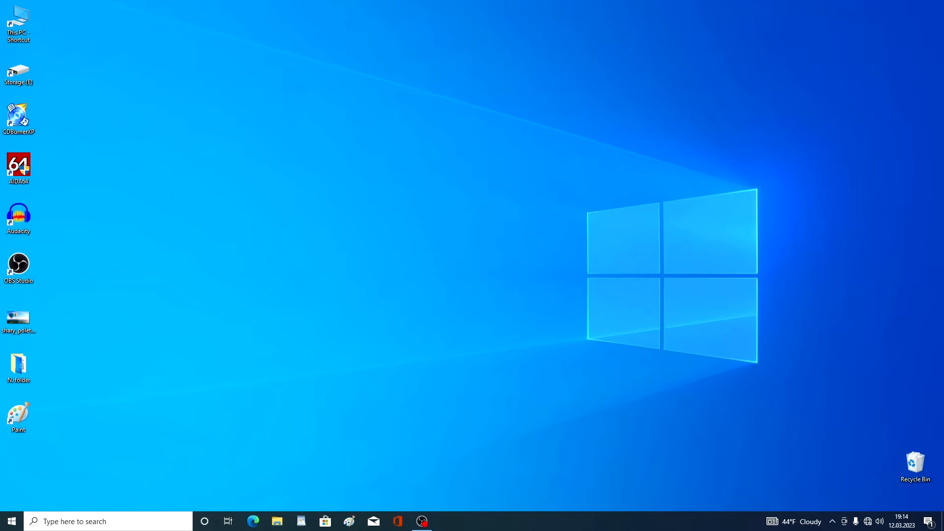
mouse_move(269, 451)
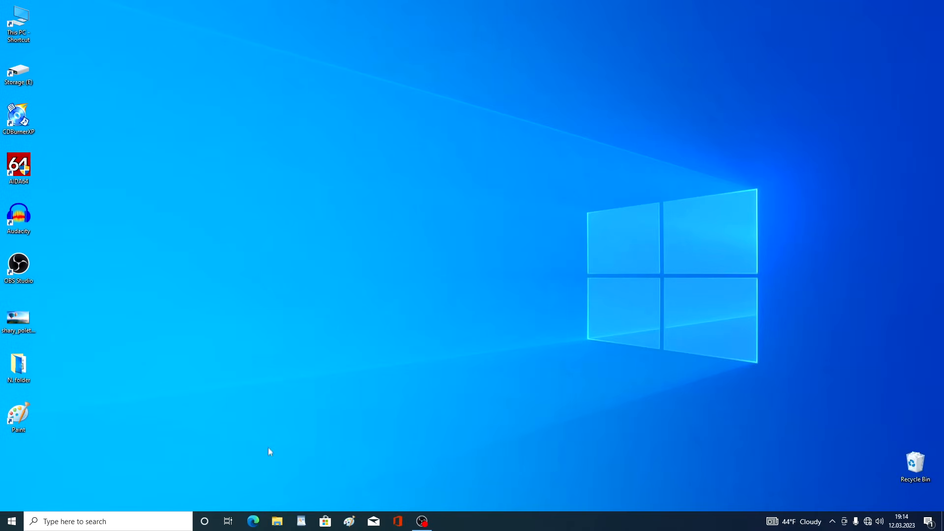
click(277, 522)
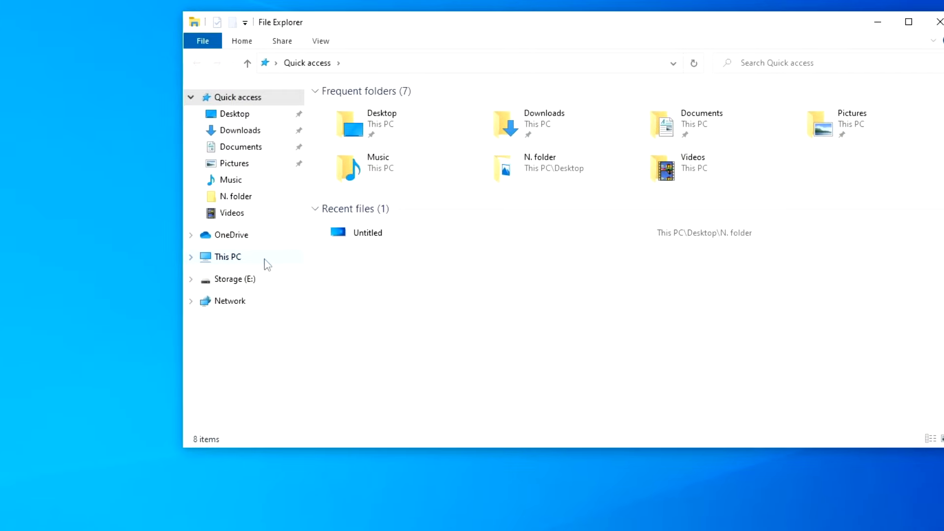
click(228, 257)
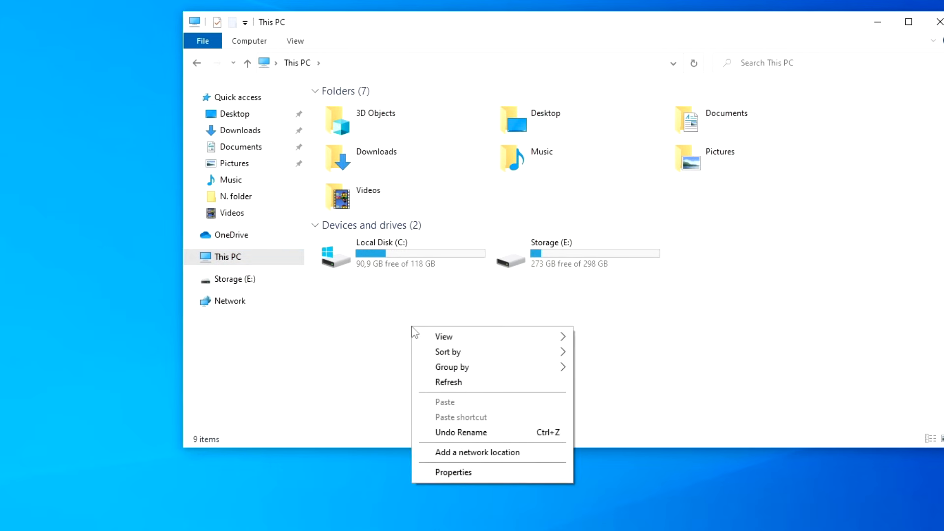
mouse_move(525, 479)
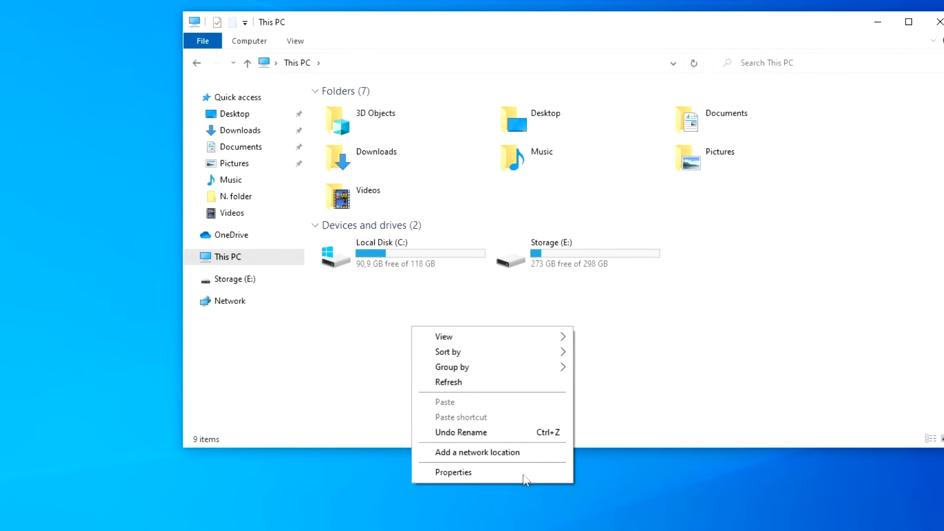
click(453, 473)
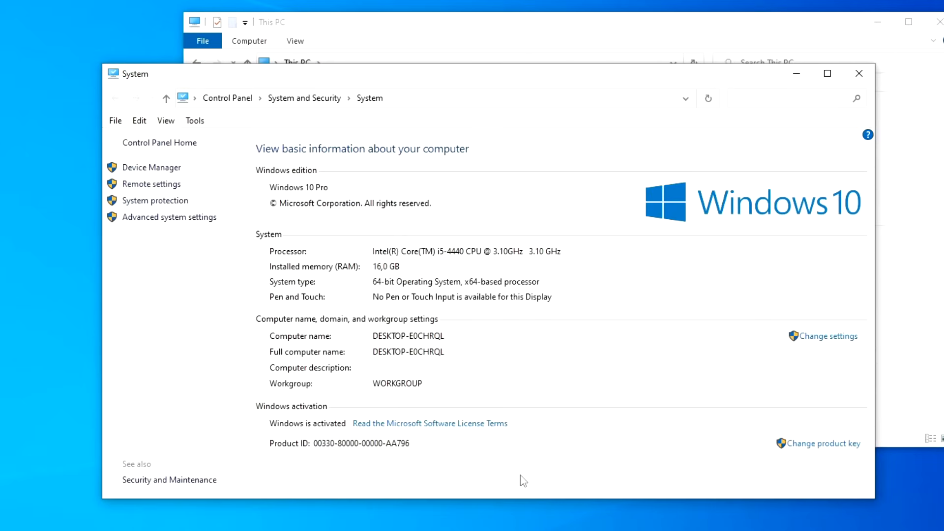
mouse_move(207, 239)
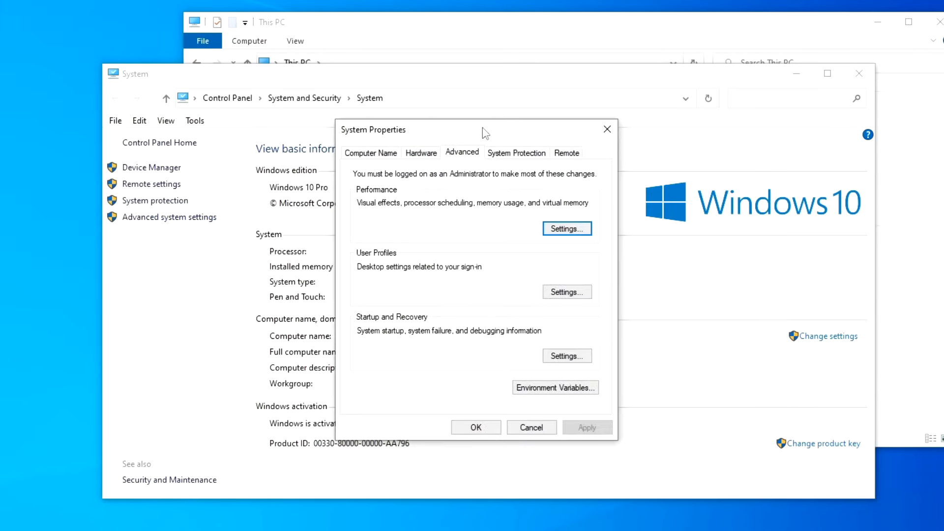
- Rename the computer to PC-2 in Computer Name/Domain Changes
click(370, 152)
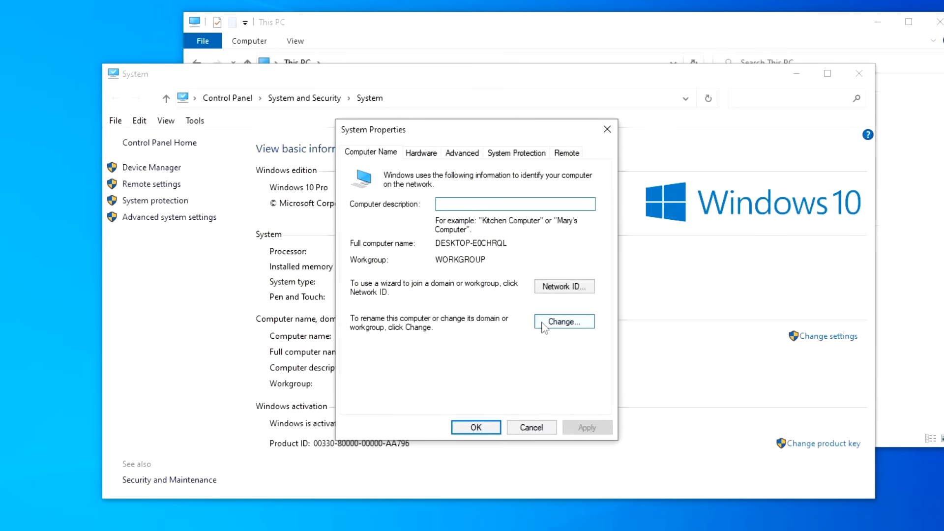
click(564, 322)
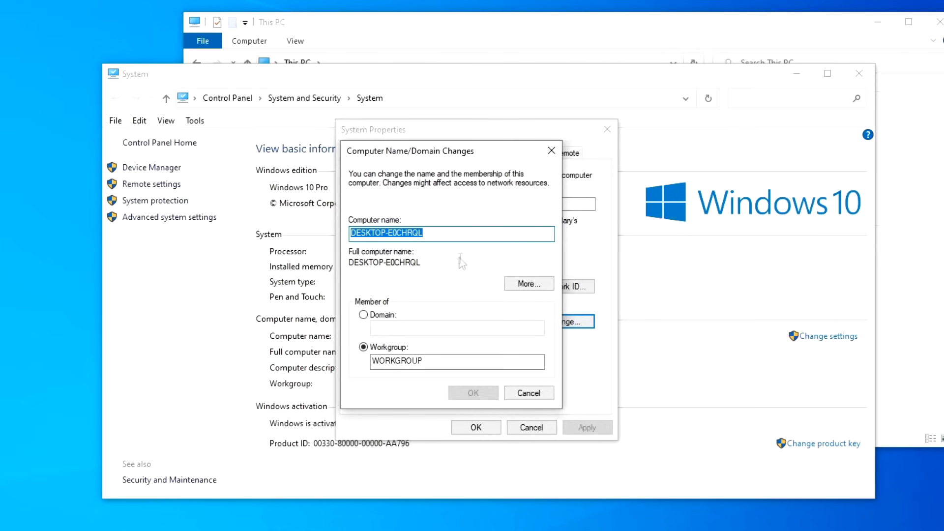
key(Delete)
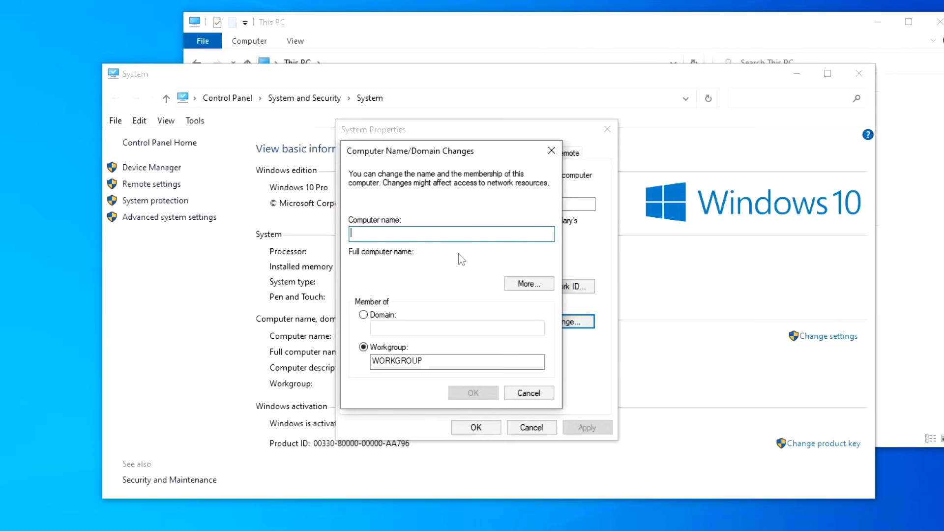
text(PC-2)
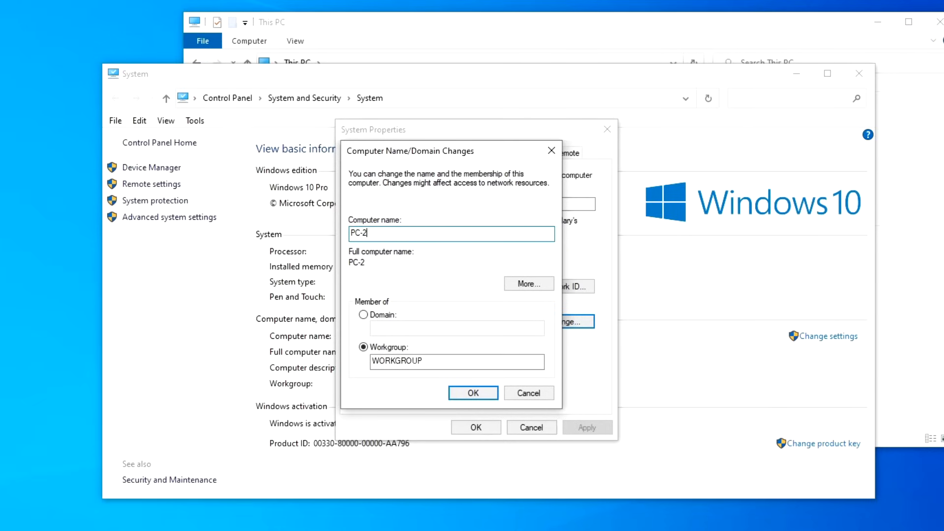
mouse_move(422, 386)
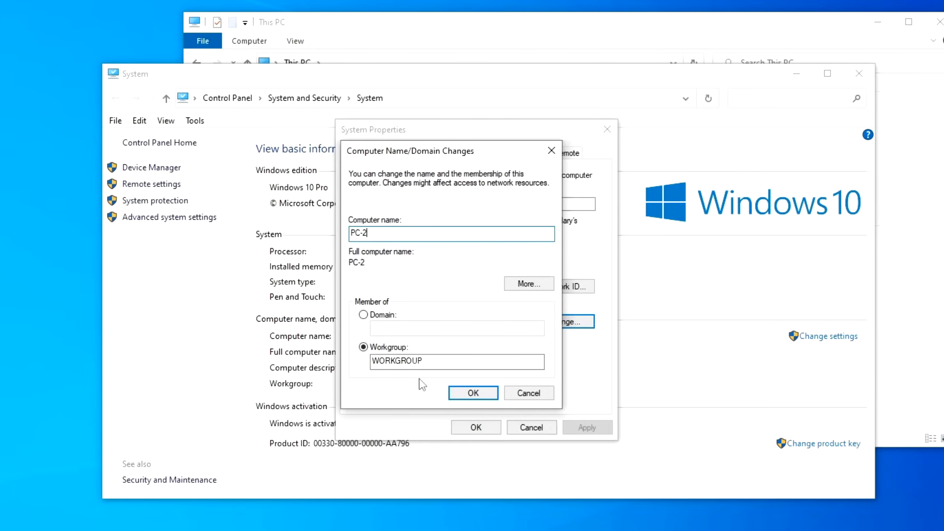
click(474, 393)
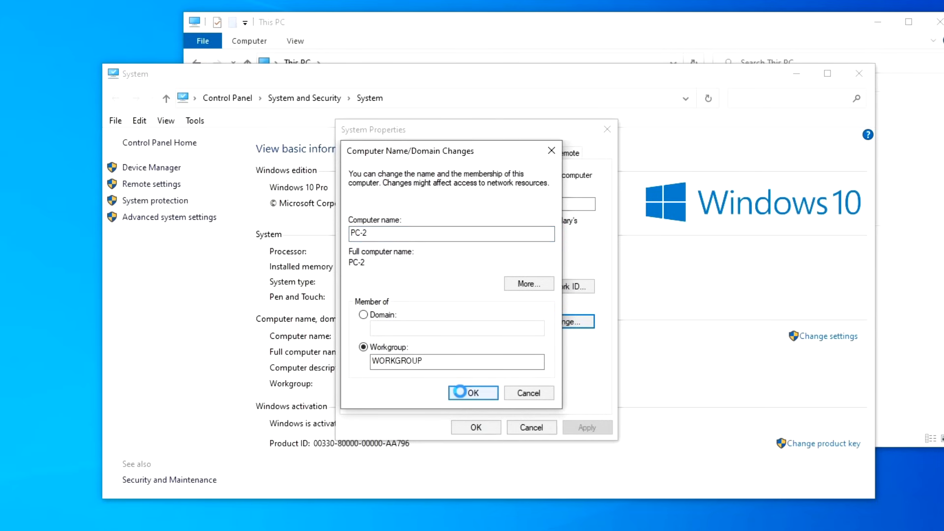
click(473, 393)
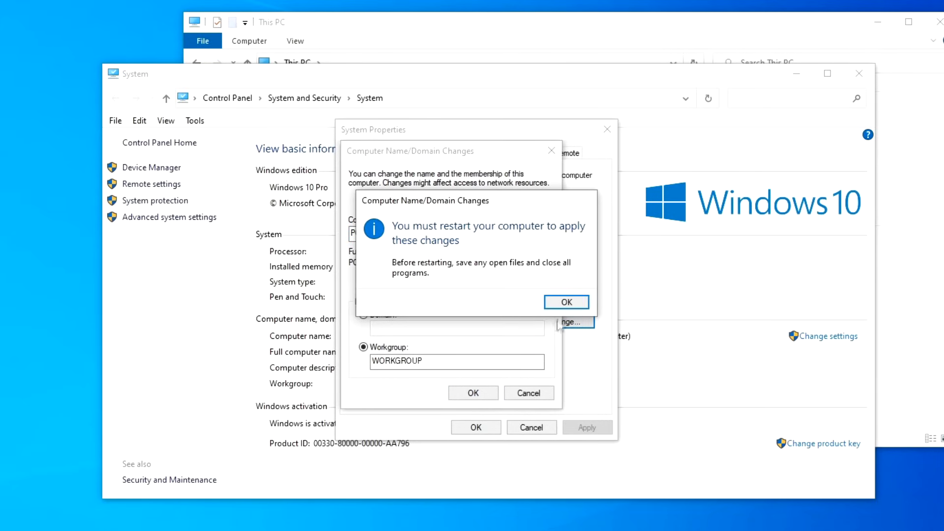
- Acknowledge the restart notice, close System Properties, and postpone the restart
click(566, 302)
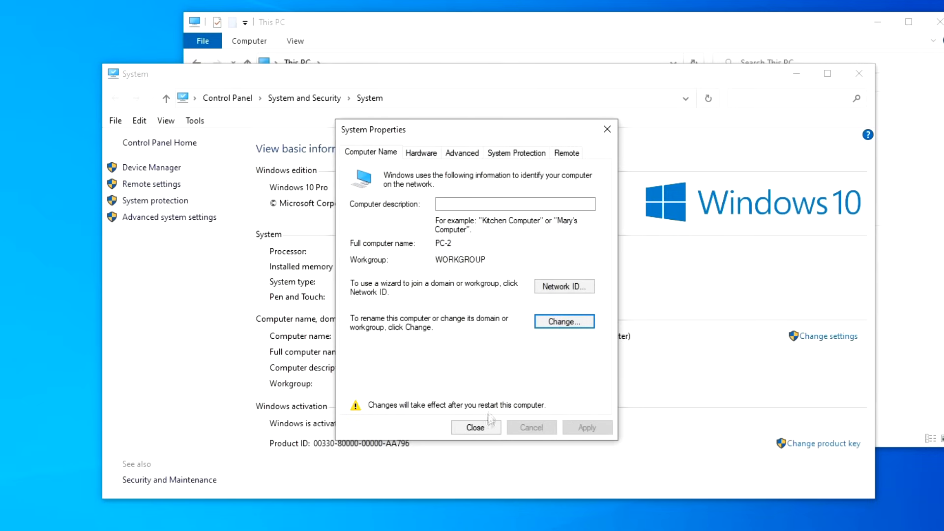
click(476, 427)
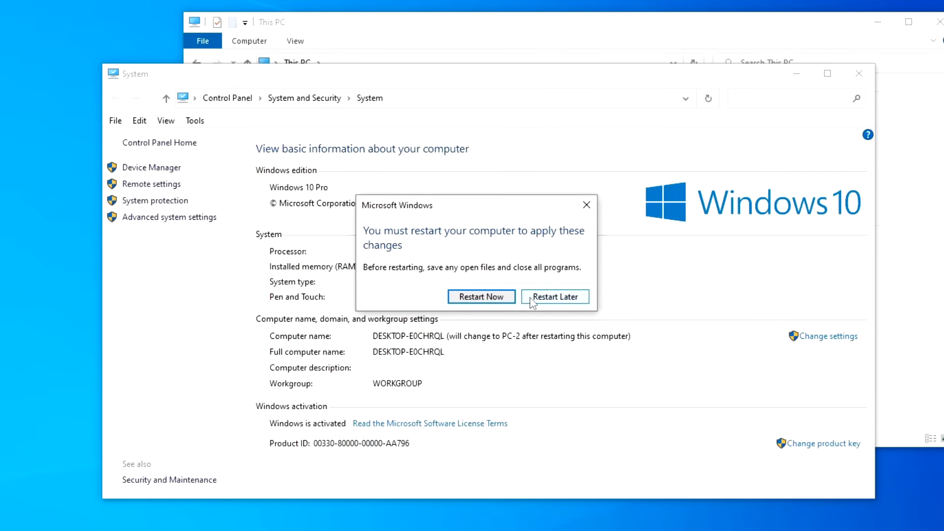
click(554, 297)
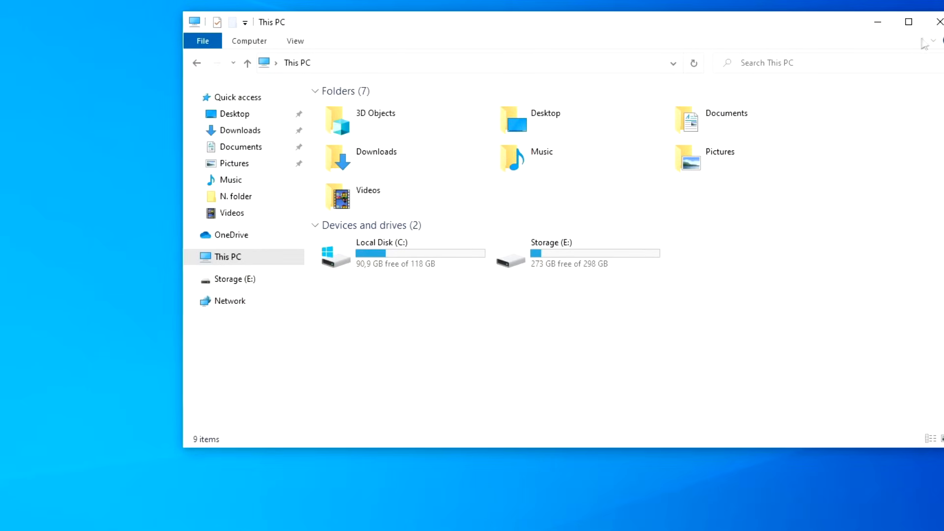
- Close This PC, then reach the Ethernet adapter list via Network and Sharing Center
click(938, 21)
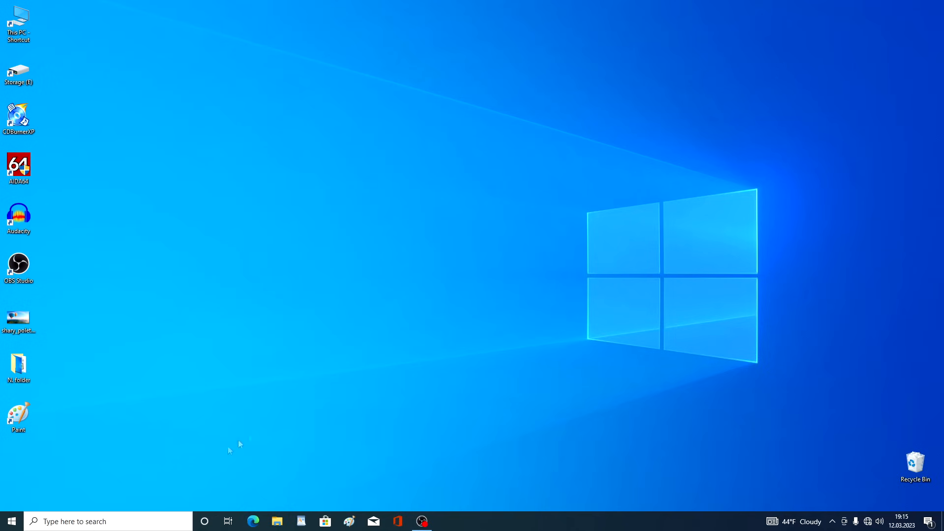
click(98, 521)
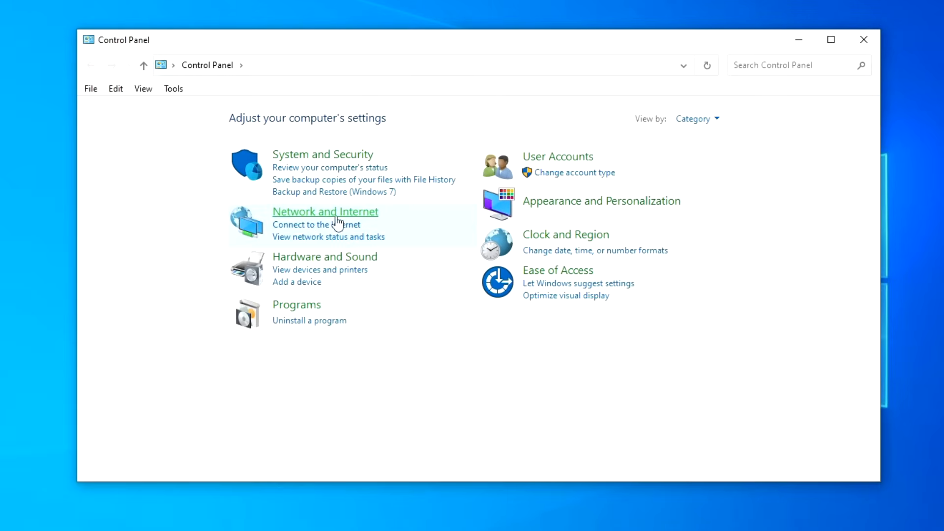
click(325, 211)
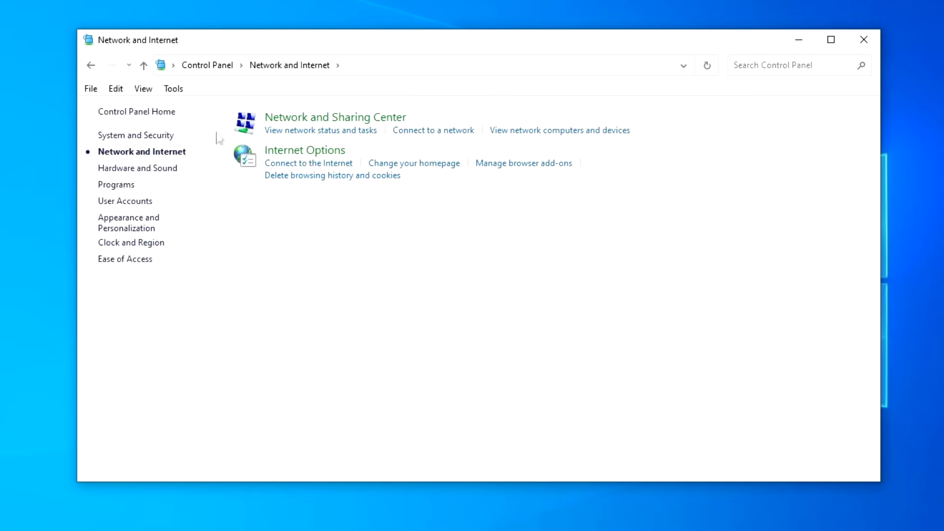
click(335, 117)
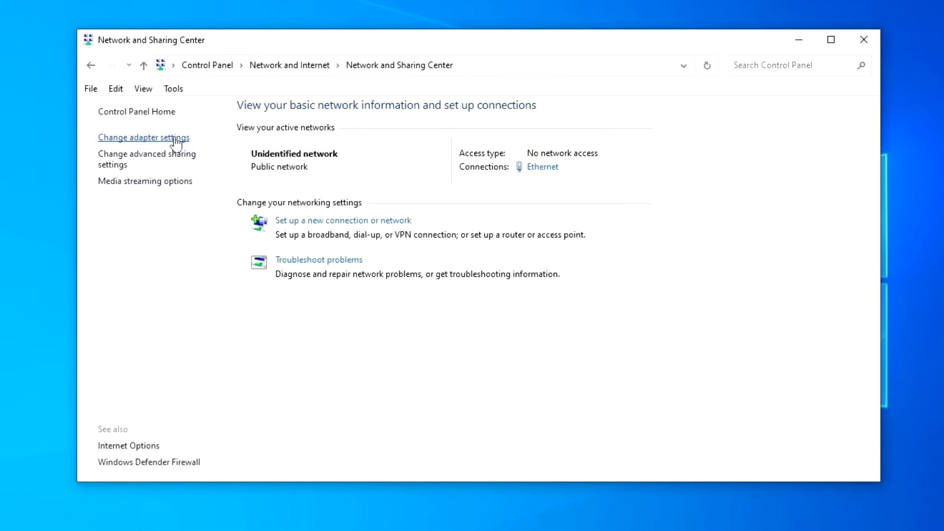
click(143, 138)
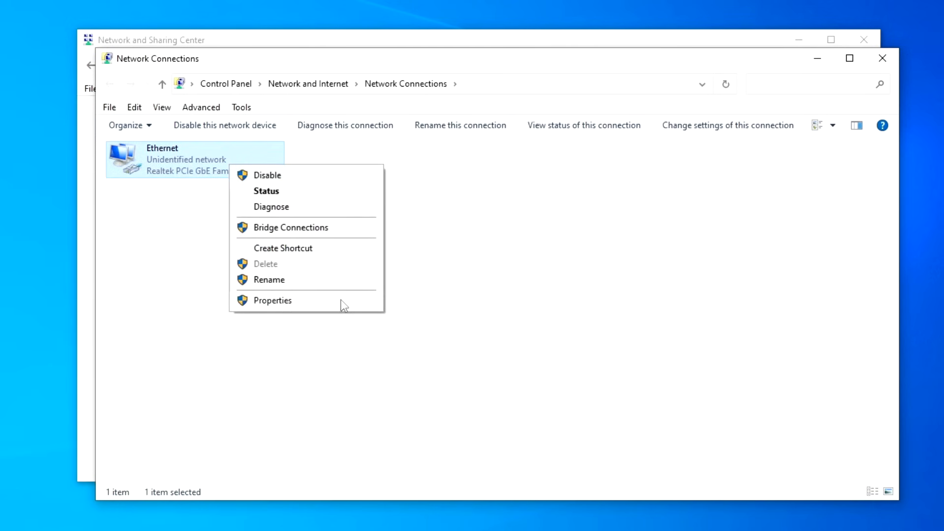
- Give Ethernet IPv4 static IP 192.168.1.2, gateway 192.168.1.1, DNS 208.67.222.222 and 208.67.220.220
click(273, 300)
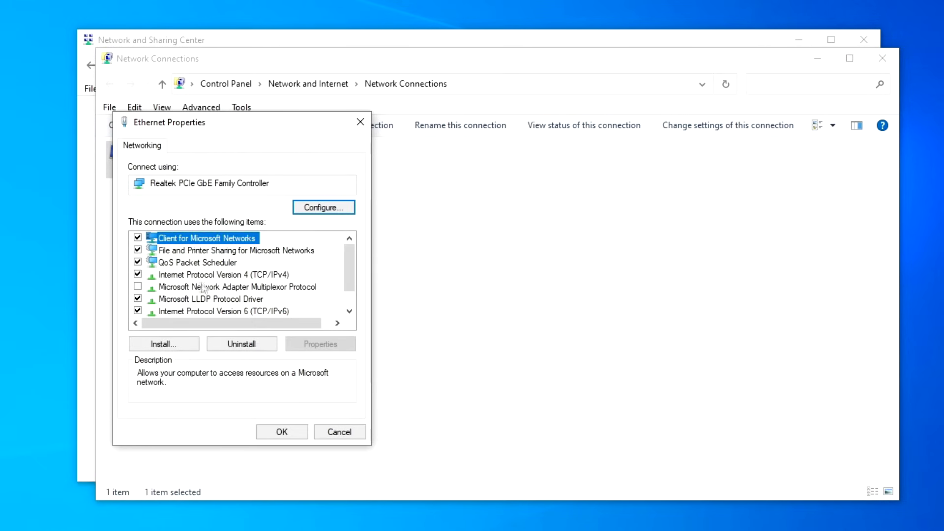
click(218, 275)
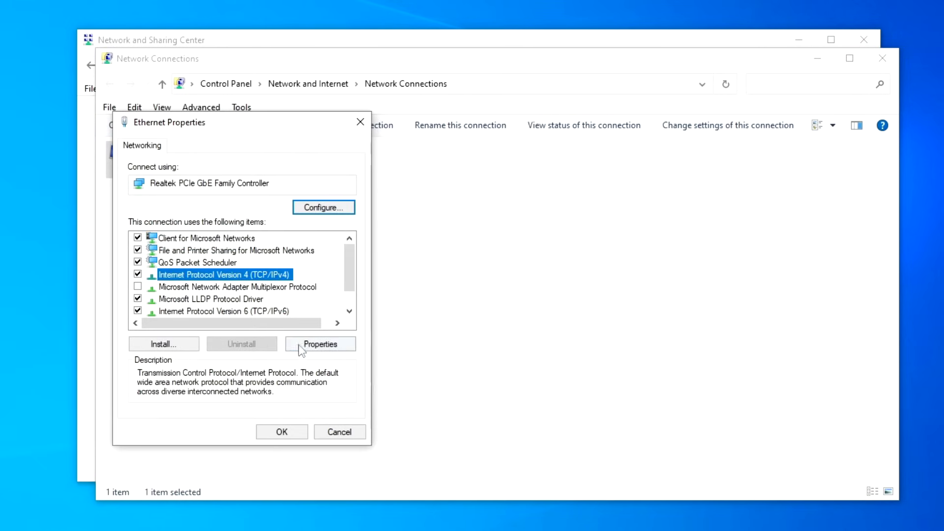
click(320, 343)
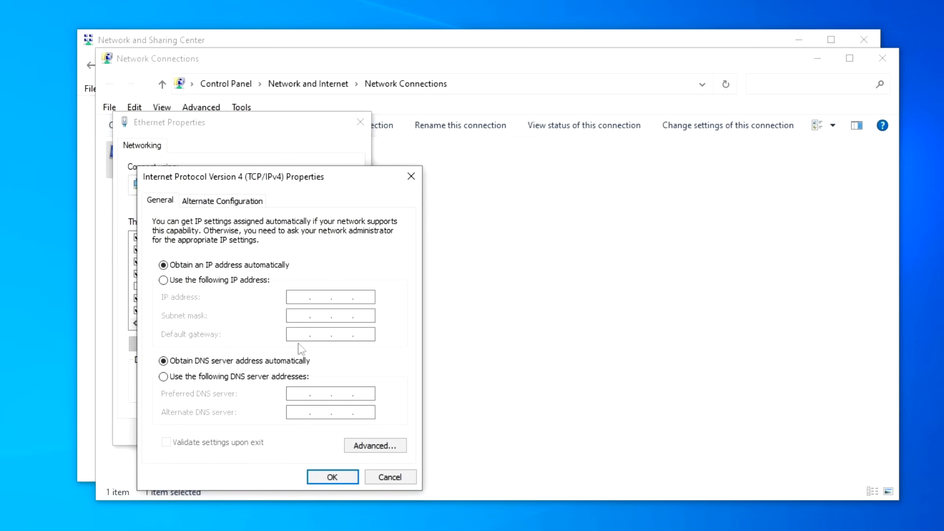
click(163, 279)
text(208 . 67 . 220 . 220)
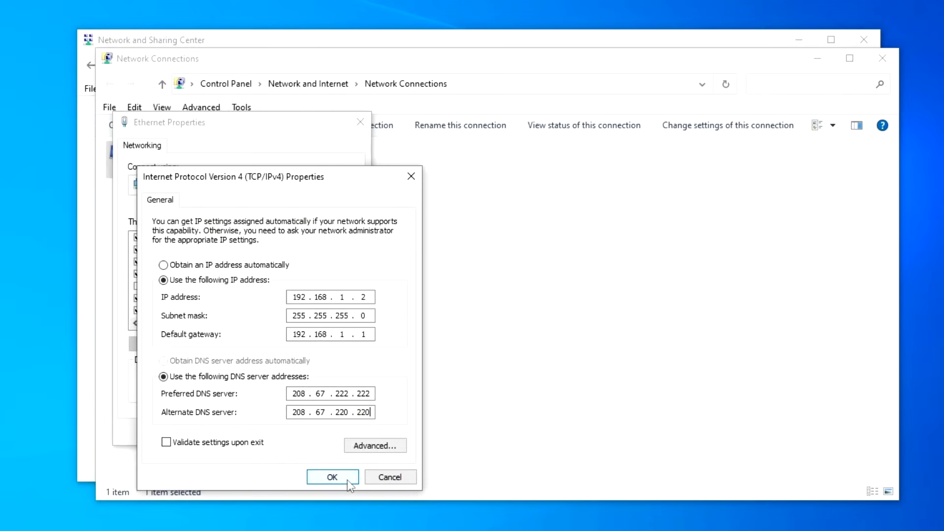
click(332, 478)
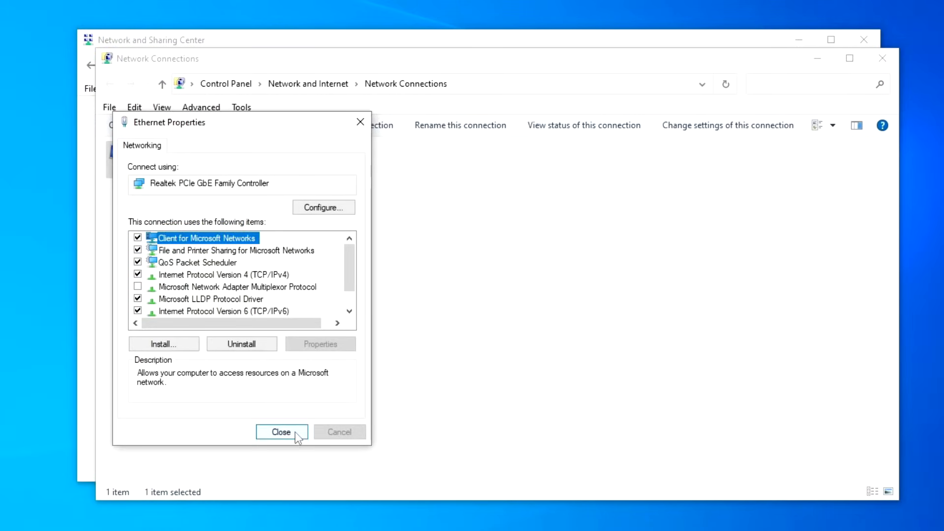
click(281, 432)
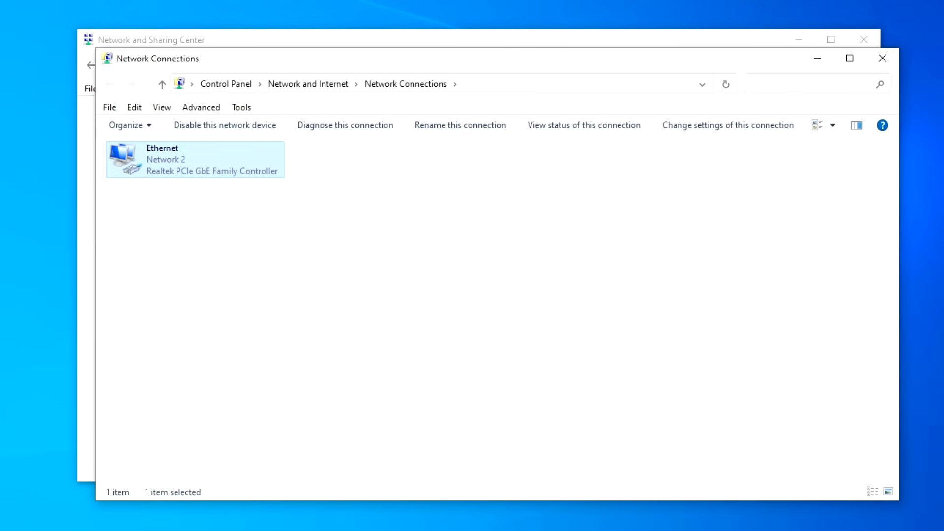
click(882, 58)
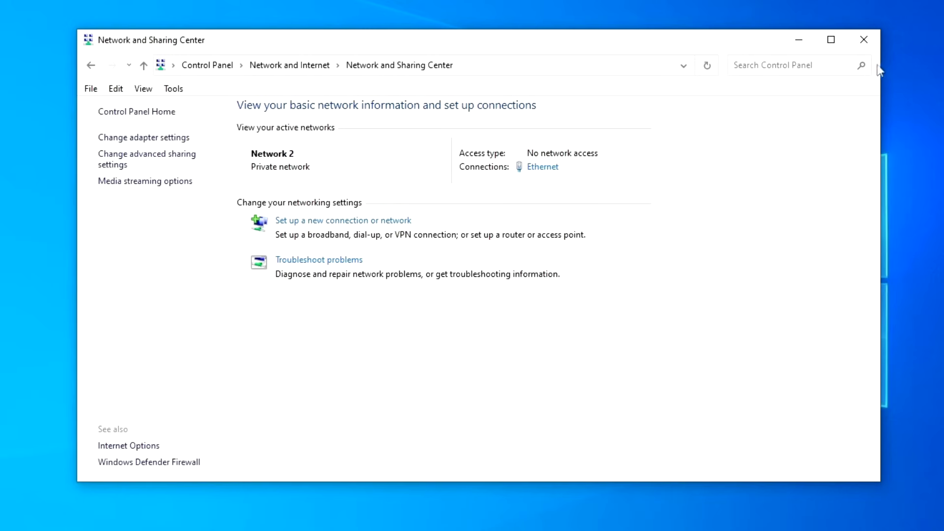
mouse_move(211, 164)
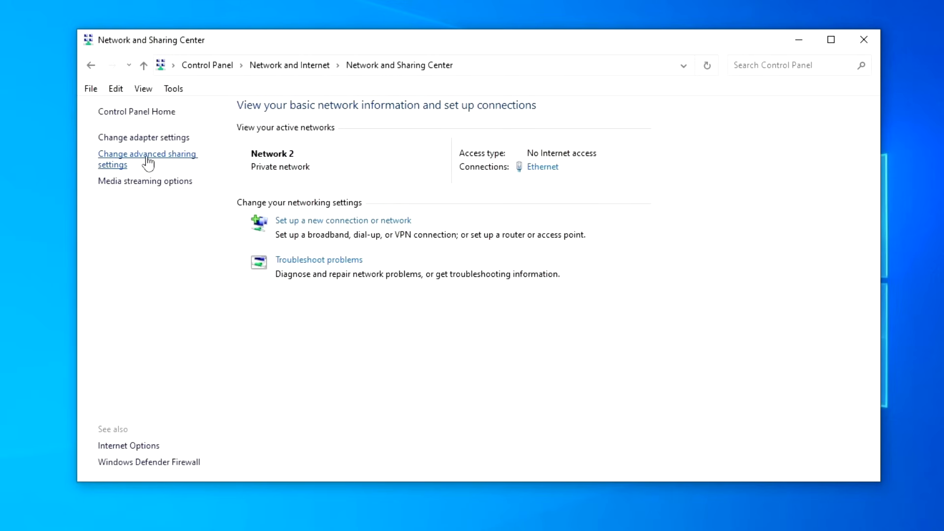
- In Advanced sharing settings, turn on file and printer sharing for the Private profile
click(148, 153)
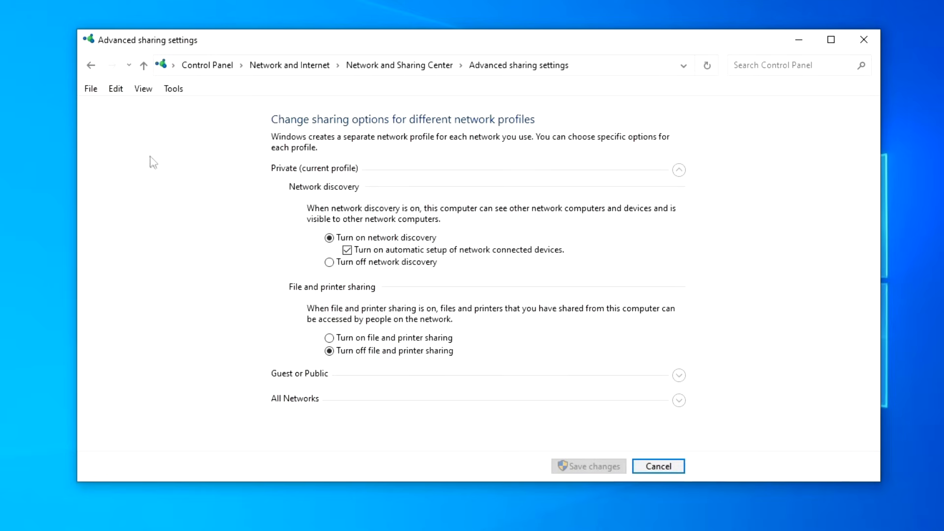
click(679, 170)
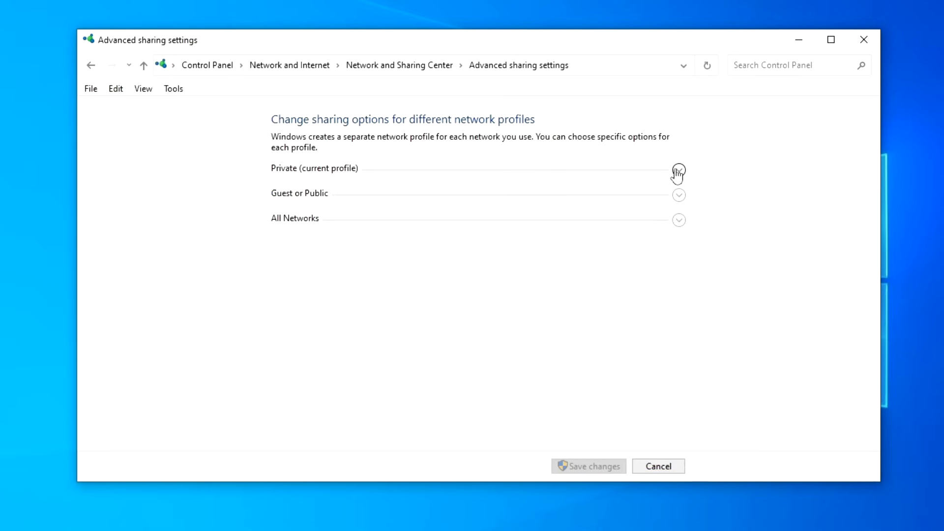
mouse_move(680, 222)
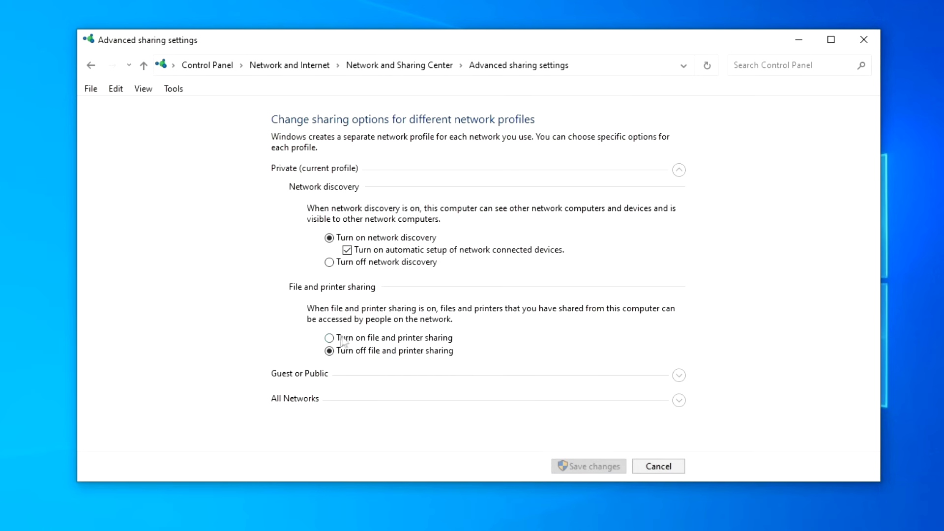
click(329, 338)
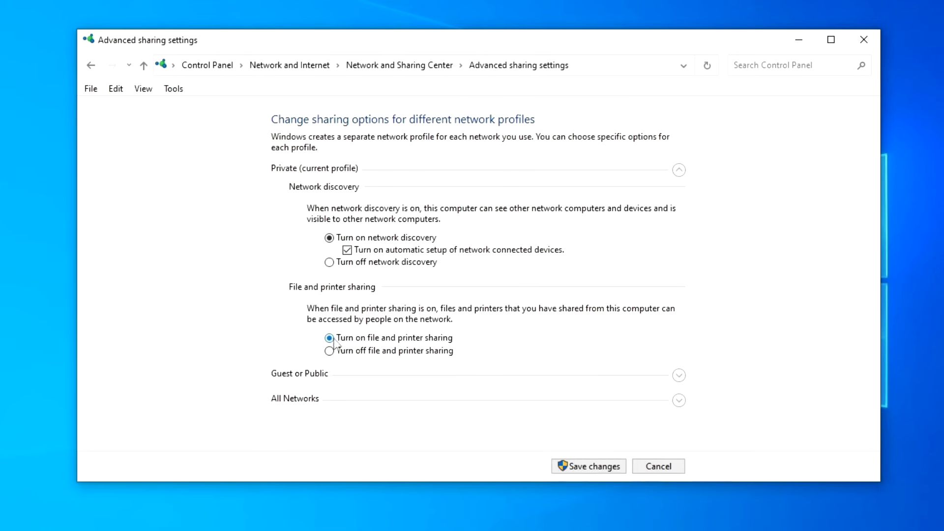
click(679, 170)
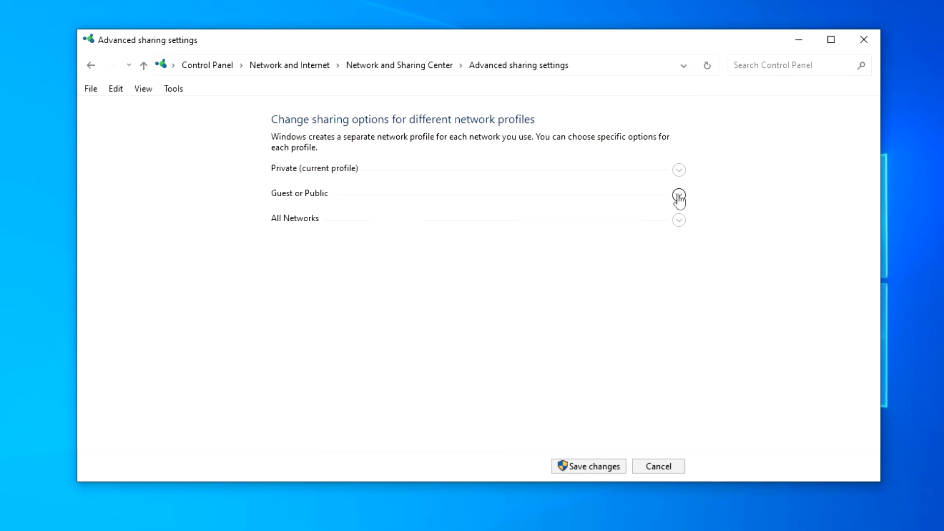
- Turn on network discovery, file and printer sharing, and Public folder sharing for Guest or Public
click(679, 195)
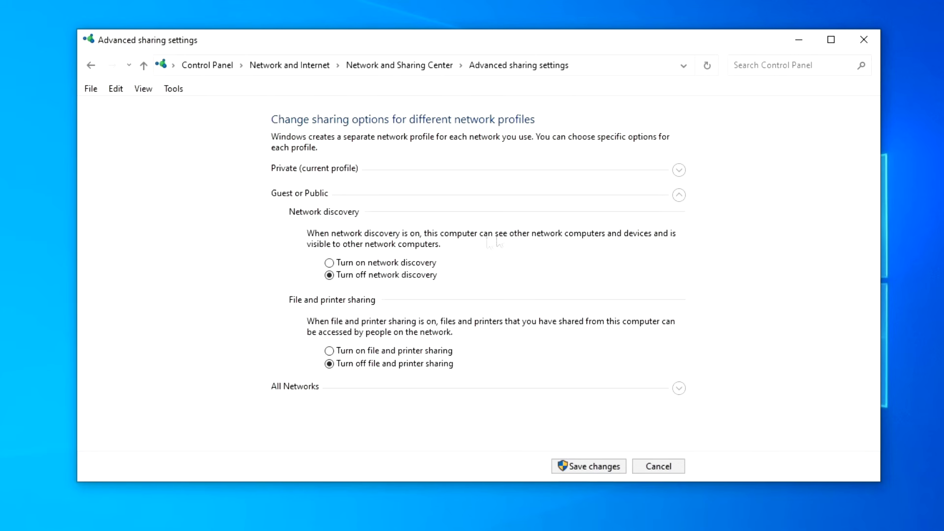
click(328, 262)
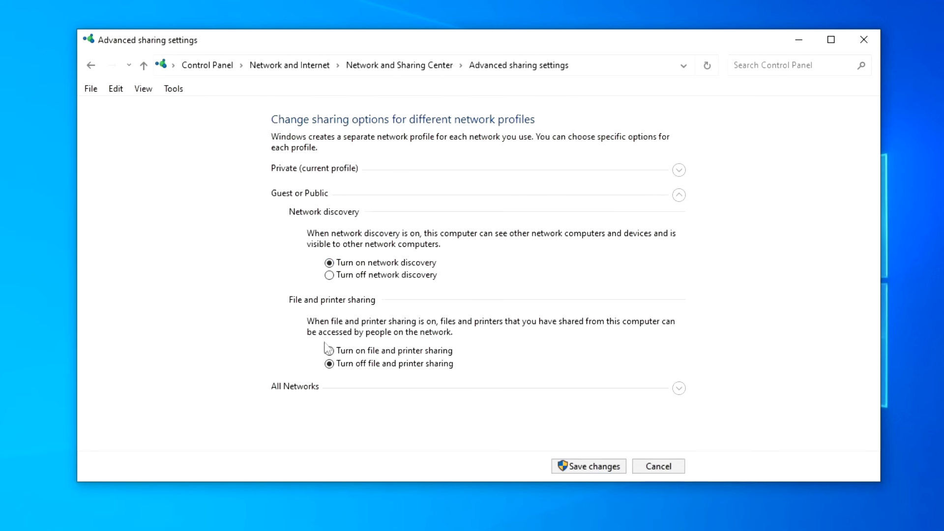
click(329, 351)
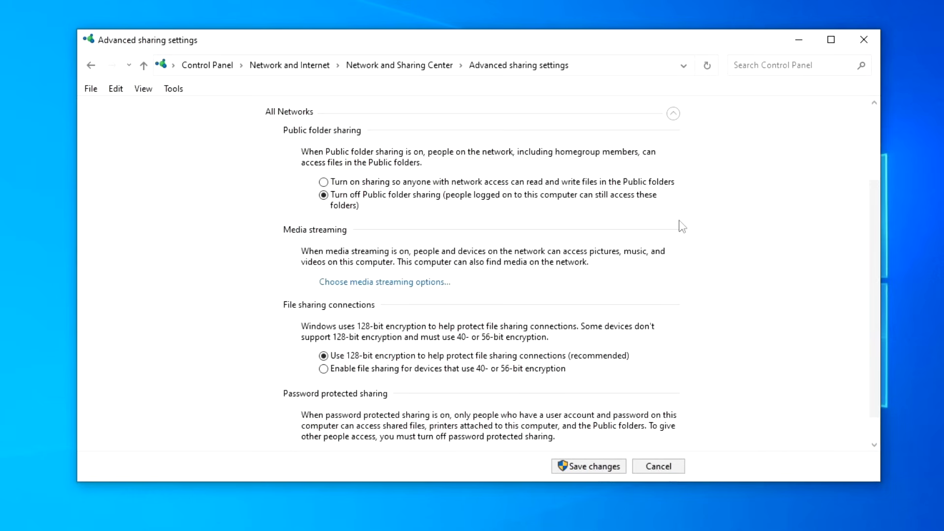
click(322, 182)
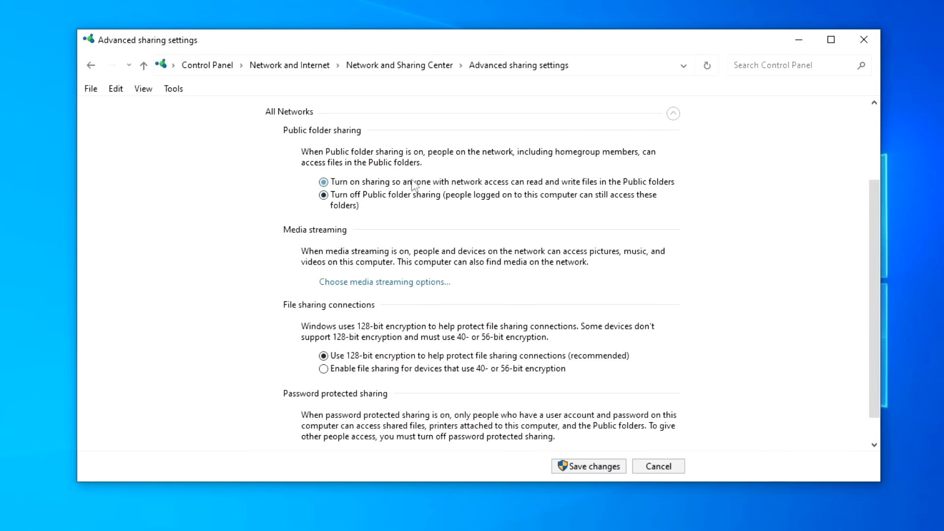
click(323, 182)
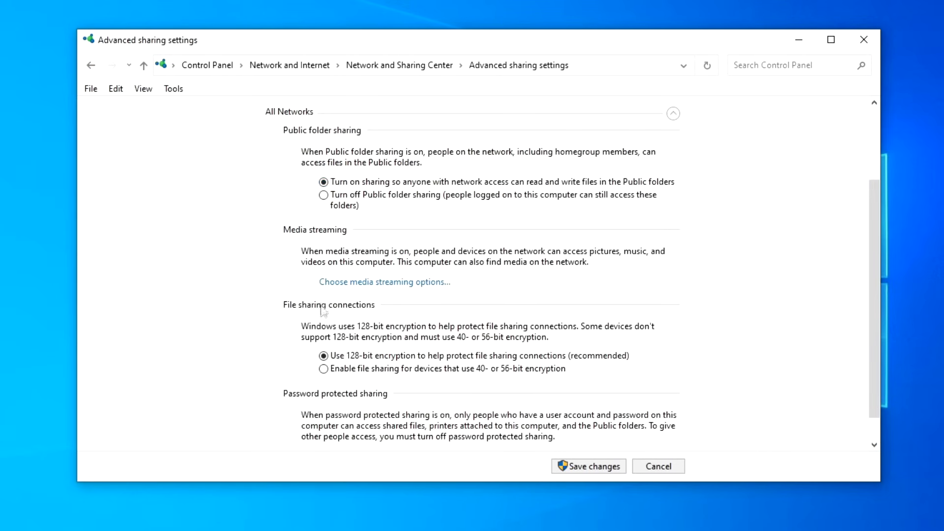
- Turn off password protected sharing and save the changes
scroll(down, 3)
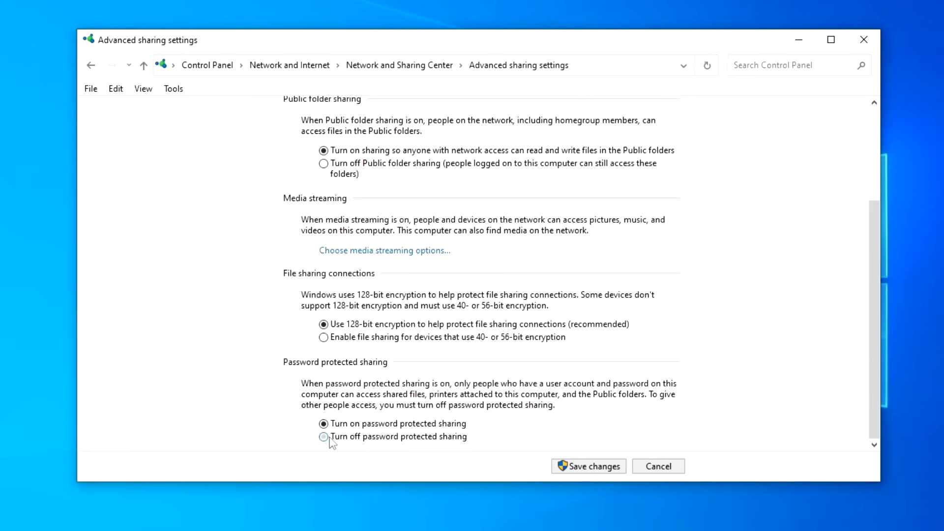
click(324, 437)
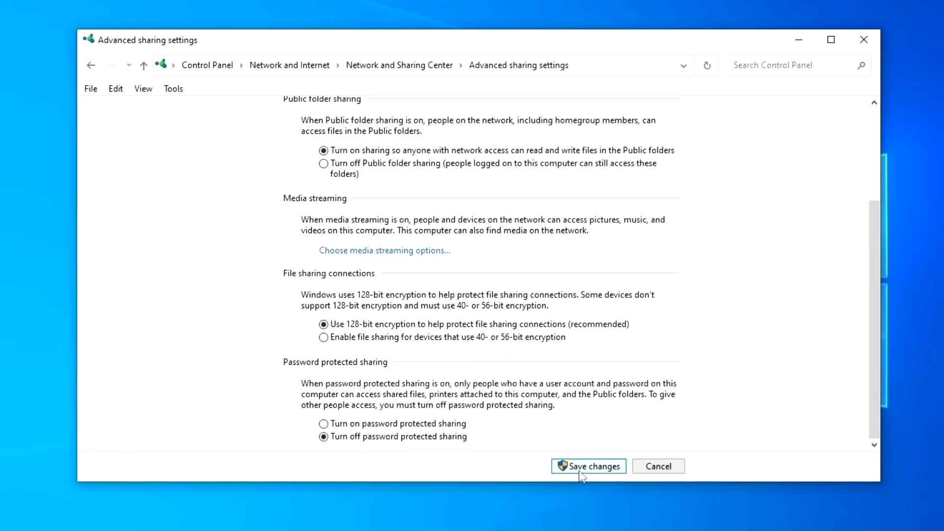
click(589, 466)
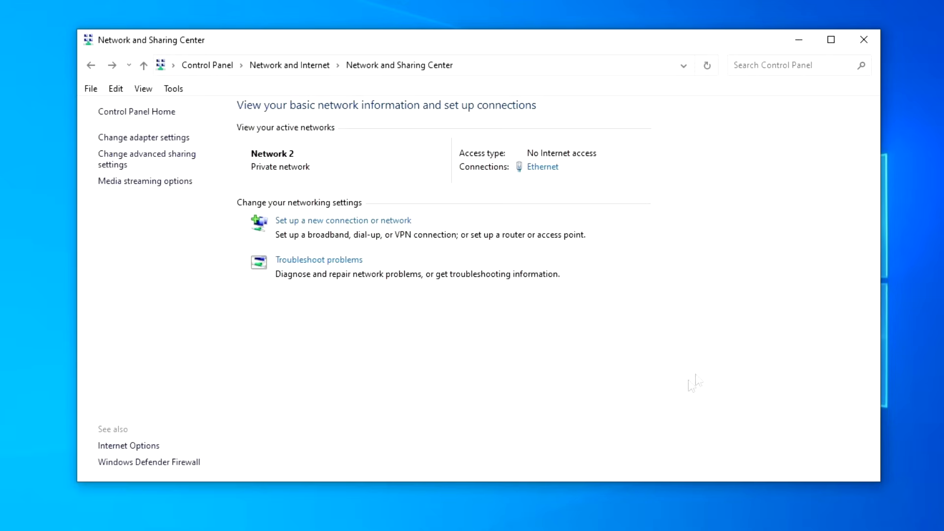
mouse_move(353, 143)
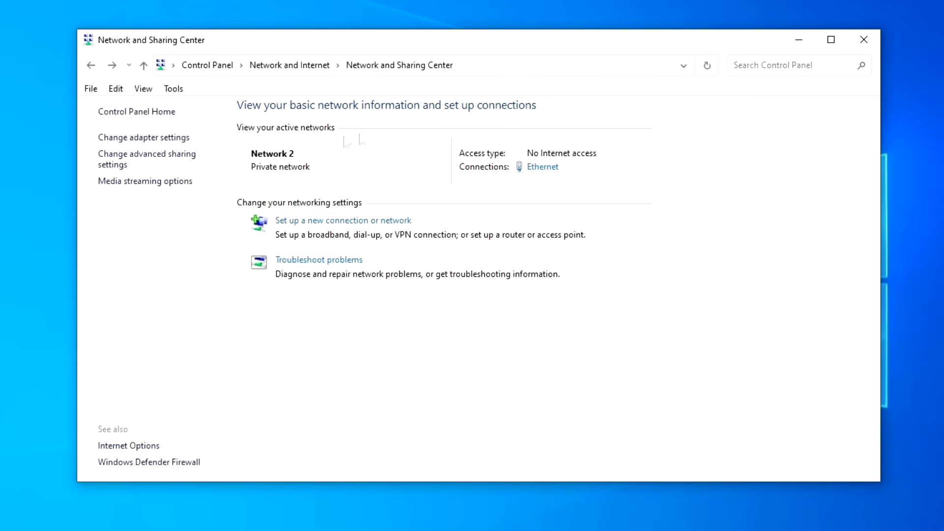
- Check the network adapters list, then close the Network and Sharing Center
click(141, 137)
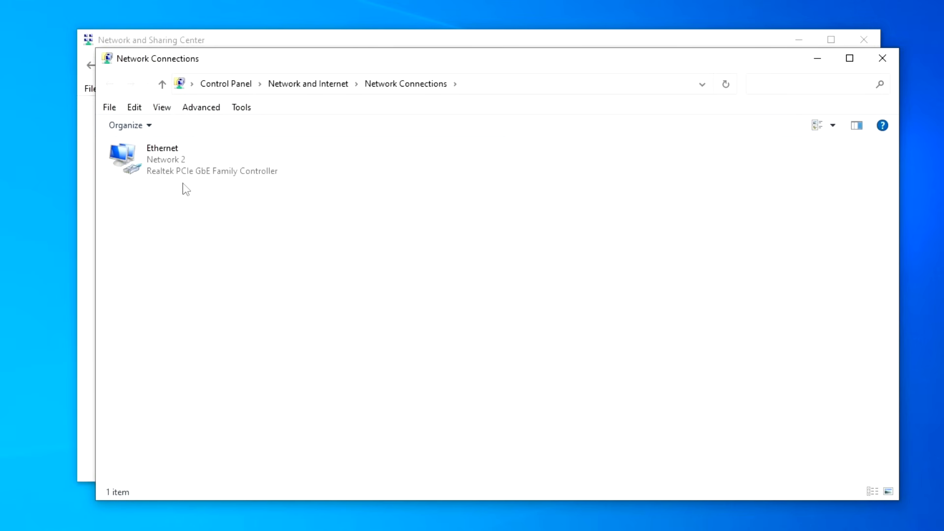
mouse_move(838, 177)
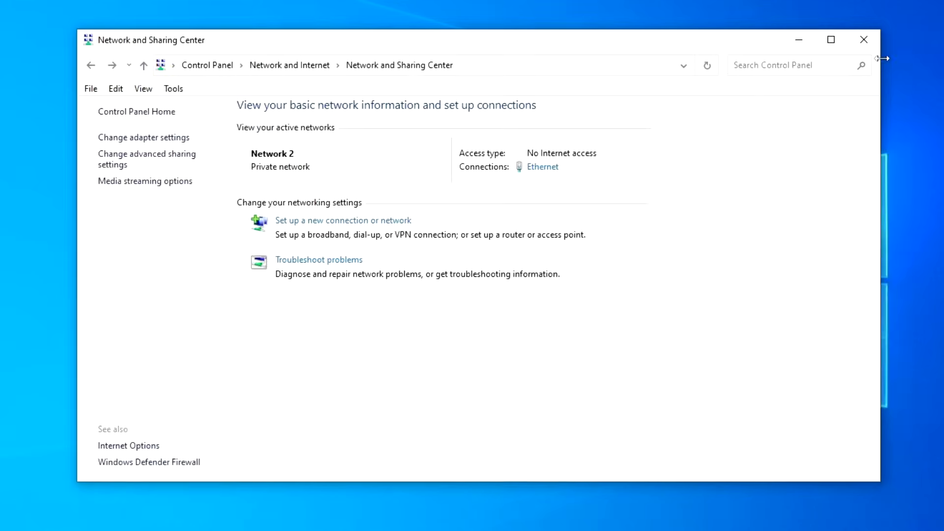
click(864, 40)
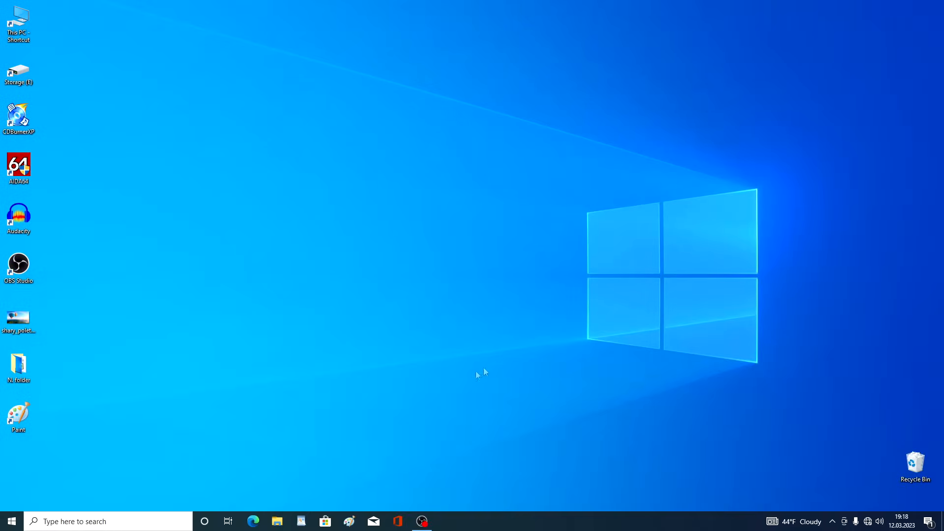
mouse_move(11, 520)
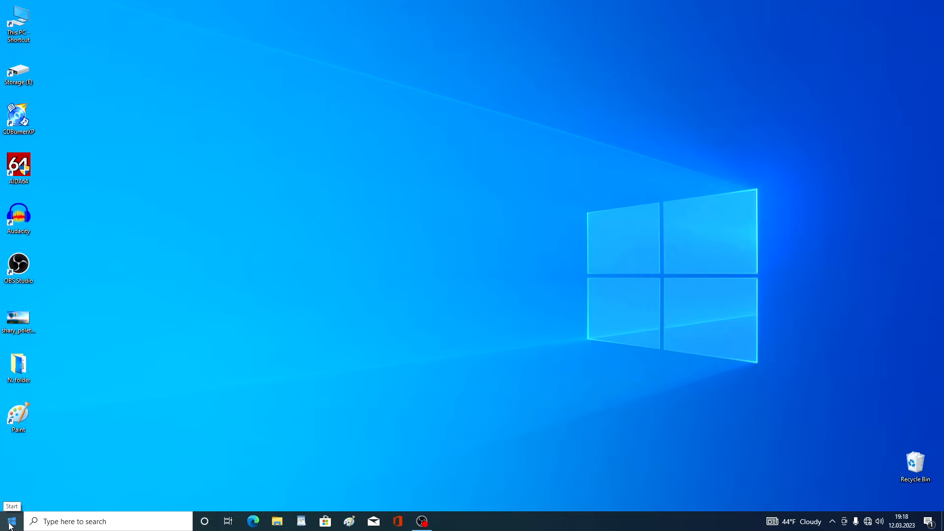
- Open the Start button's quick-link menu
right_click(8, 521)
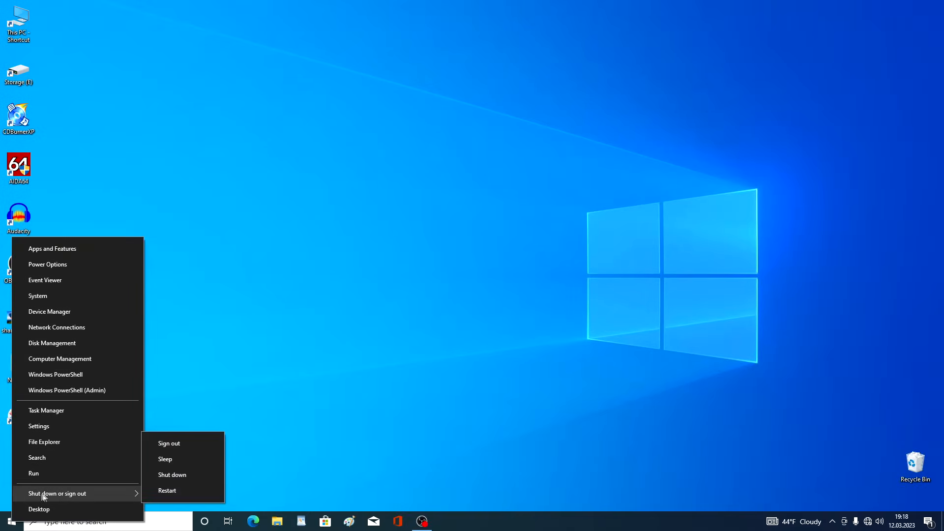
mouse_move(167, 491)
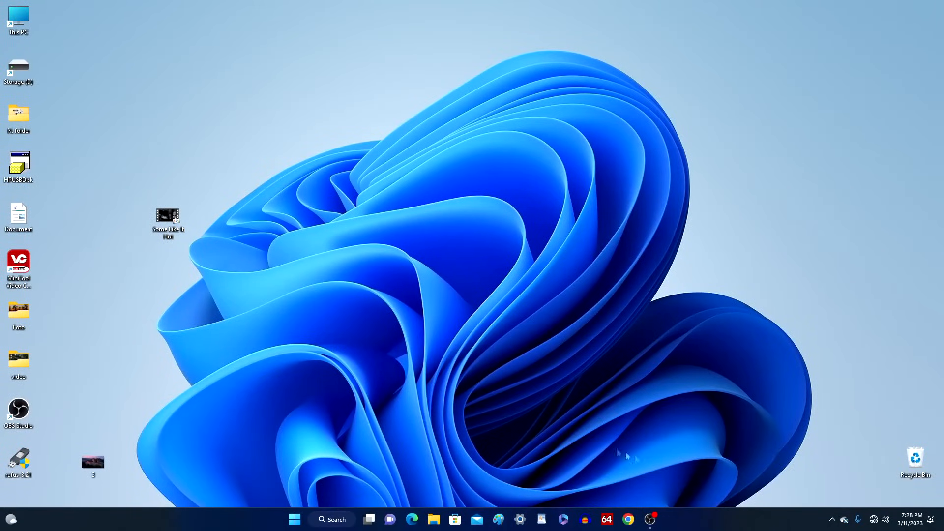
click(335, 519)
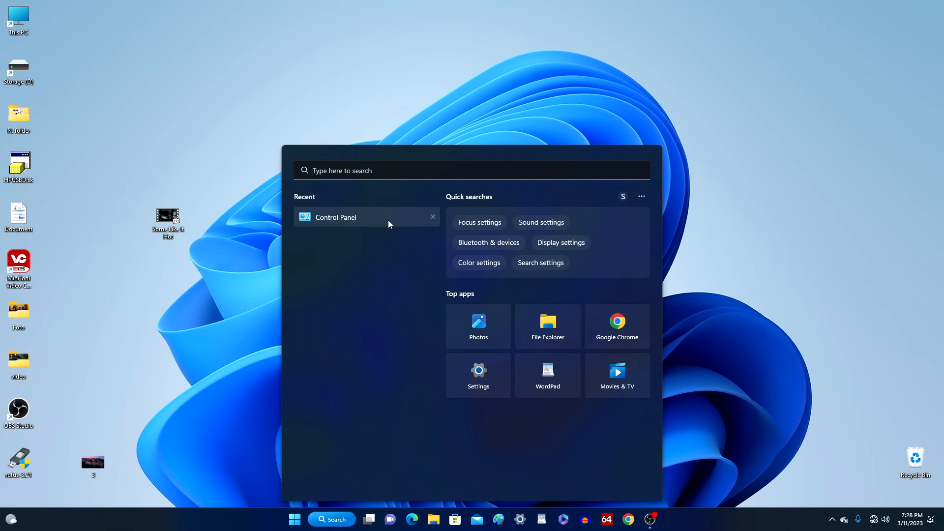
click(355, 218)
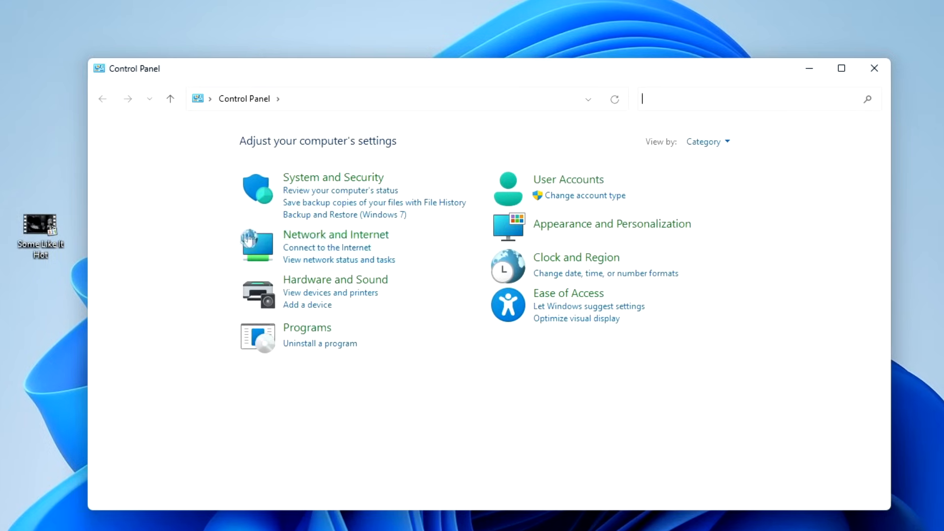
click(335, 234)
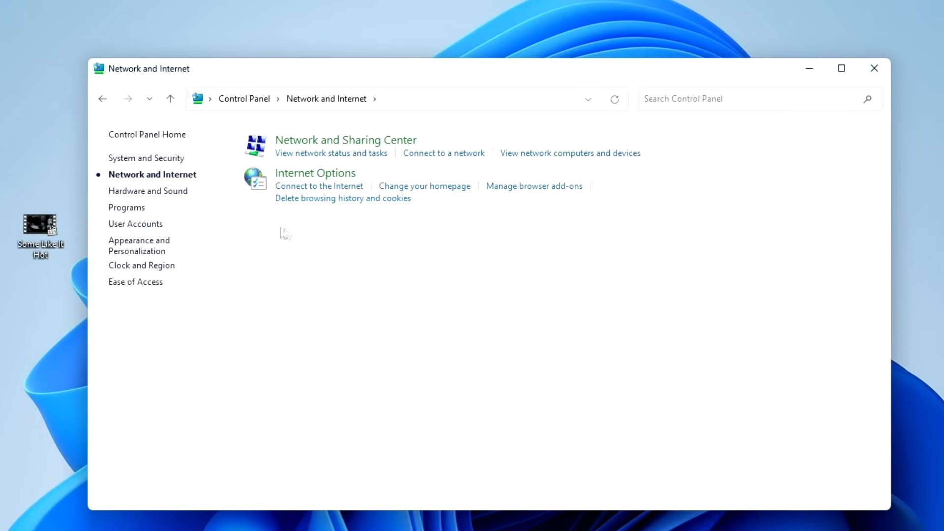
mouse_move(334, 145)
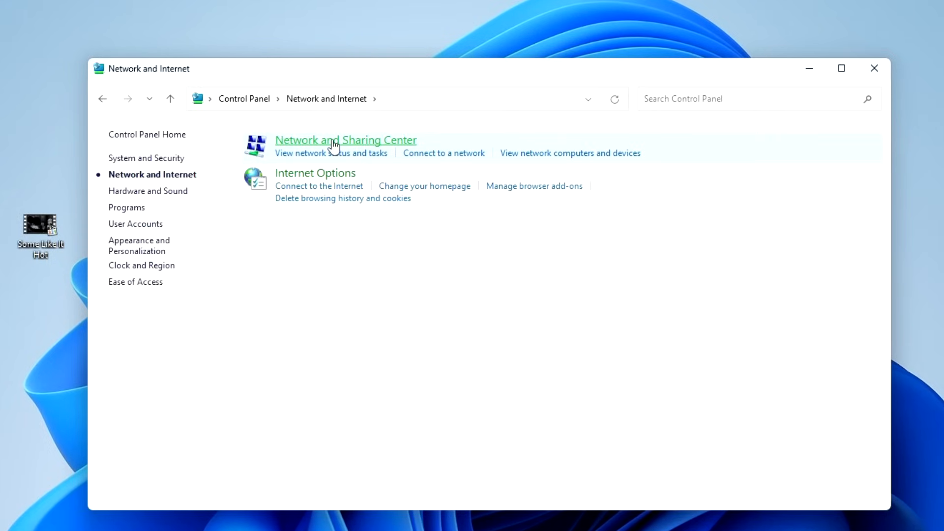
click(351, 140)
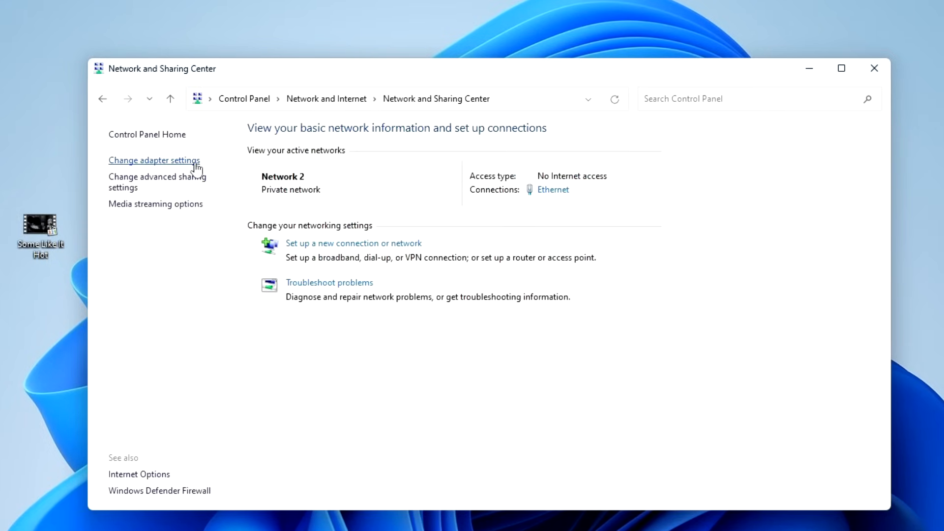
click(154, 161)
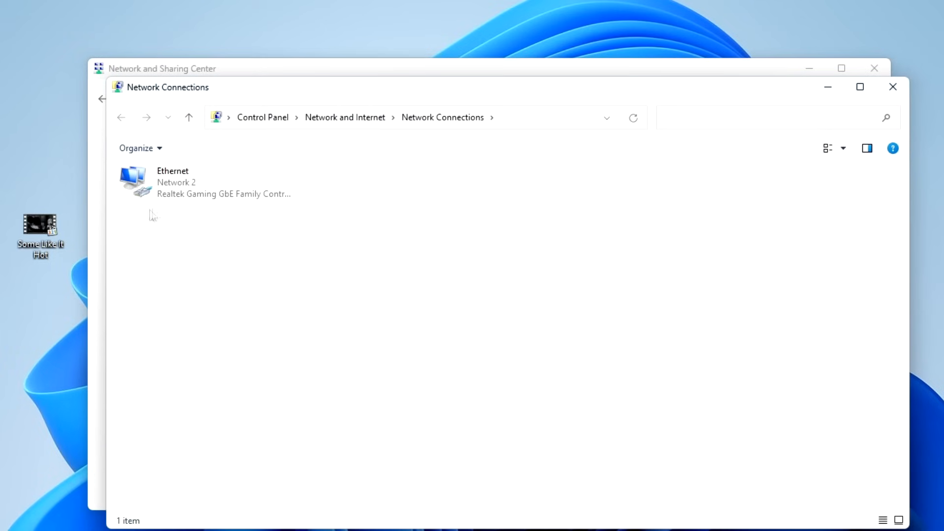
mouse_move(206, 212)
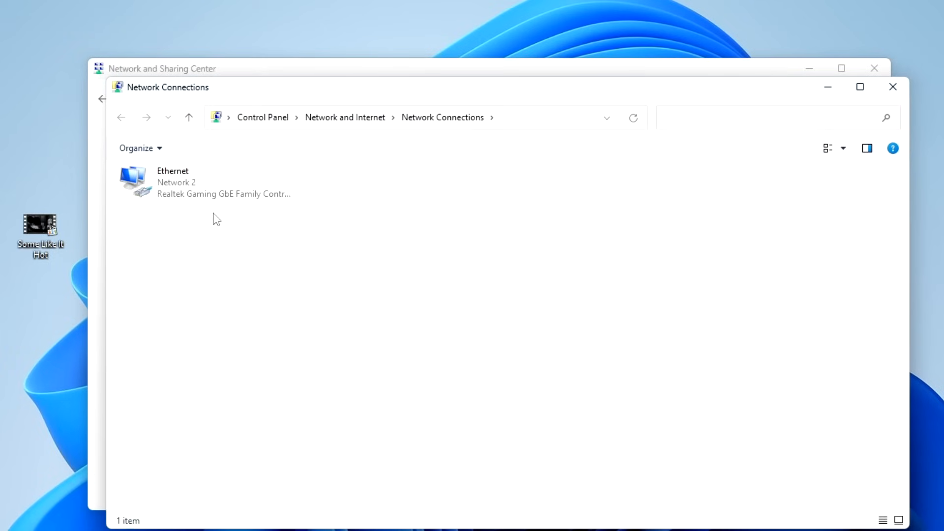
mouse_move(893, 86)
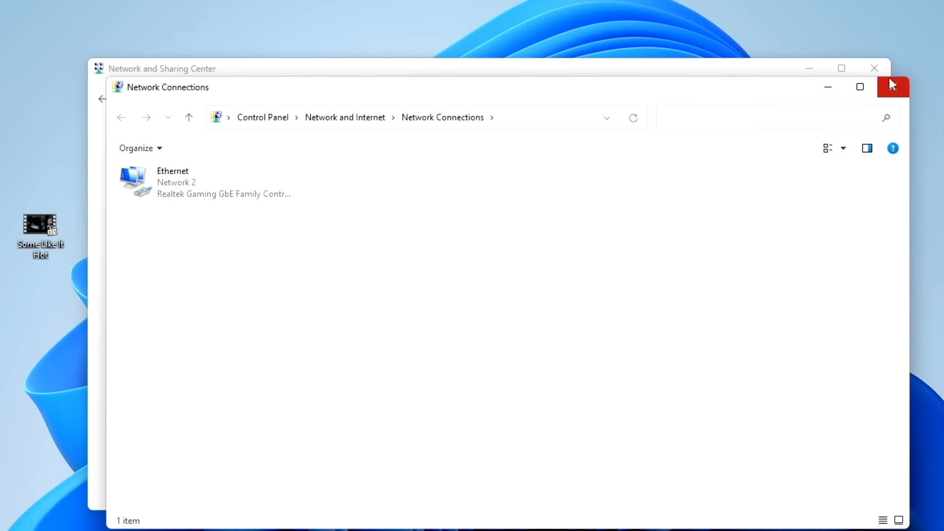
click(893, 86)
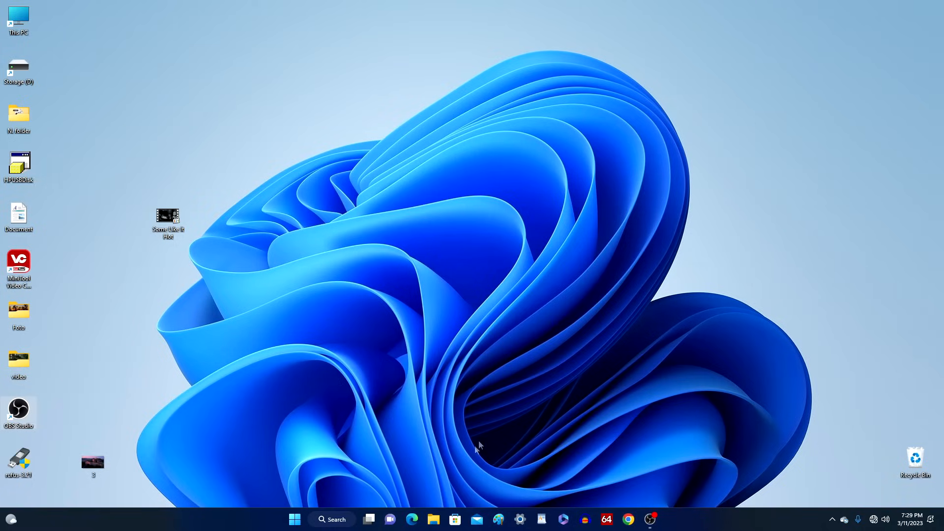
click(433, 520)
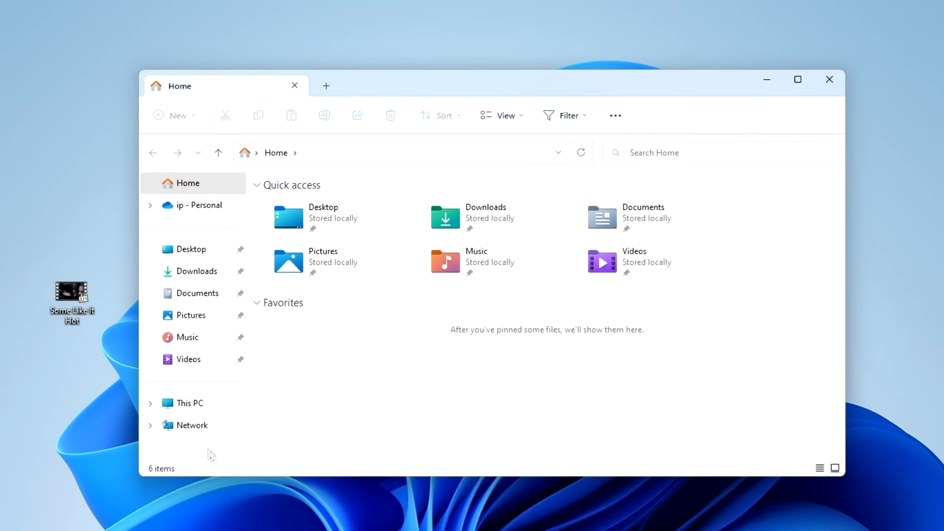
click(191, 425)
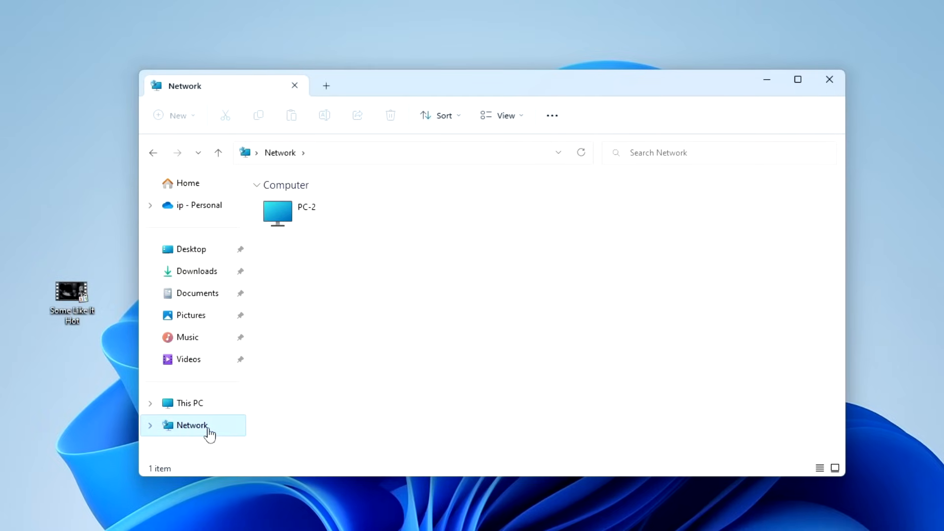
mouse_move(288, 326)
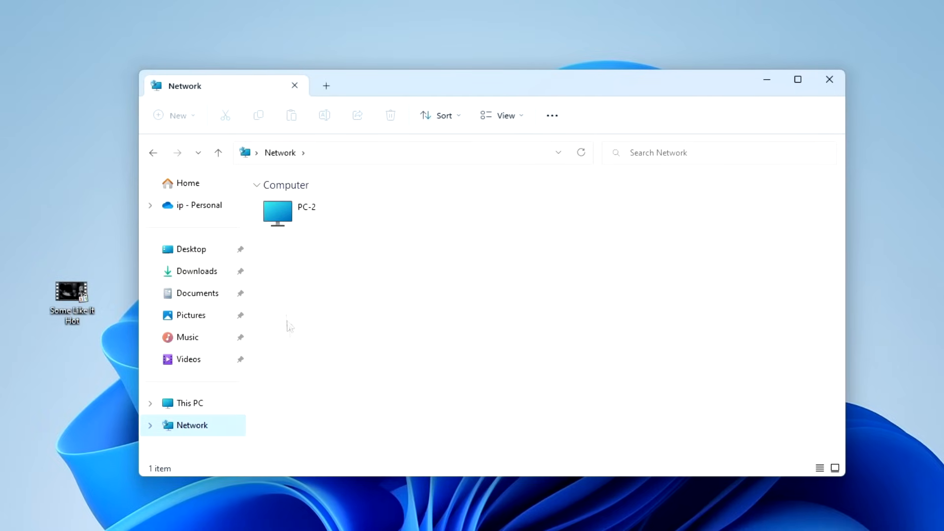
mouse_move(307, 240)
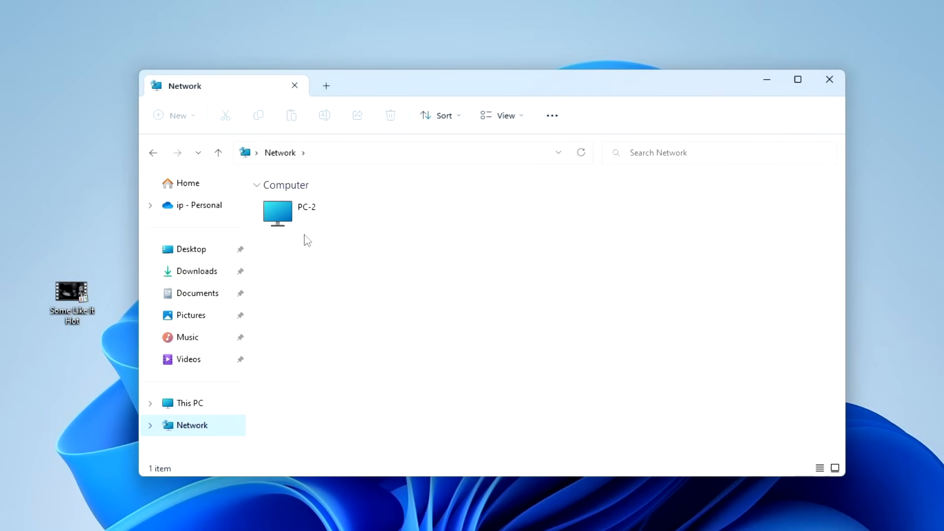
mouse_move(301, 241)
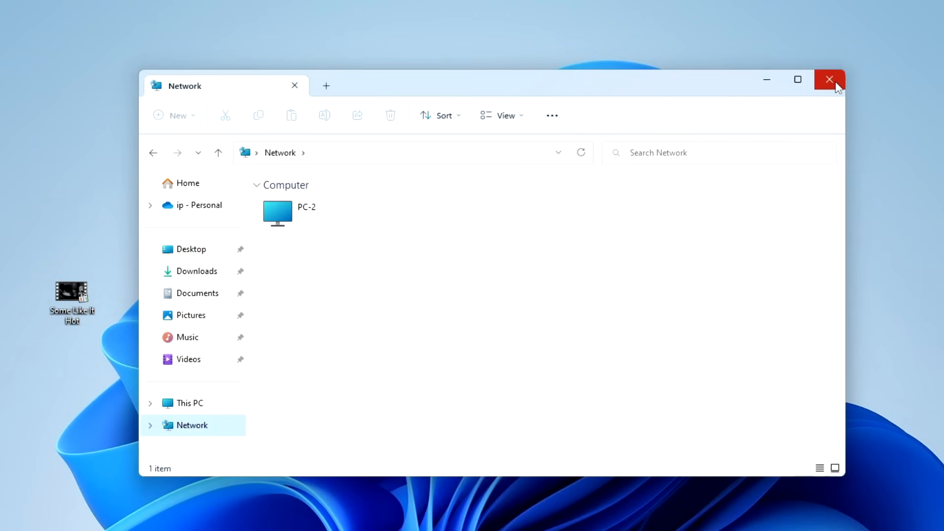
click(828, 79)
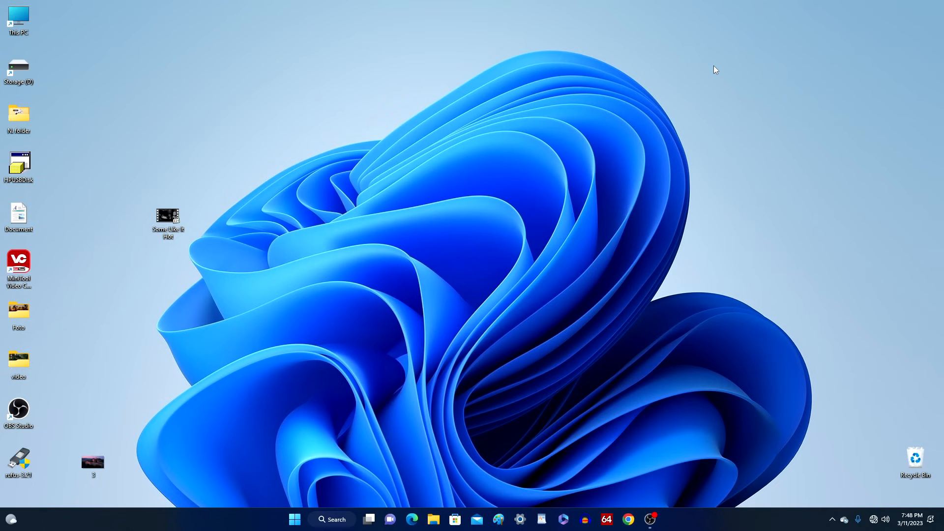
mouse_move(395, 188)
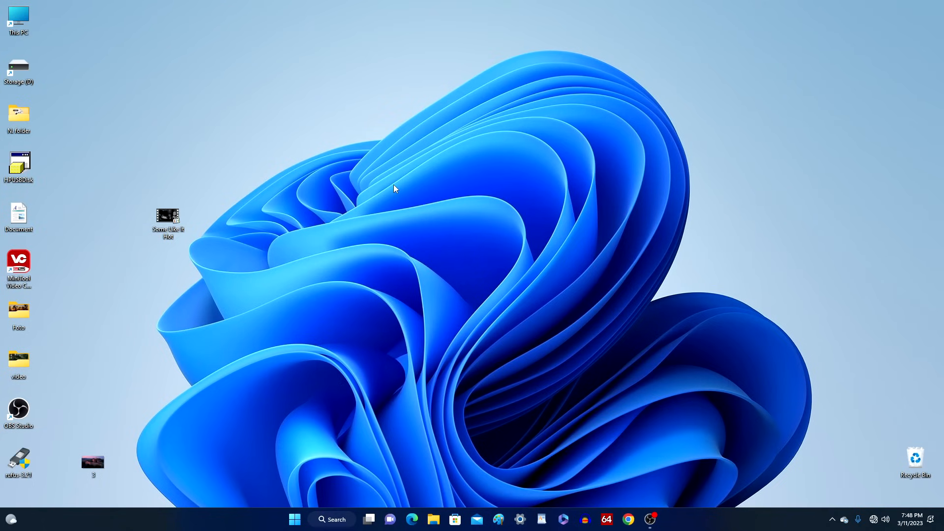
- Create a PC-1 desktop shortcut and move it above the Some Like It Hot icon
right_click(395, 188)
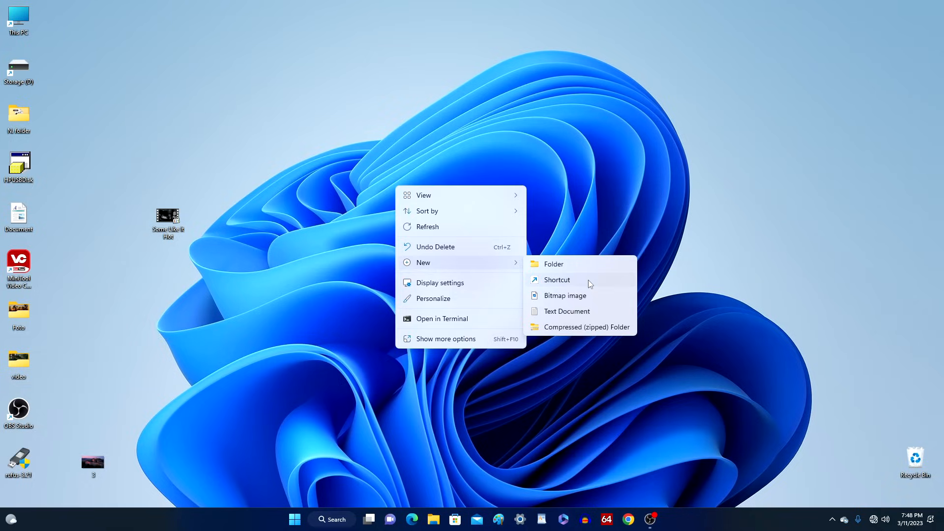
click(557, 280)
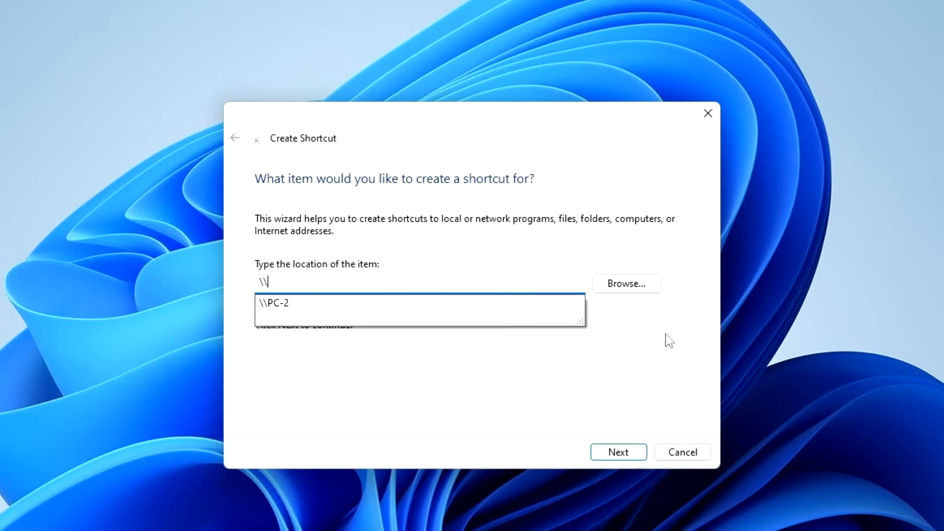
text(PC-1)
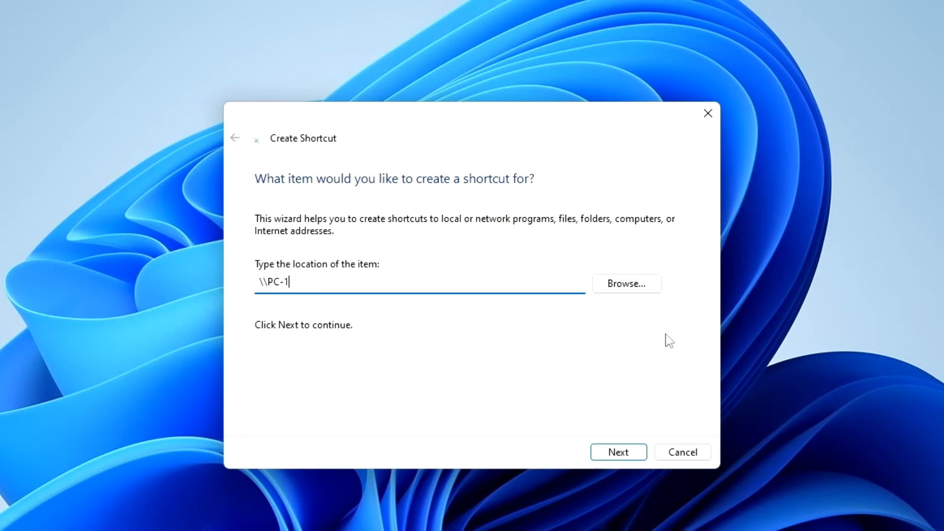
click(619, 453)
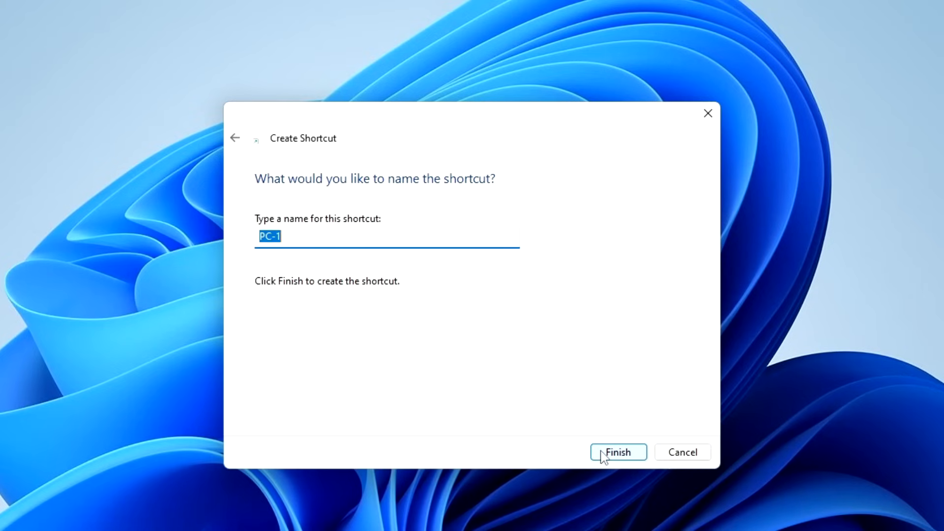
click(619, 452)
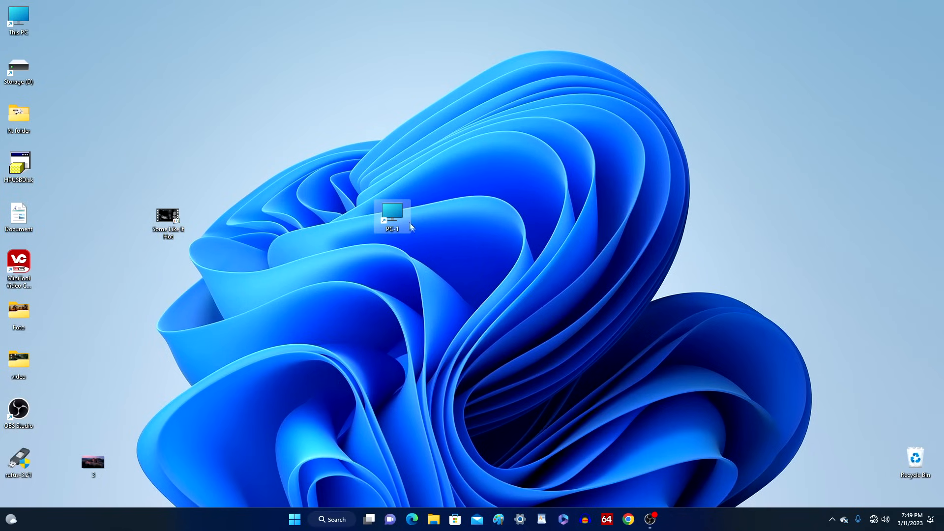
drag(392, 216, 167, 115)
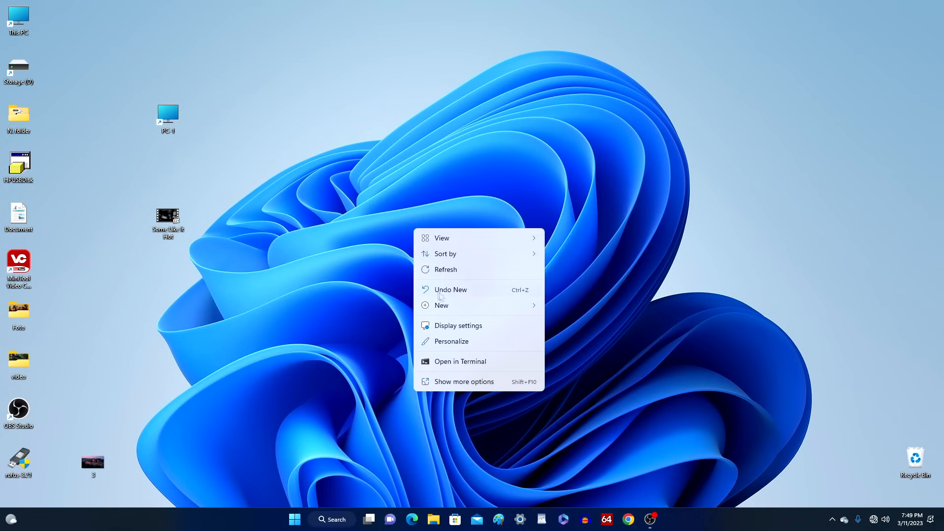
- Create a \\PC-2 desktop shortcut, place it beside PC-1, and open it
click(441, 306)
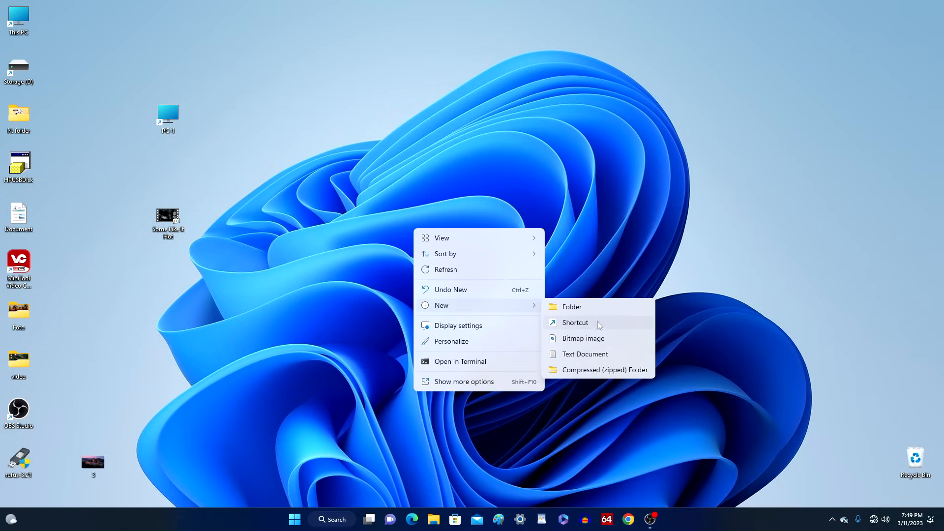
click(575, 323)
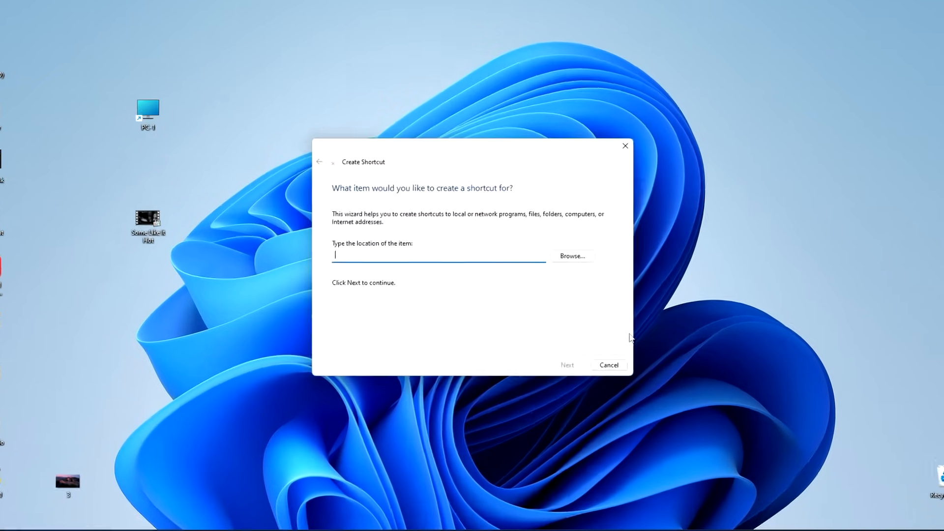
text(\\)
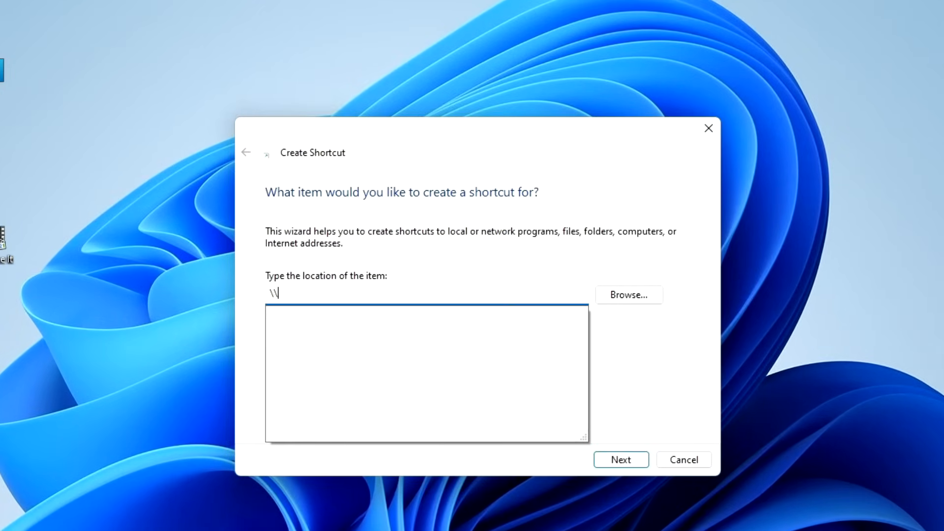
text(PC)
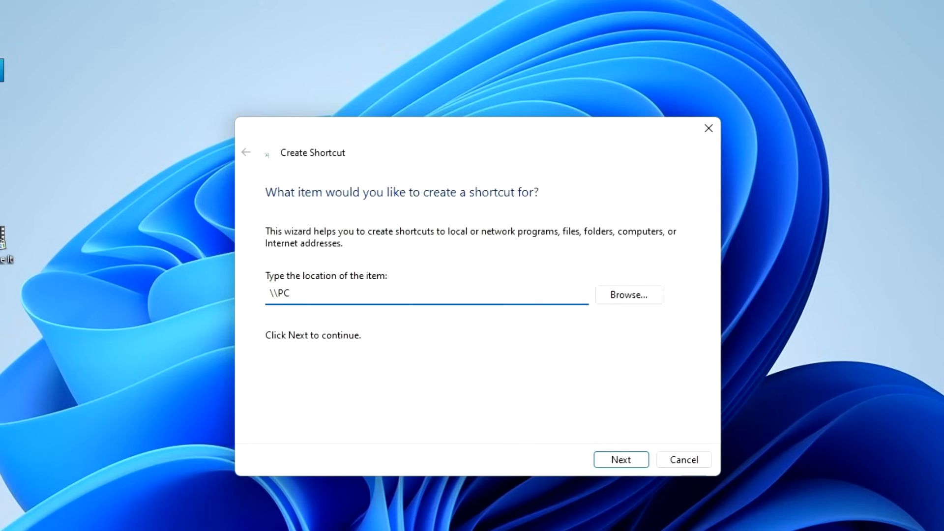
text(-2)
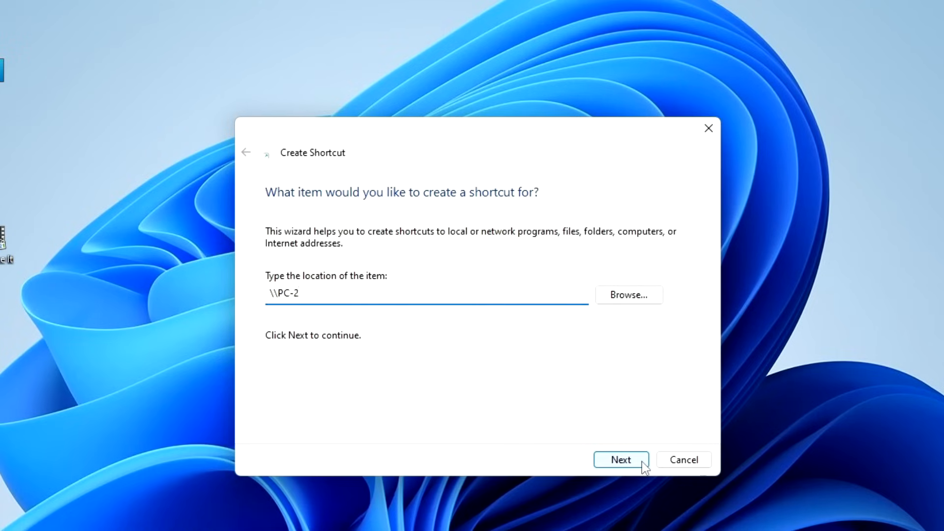
click(621, 460)
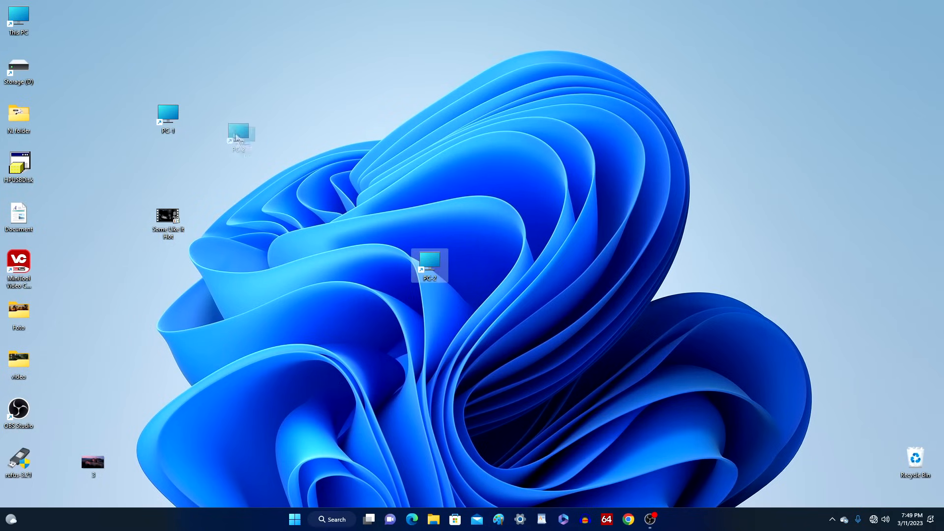
drag(429, 265, 205, 117)
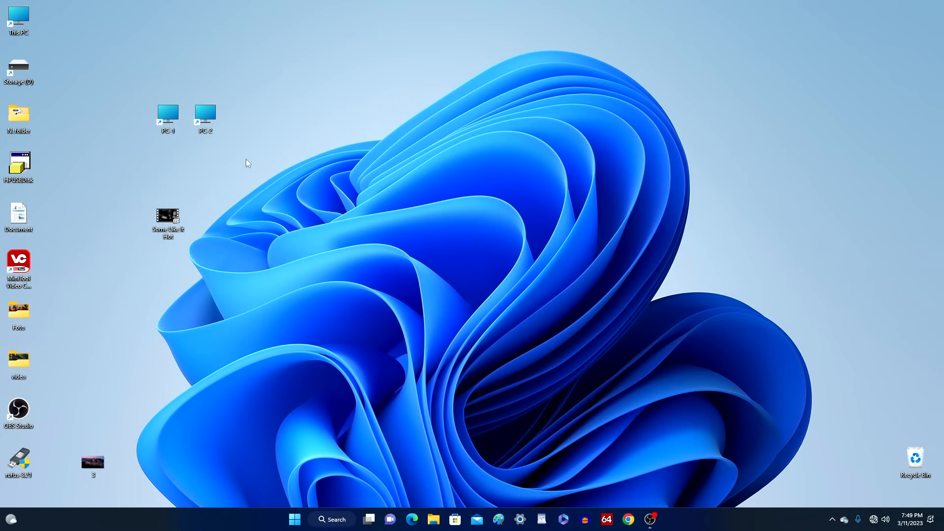
double_click(205, 114)
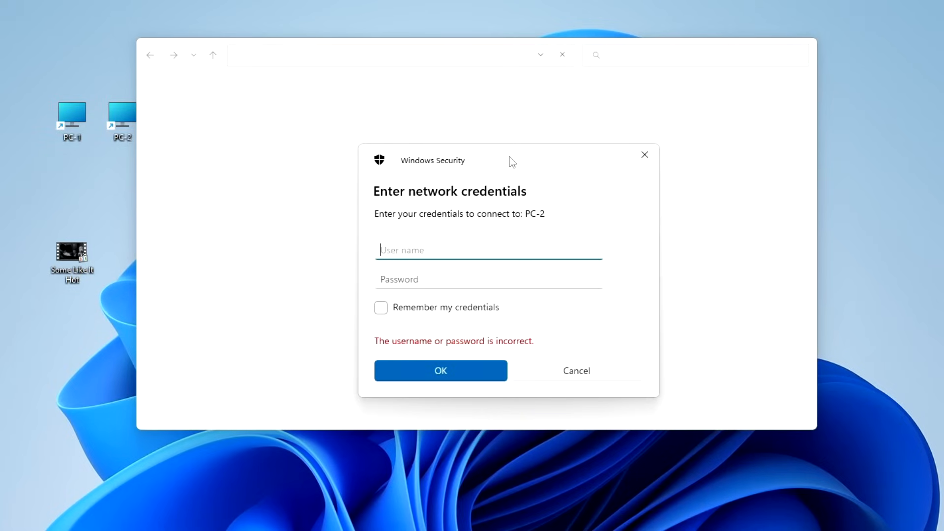
- Enter user name PC-2\ialik and the password to connect to PC-2
text(PC-2)
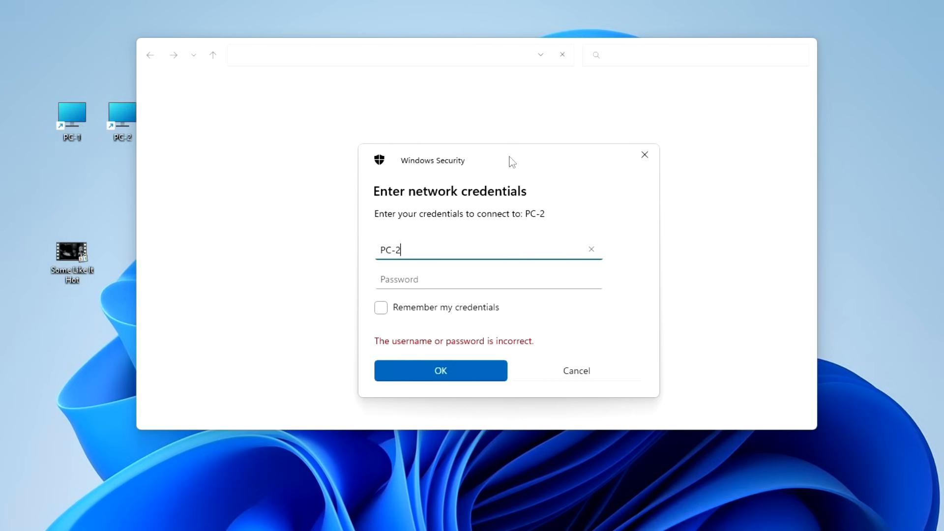
text(\ip M)
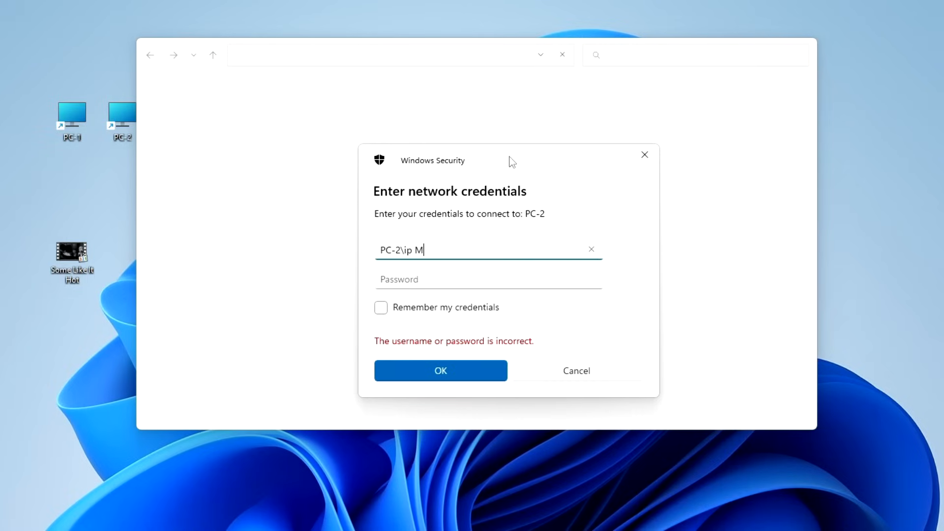
text(ali)
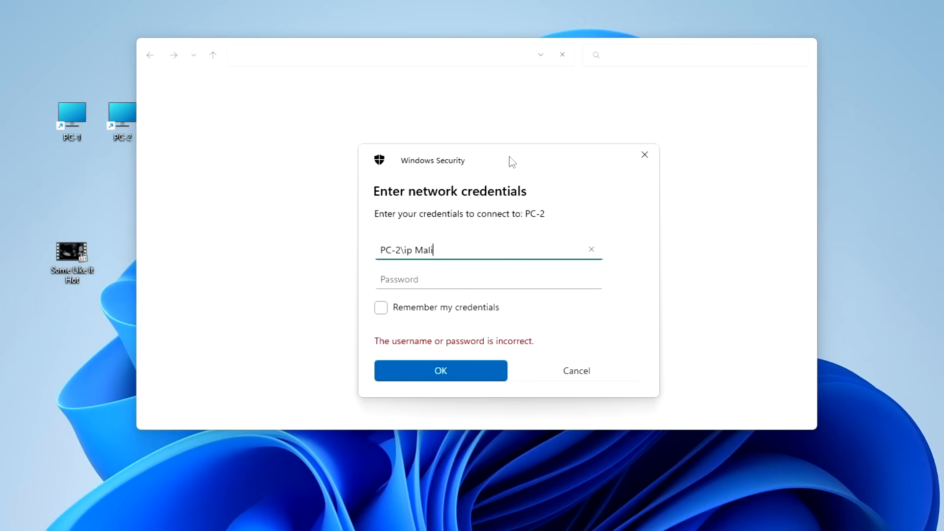
text(k)
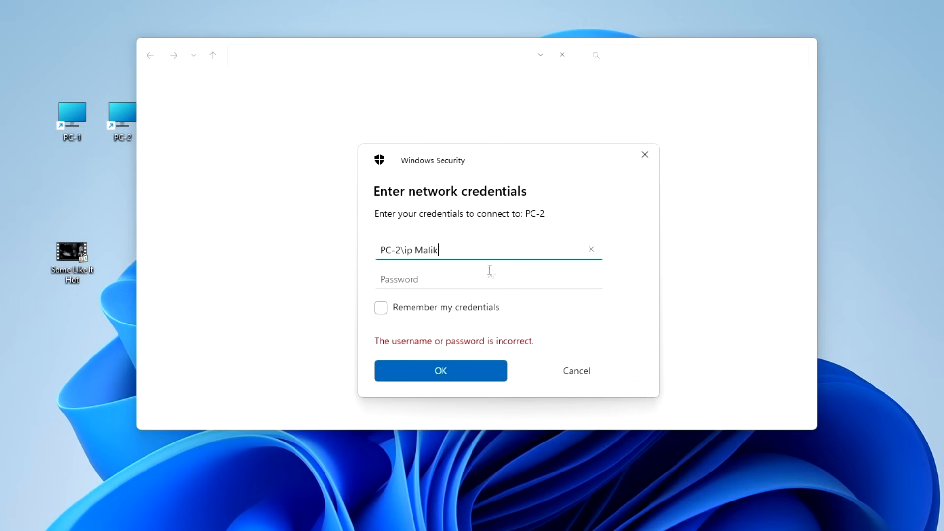
click(487, 279)
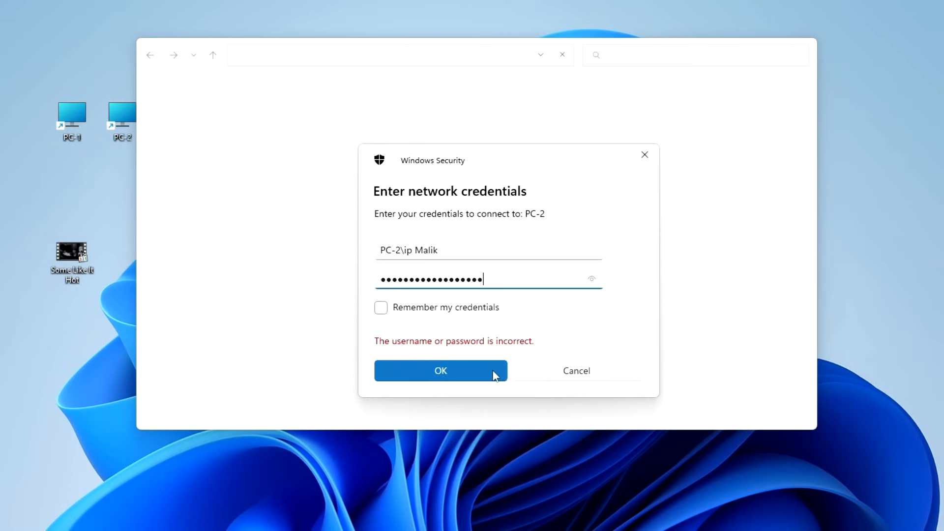
click(441, 371)
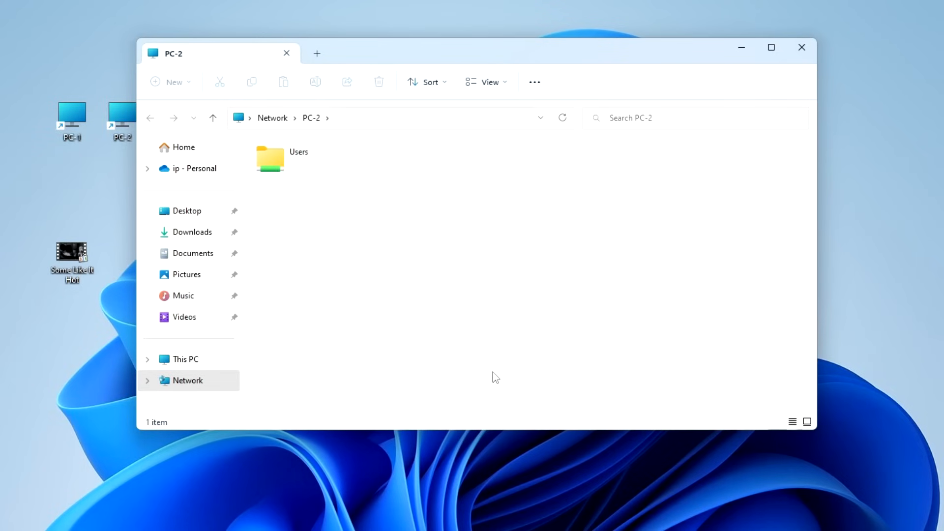
- Browse to Users > Public > Public Videos on PC-2 and drop the Some Like It Hot movie there
double_click(269, 159)
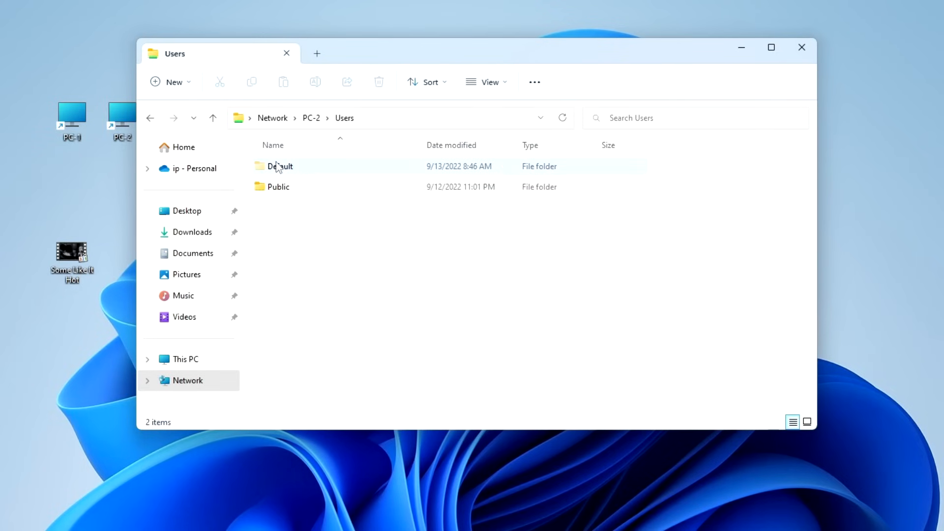
click(278, 187)
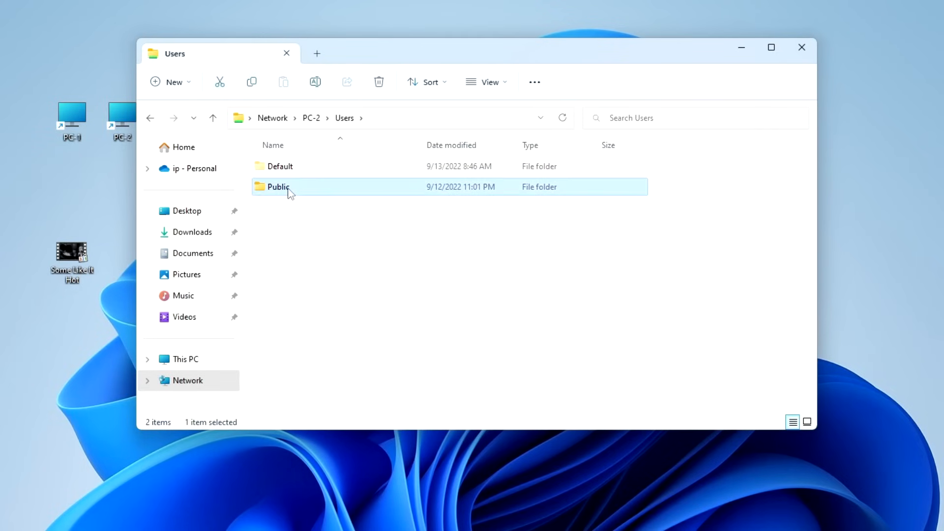
double_click(279, 187)
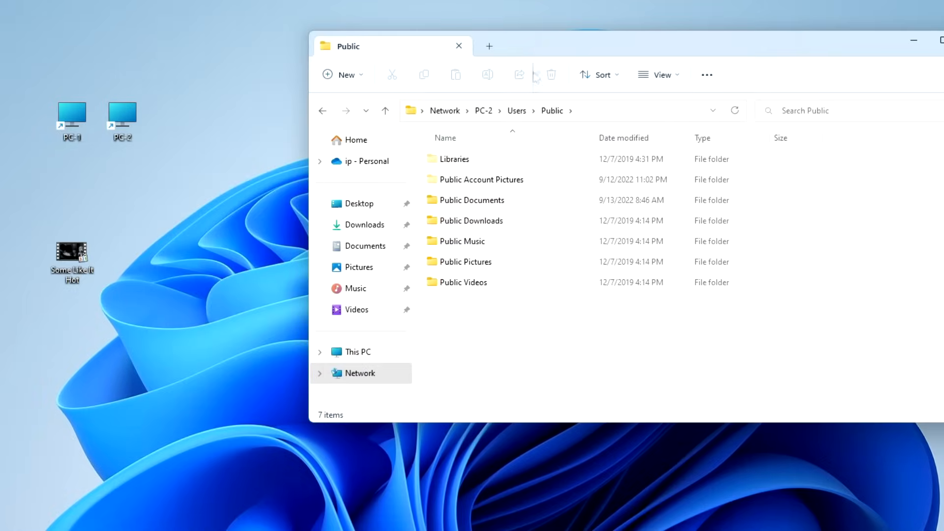
double_click(464, 282)
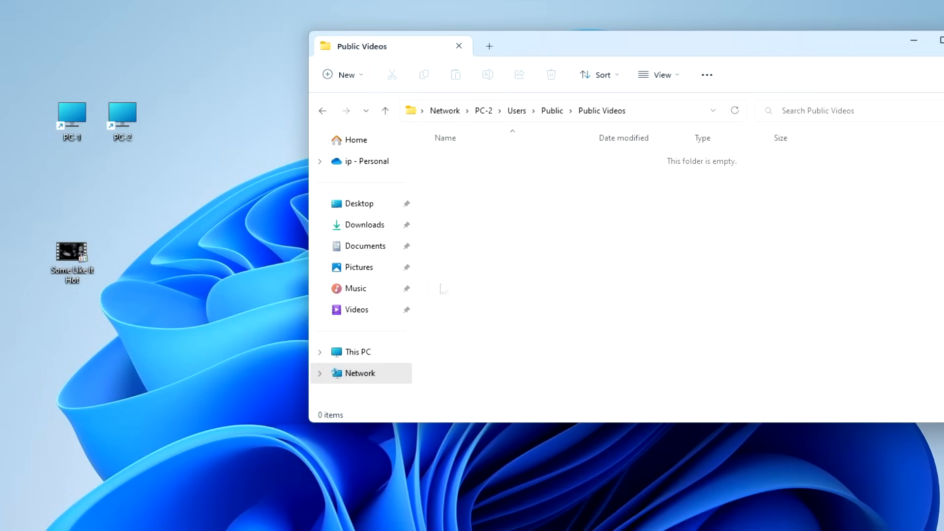
drag(71, 253, 534, 253)
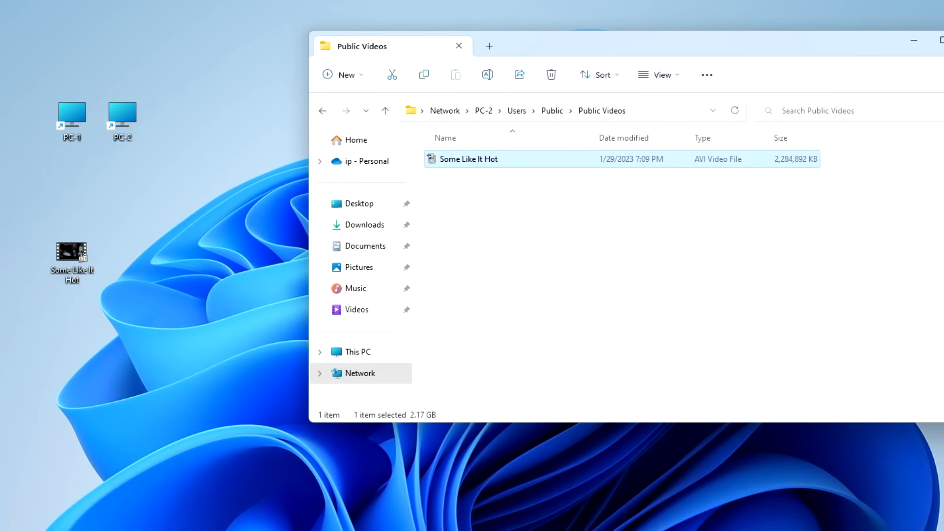
click(458, 46)
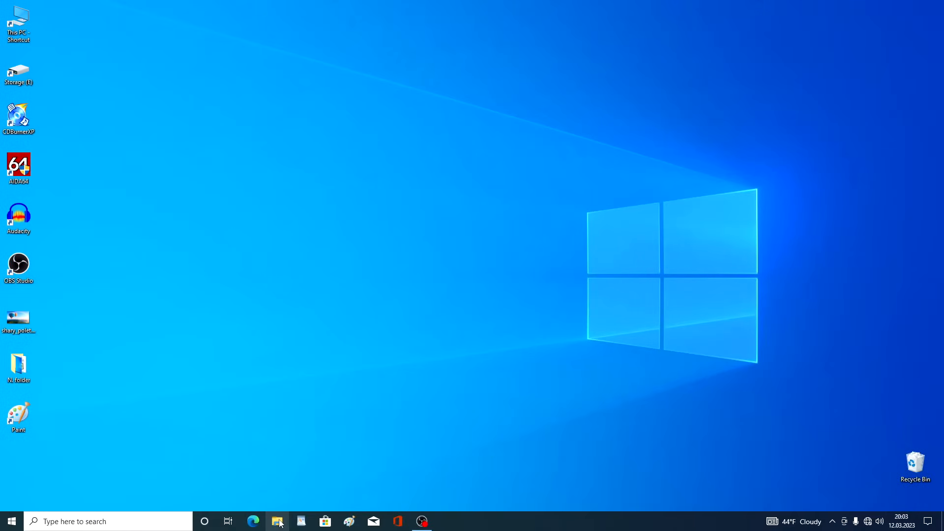
- From the second PC, open PC-2's Public > Public Videos folder in File Explorer
click(278, 521)
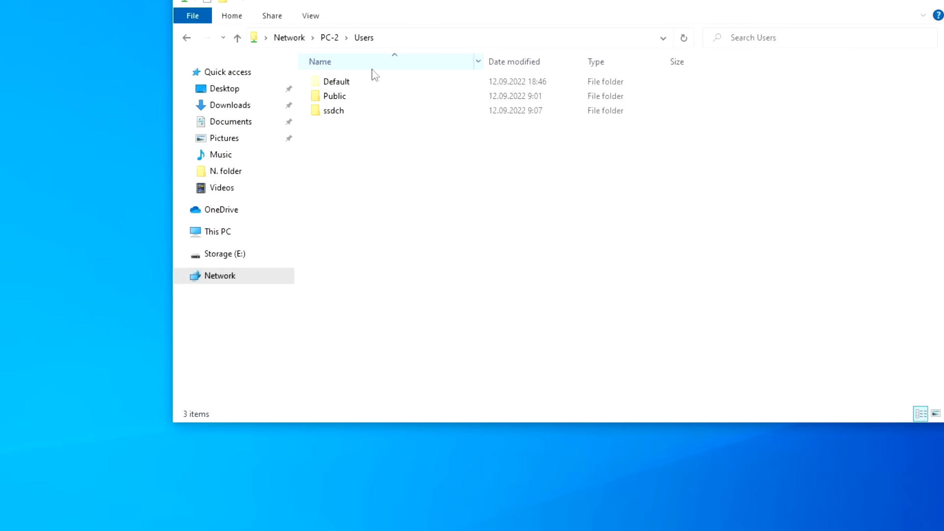
double_click(334, 96)
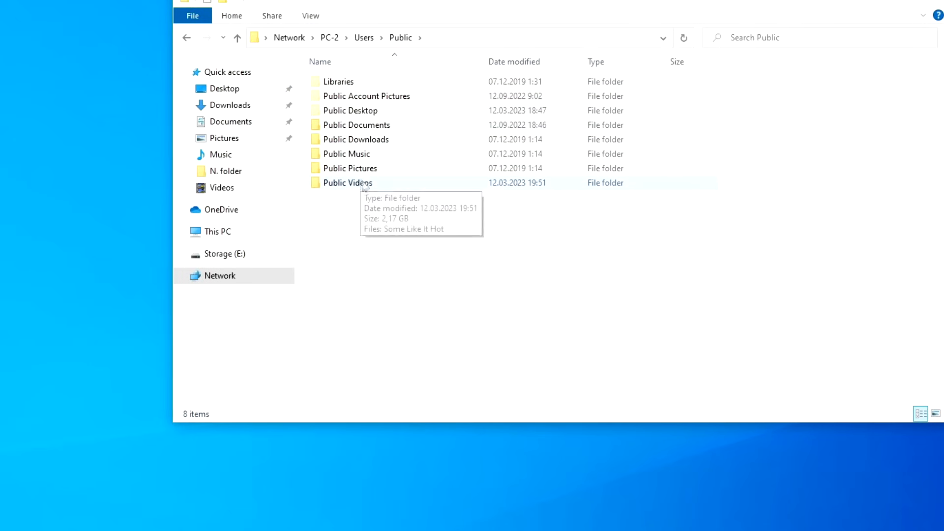
double_click(347, 183)
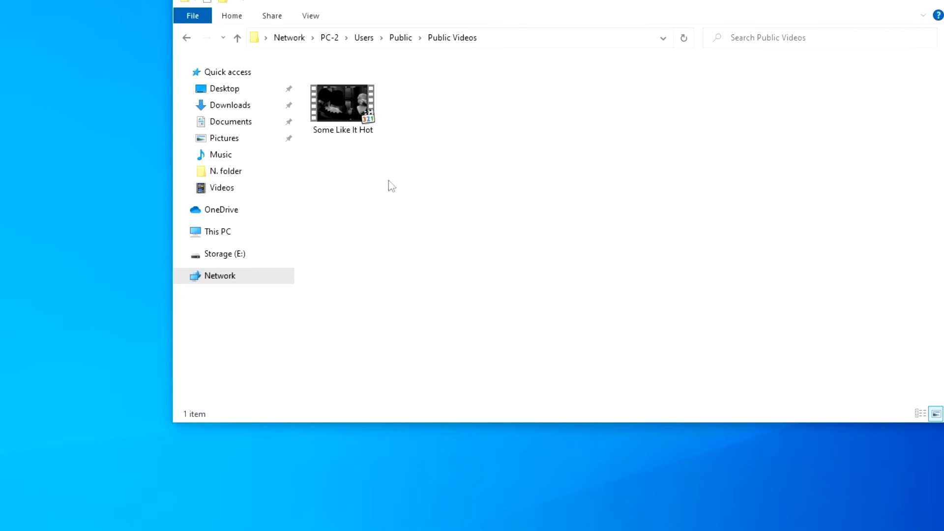
mouse_move(355, 146)
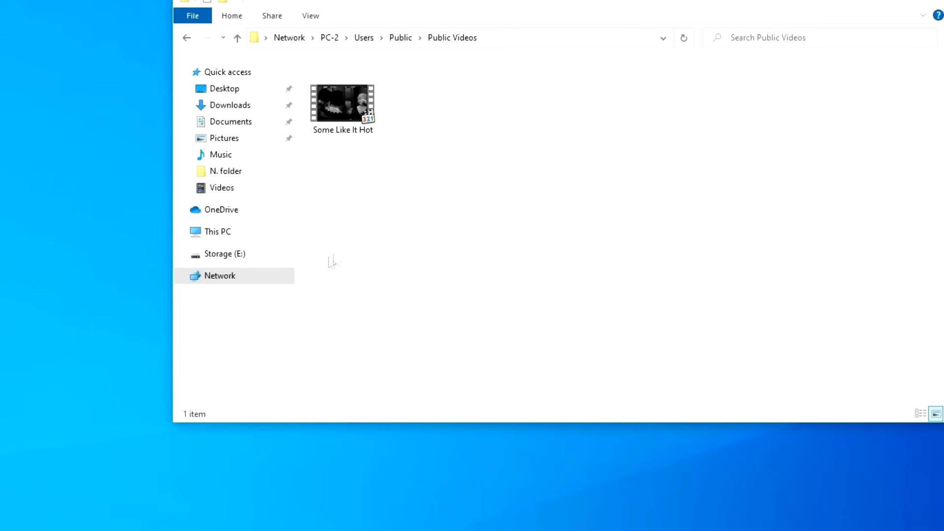
click(220, 276)
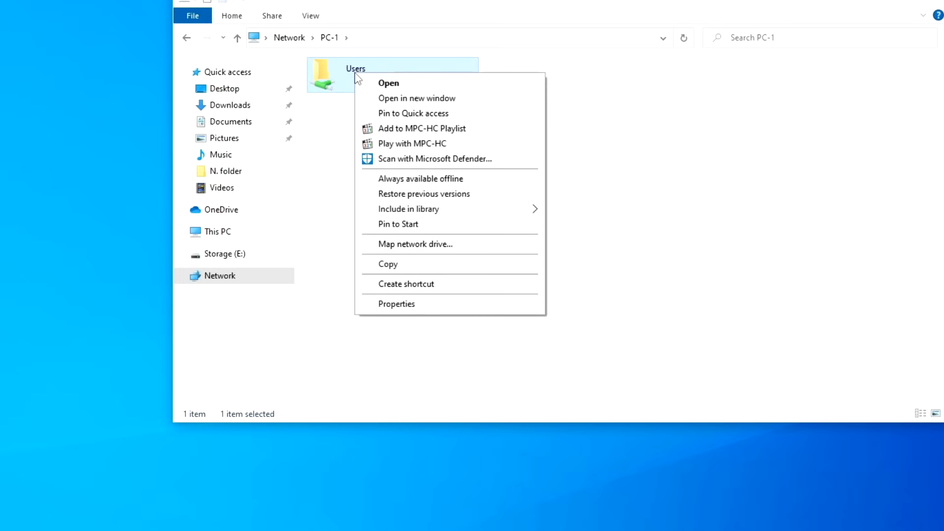
mouse_move(381, 228)
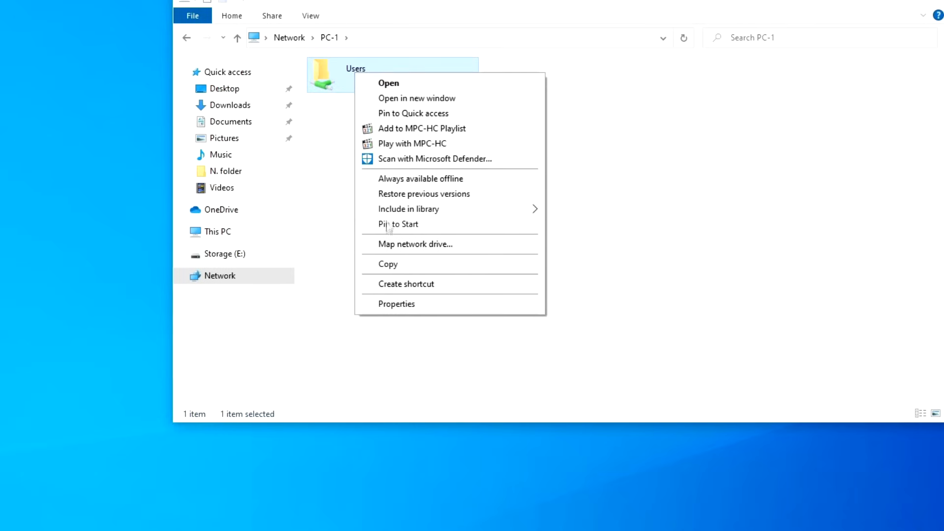
click(415, 244)
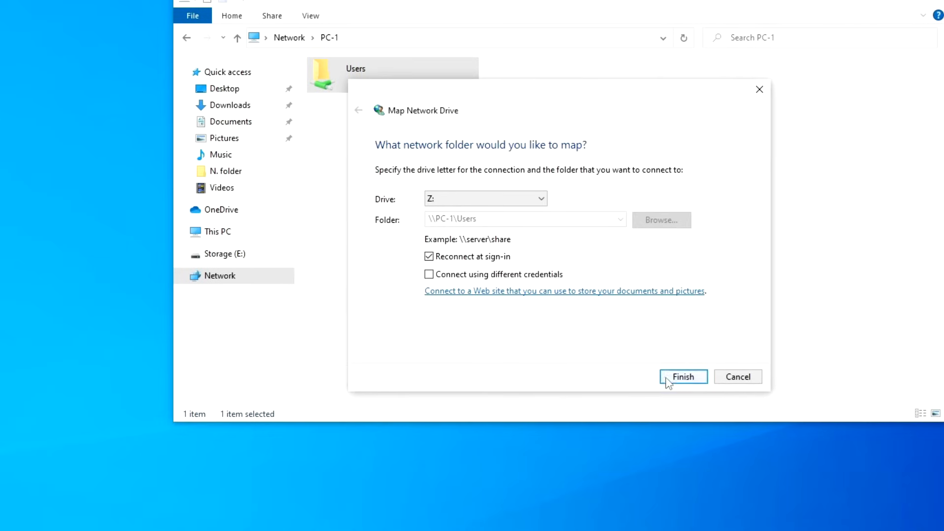
click(684, 376)
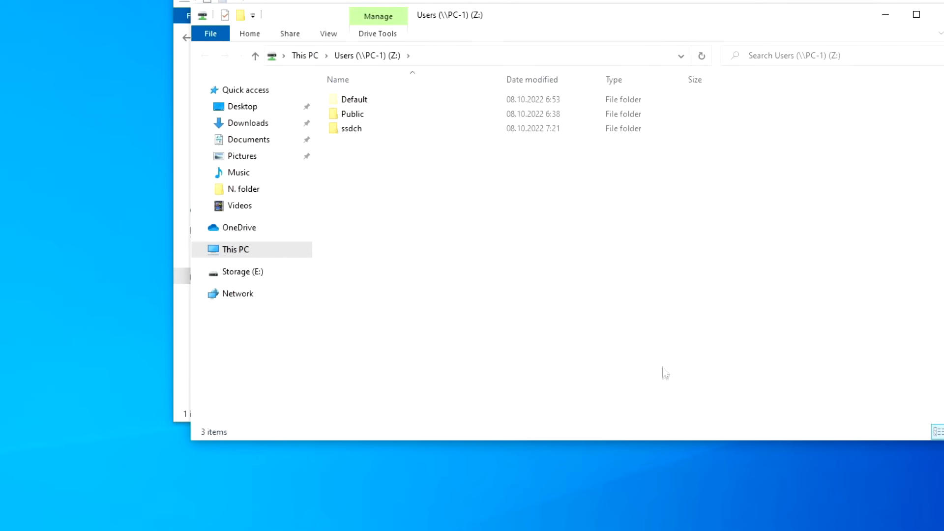
click(236, 249)
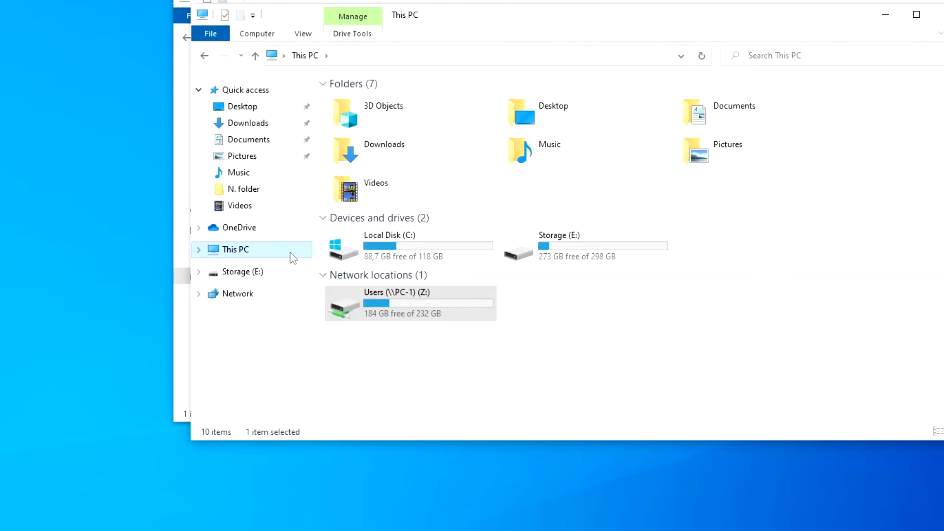
mouse_move(409, 331)
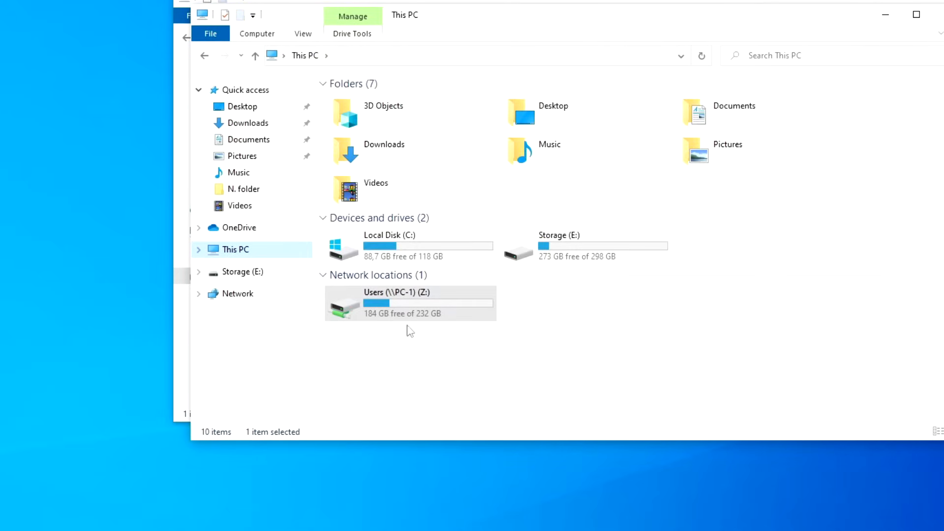
double_click(409, 303)
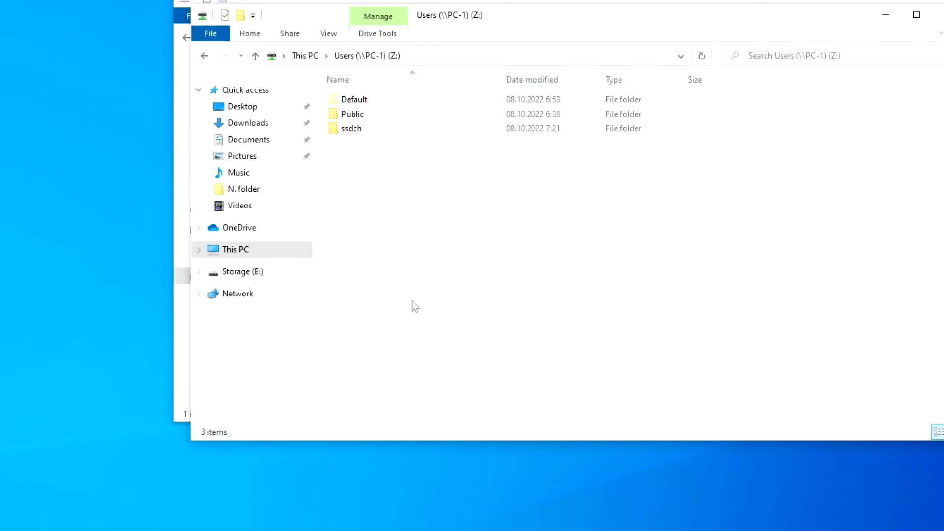
click(352, 114)
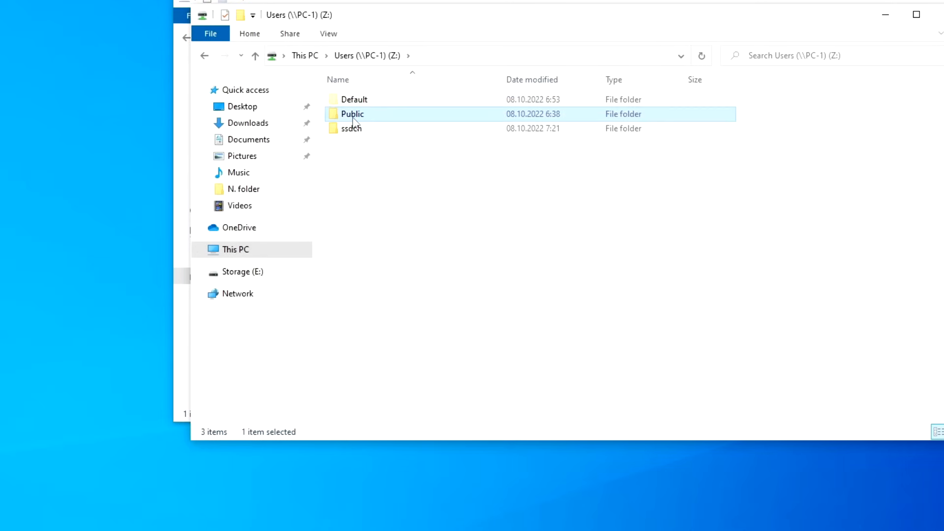
double_click(352, 114)
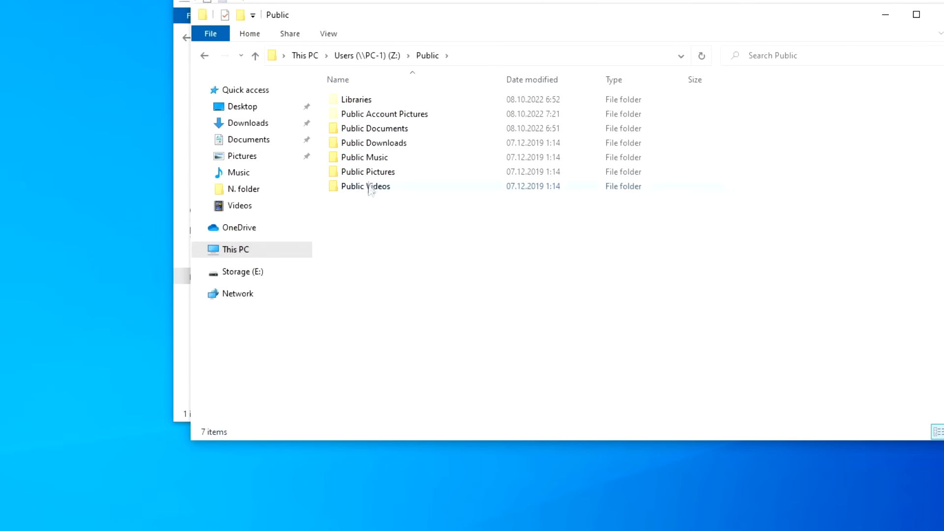
click(259, 55)
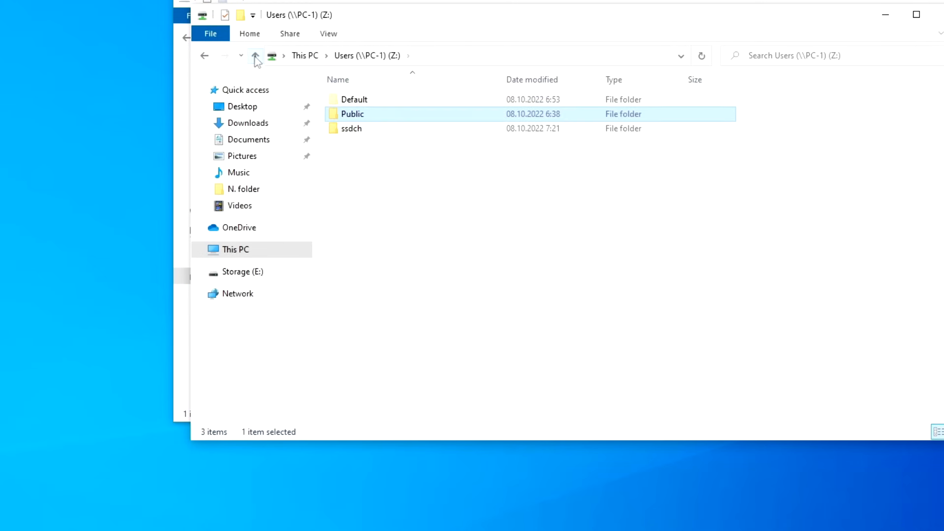
click(255, 56)
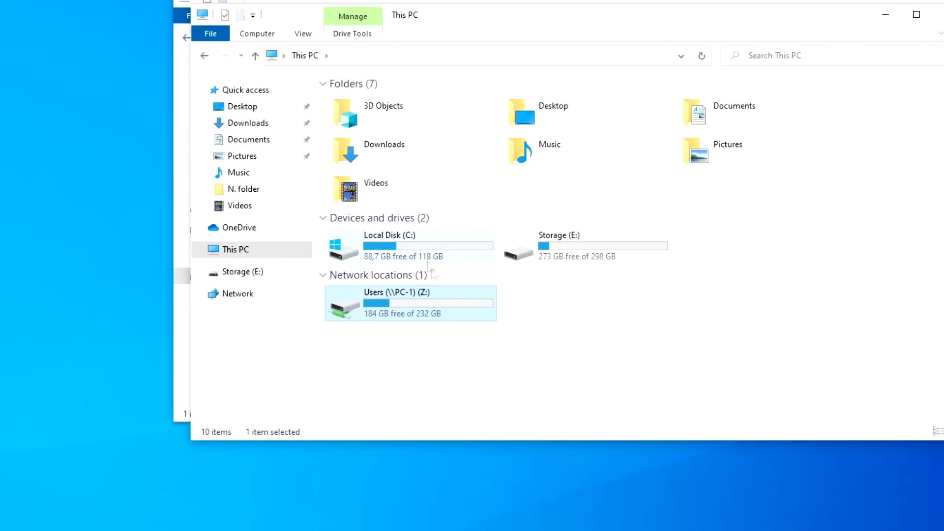
mouse_move(462, 308)
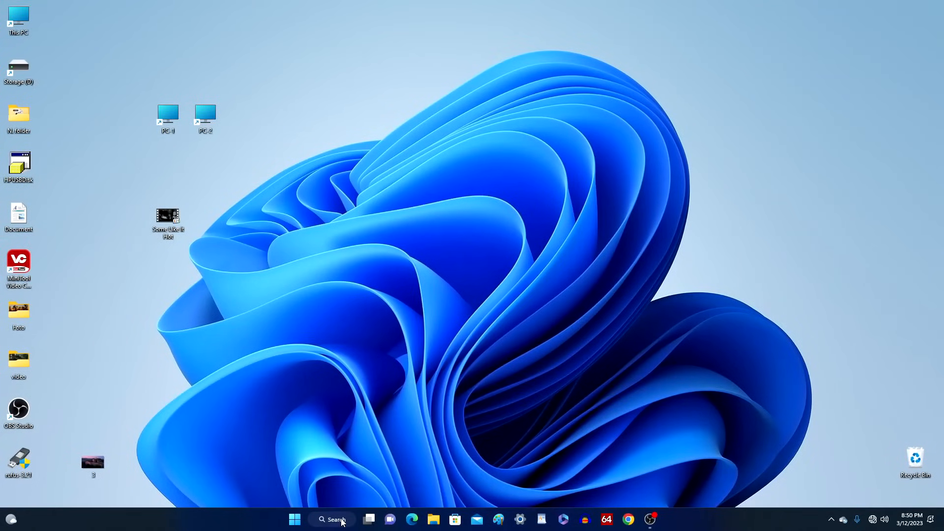
- Go from Control Panel to Network Connections and bring up the Ethernet adapter's action menu
click(335, 520)
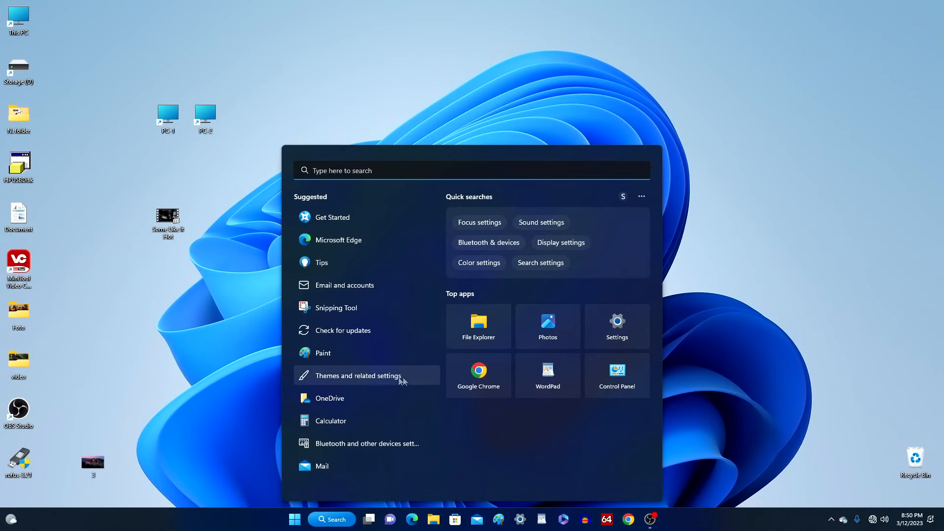
click(617, 375)
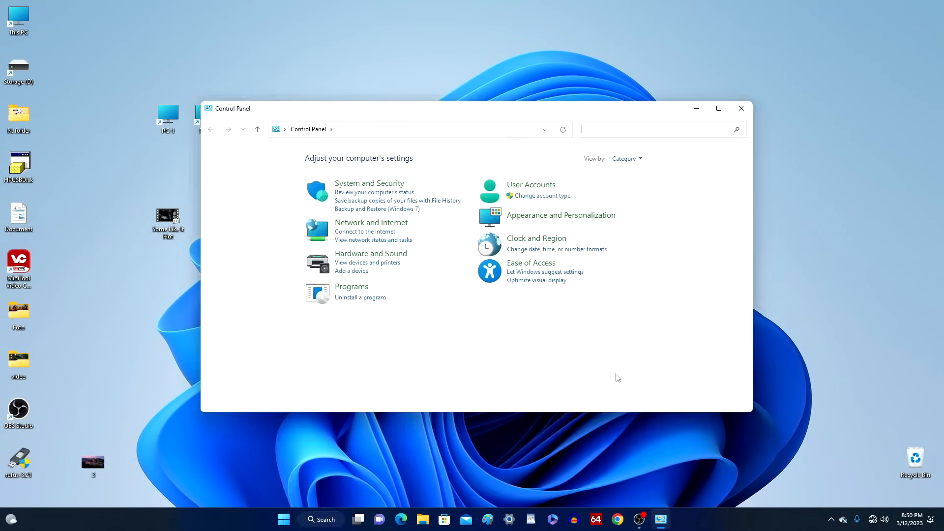
click(371, 222)
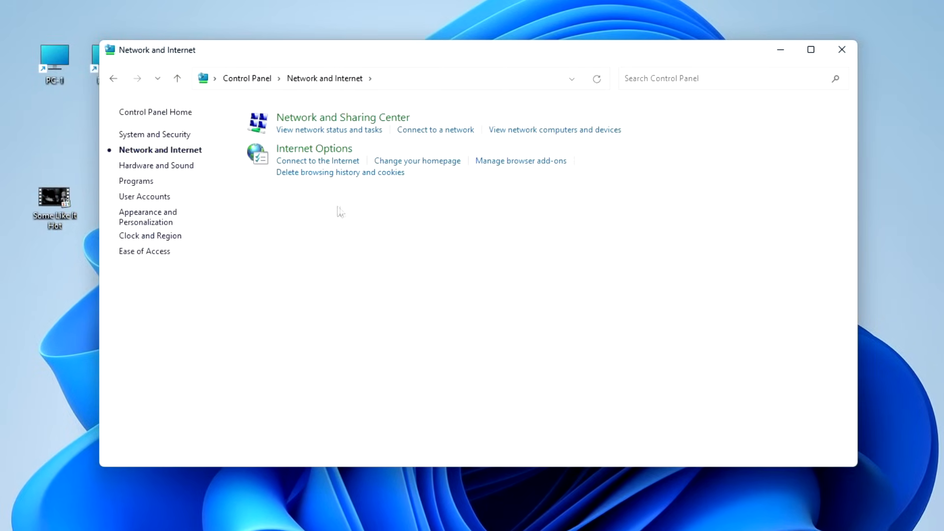
mouse_move(360, 127)
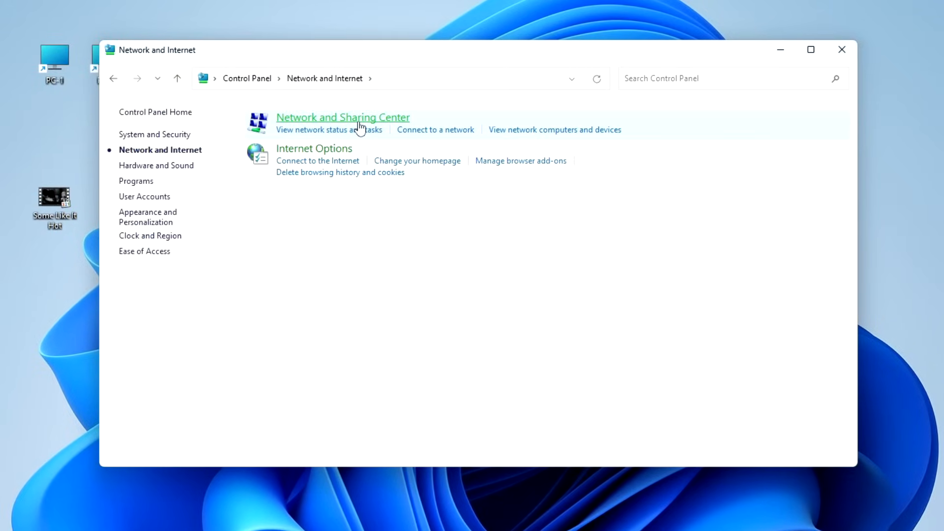
click(343, 117)
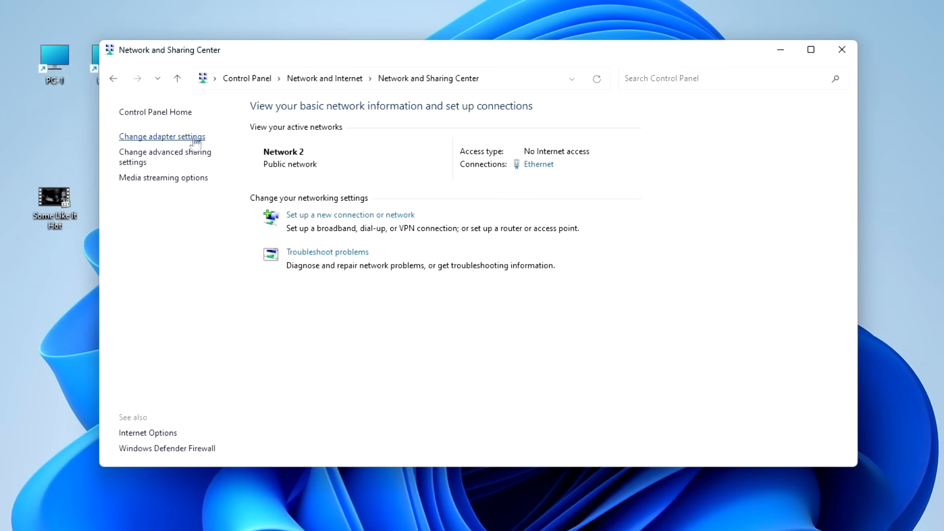
click(162, 137)
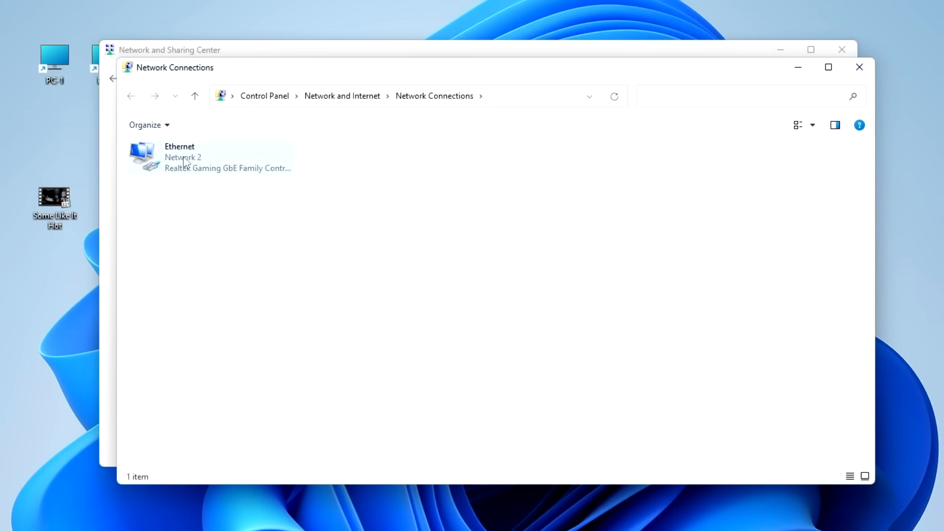
right_click(186, 162)
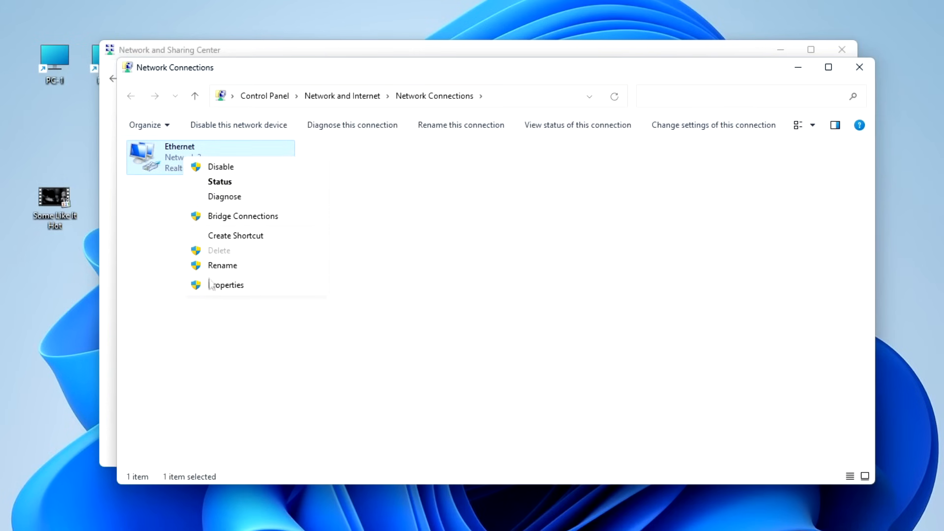
- Switch the Ethernet adapter's IPv4 to obtain IP address and DNS server automatically
click(227, 284)
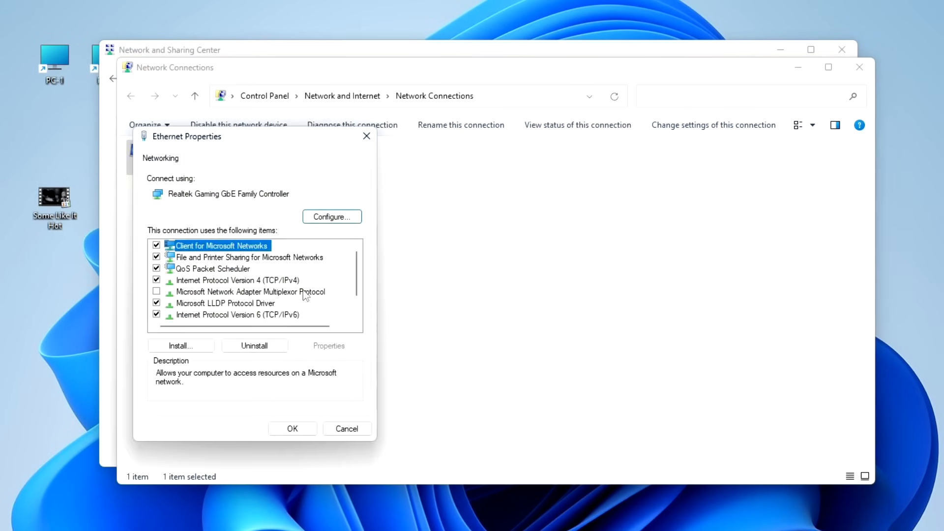
mouse_move(252, 283)
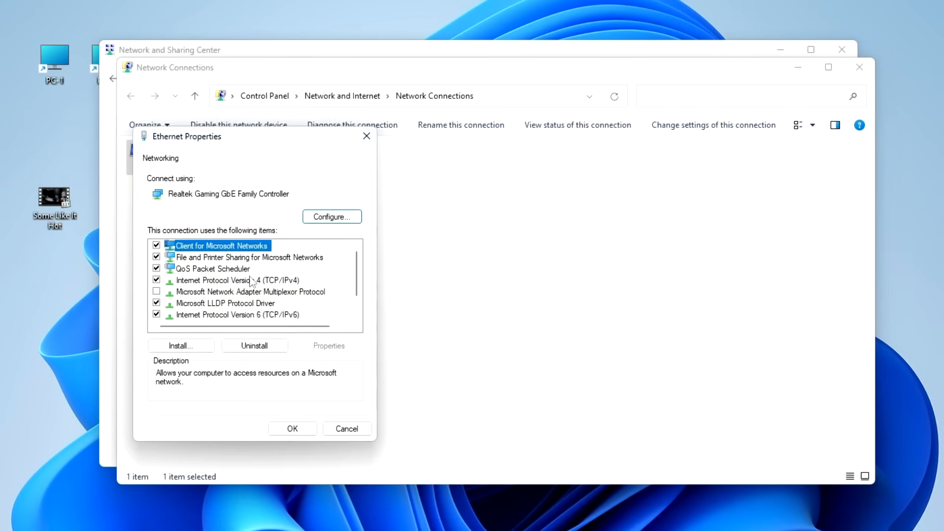
click(240, 279)
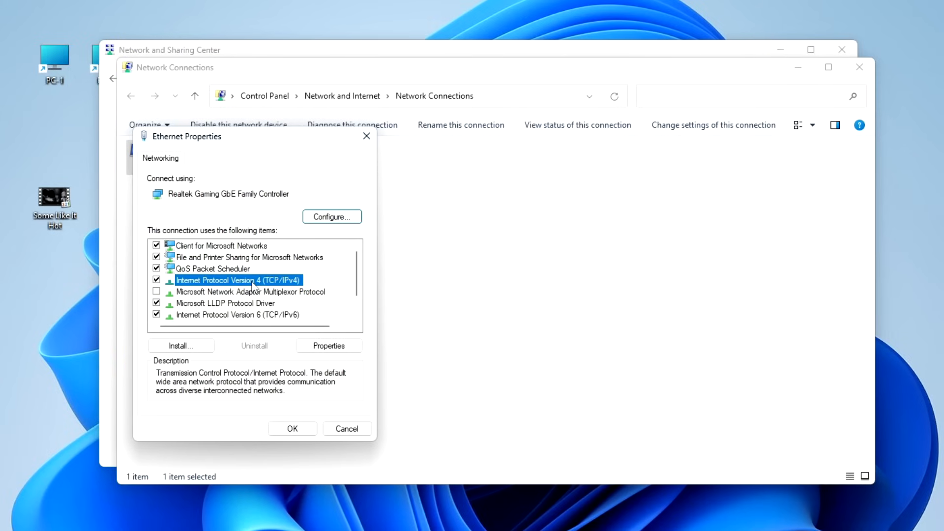
click(329, 346)
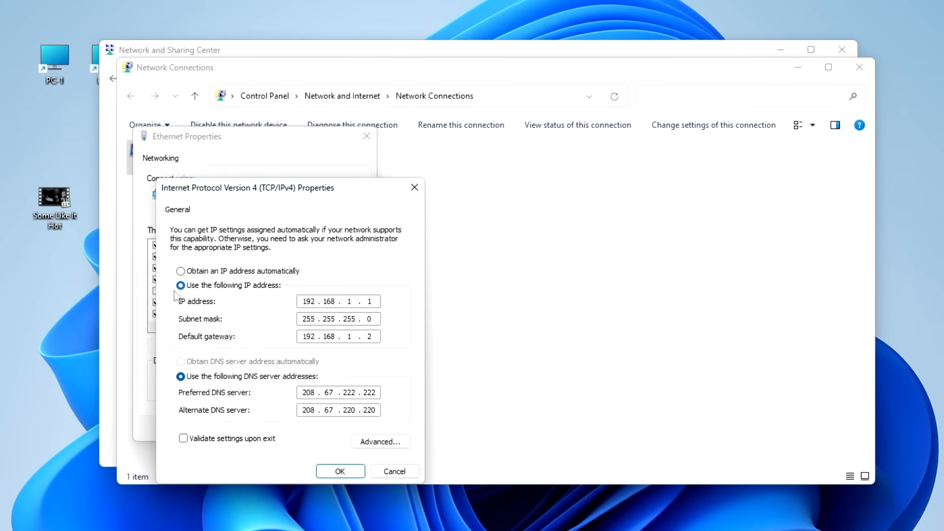
click(180, 271)
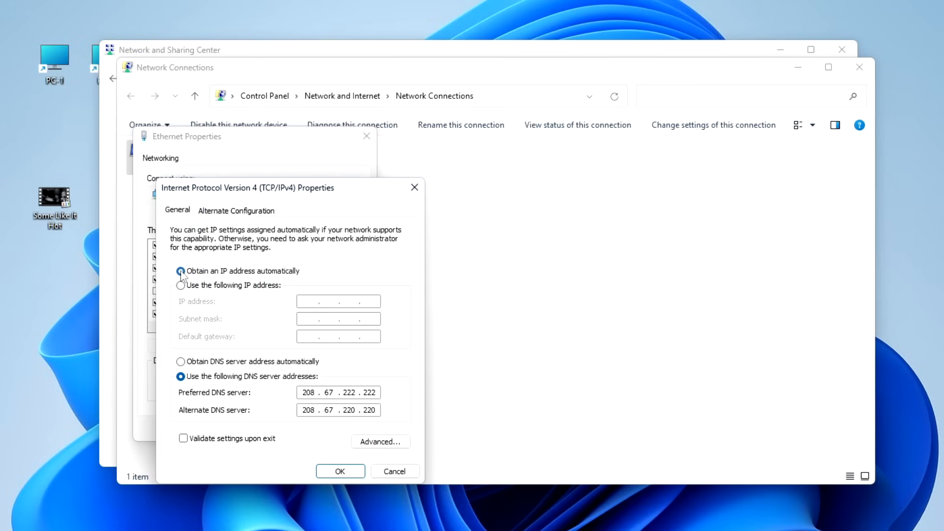
click(180, 362)
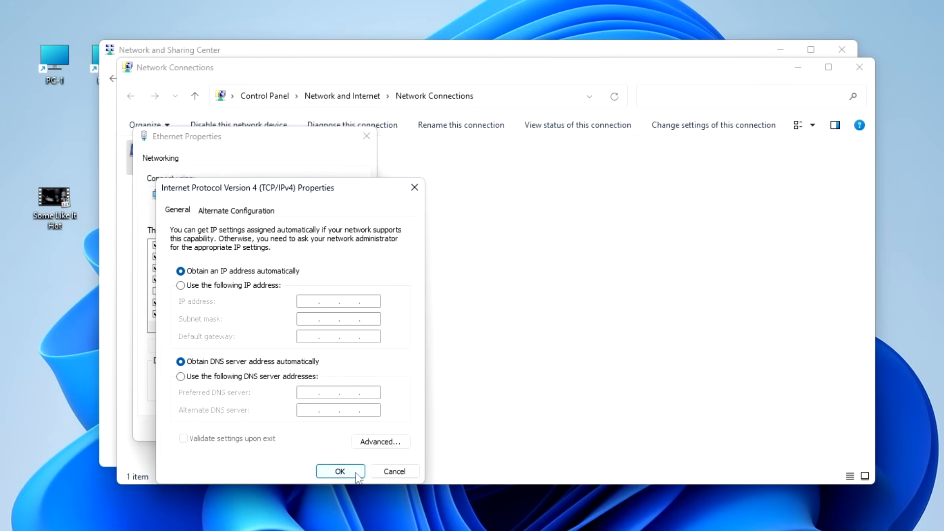
click(340, 471)
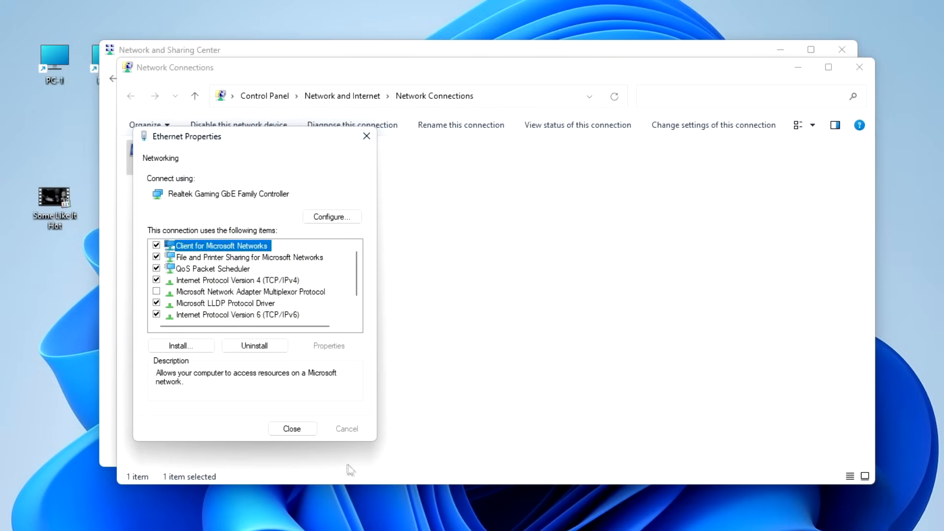
- Close Ethernet properties and the Network and Sharing Center, returning to the desktop
click(292, 428)
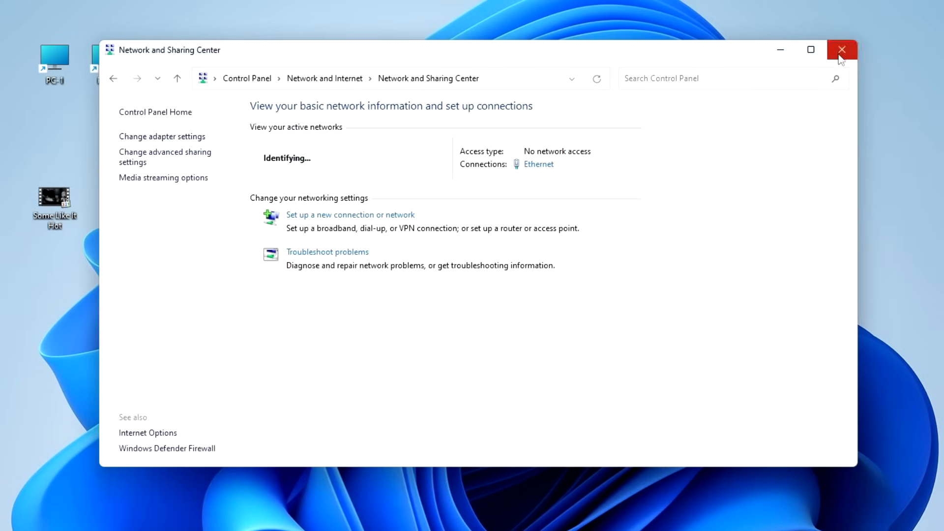
click(842, 49)
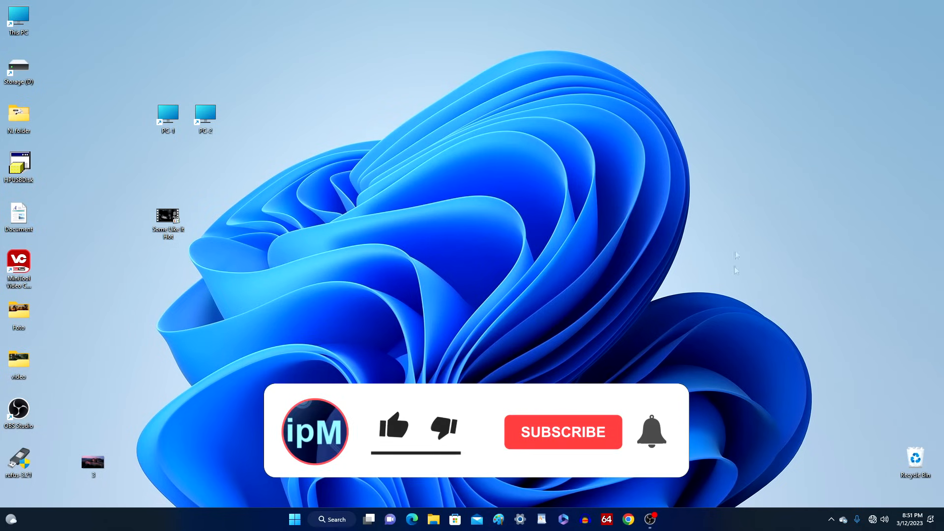
click(393, 427)
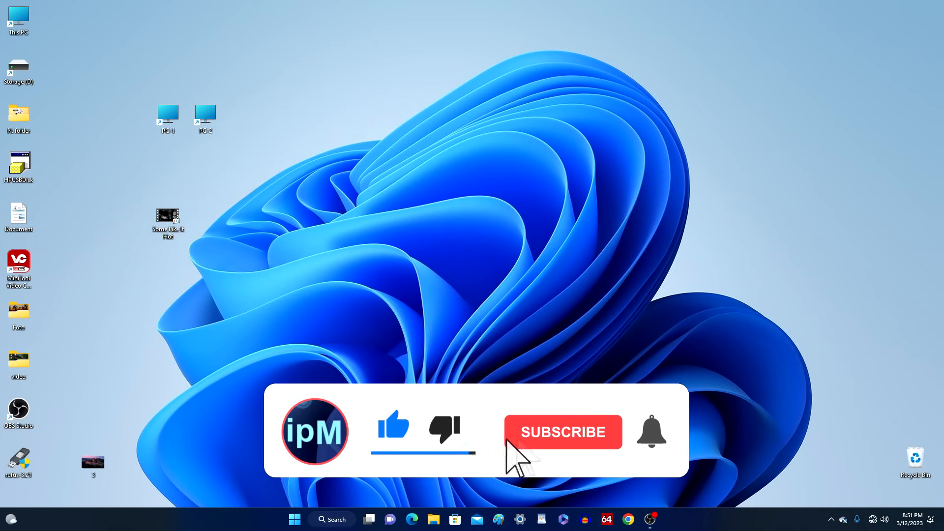